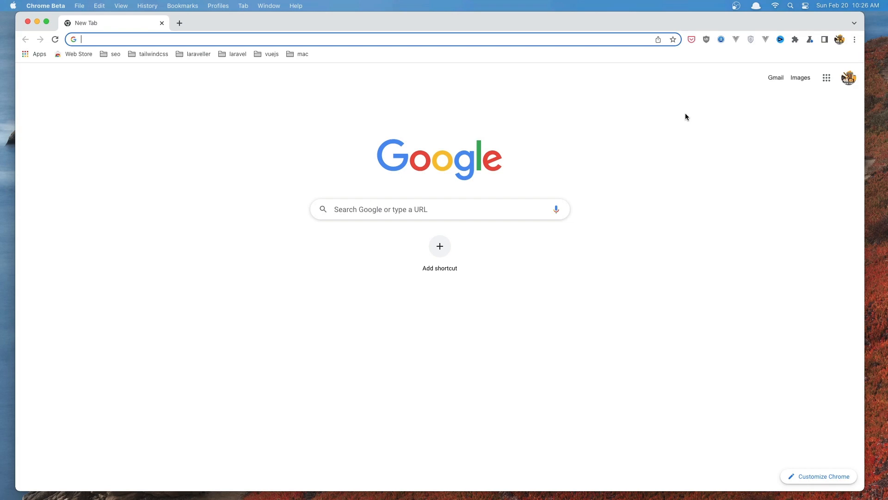
{"action": "mouse_move", "coordinate": [538, 90]}
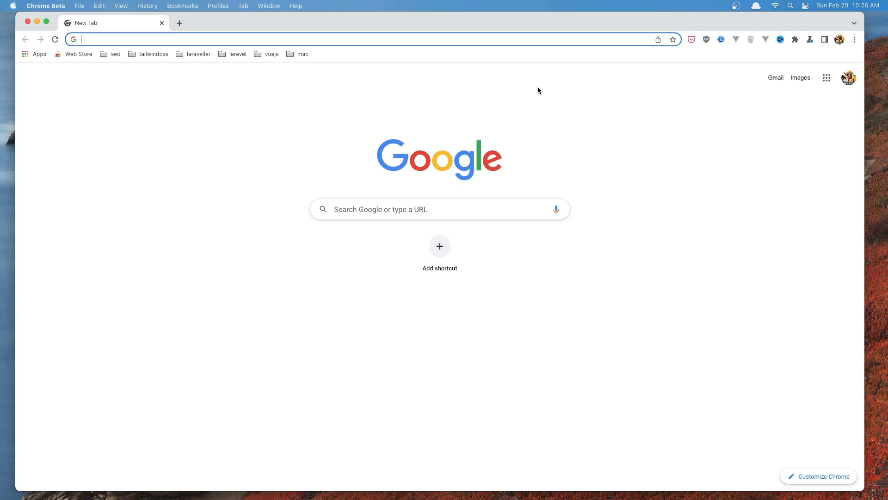
{"action": "mouse_move", "coordinate": [304, 122]}
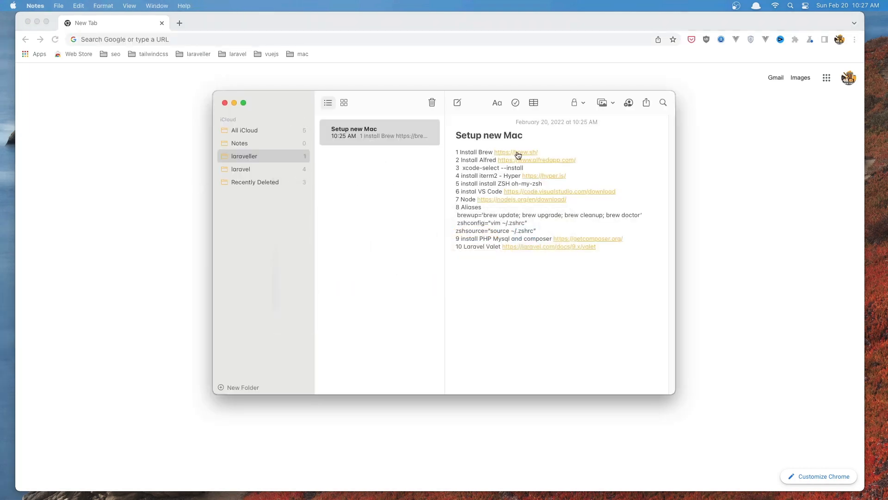
{"action": "mouse_move", "coordinate": [515, 154]}
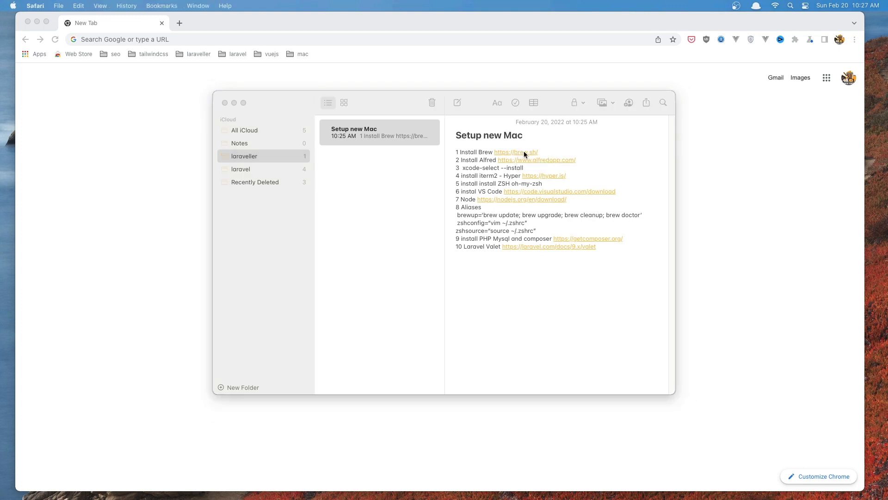
Step: Show the Homebrew site from the note's brew.sh link and launch Terminal via Alfred
{"action": "left_click", "coordinate": [515, 152]}
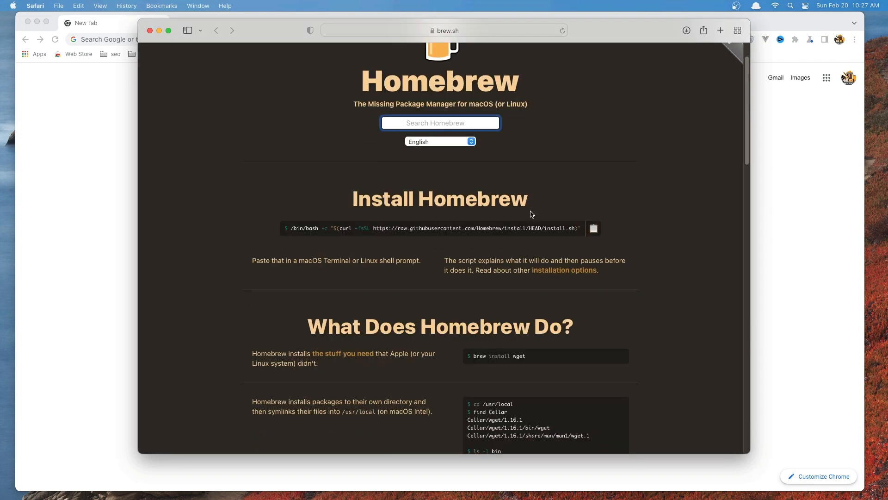
{"action": "mouse_move", "coordinate": [581, 190]}
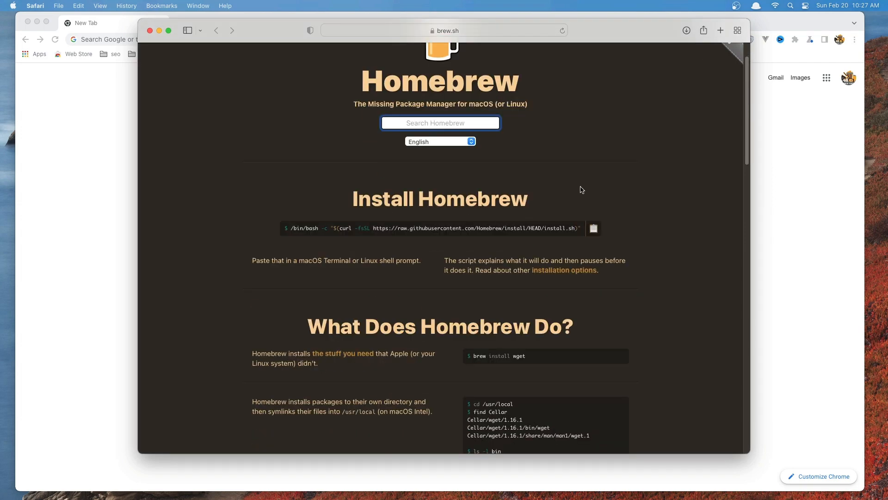
{"action": "type", "text": "ter"}
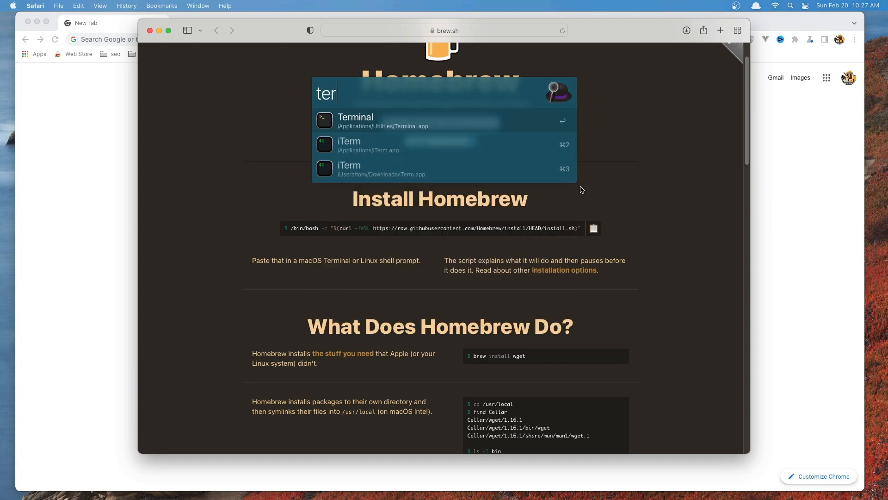
{"action": "left_click", "coordinate": [356, 117]}
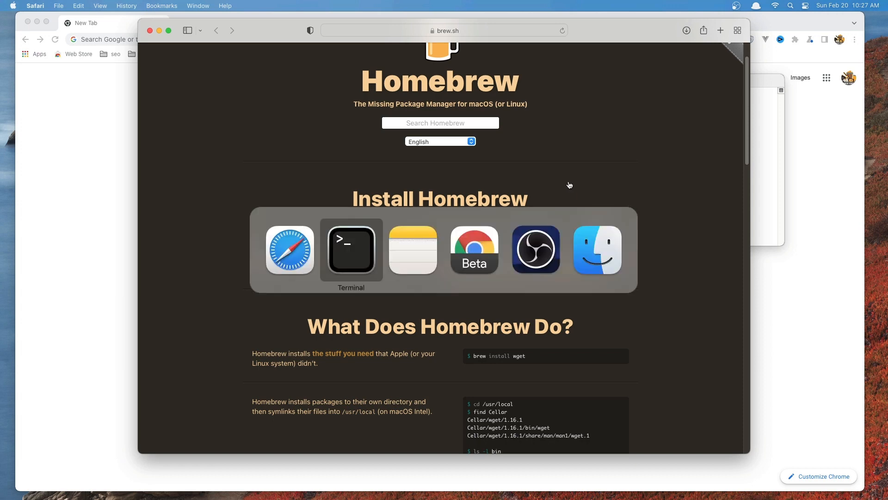
Step: Enter the Homebrew curl install command into the new Terminal window
{"action": "left_click", "coordinate": [350, 249]}
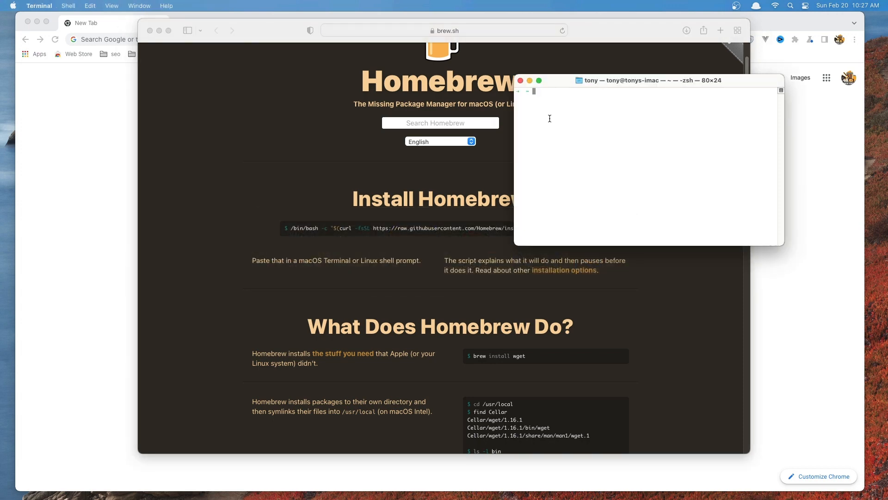
{"action": "type", "text": "/bin/bash -c \"$(curl -fsSL https://raw.githubusercontent.com/Homebrew/install/HEAD/install.sh)\""}
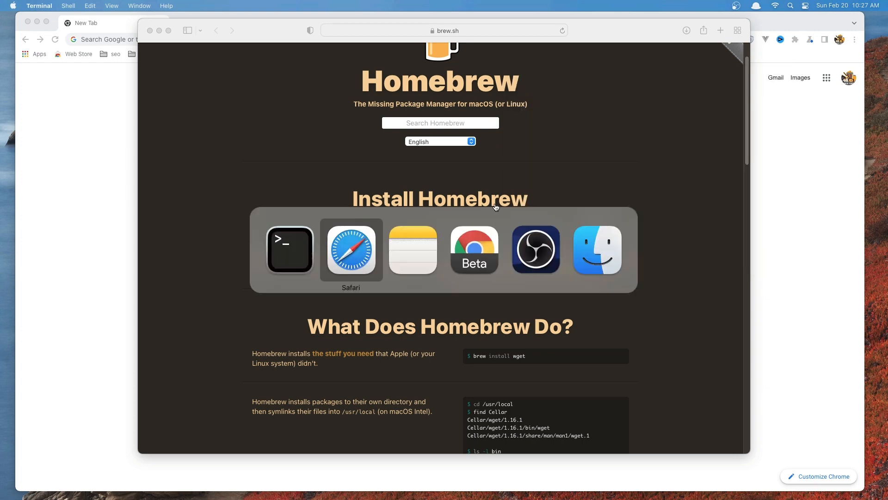
Step: From the note's alfredapp.com link, start the Alfred 4 download in Safari
{"action": "left_click", "coordinate": [413, 249]}
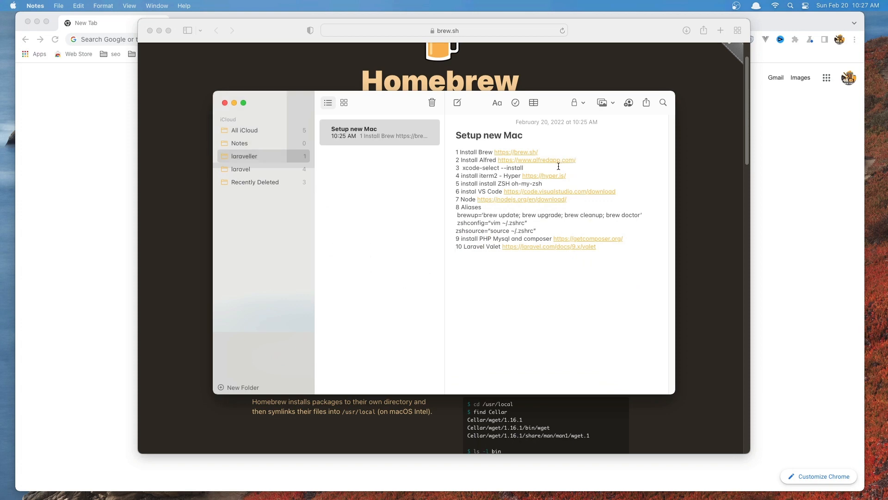
{"action": "left_click", "coordinate": [789, 5]}
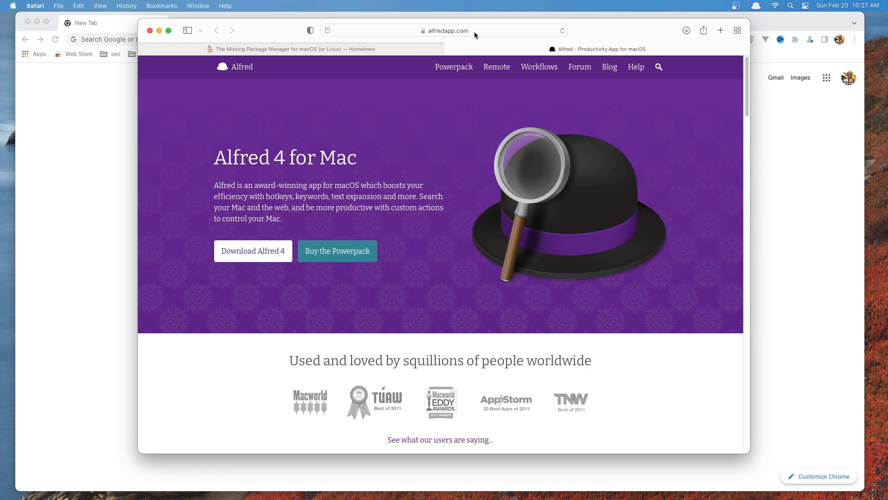
{"action": "mouse_move", "coordinate": [278, 288]}
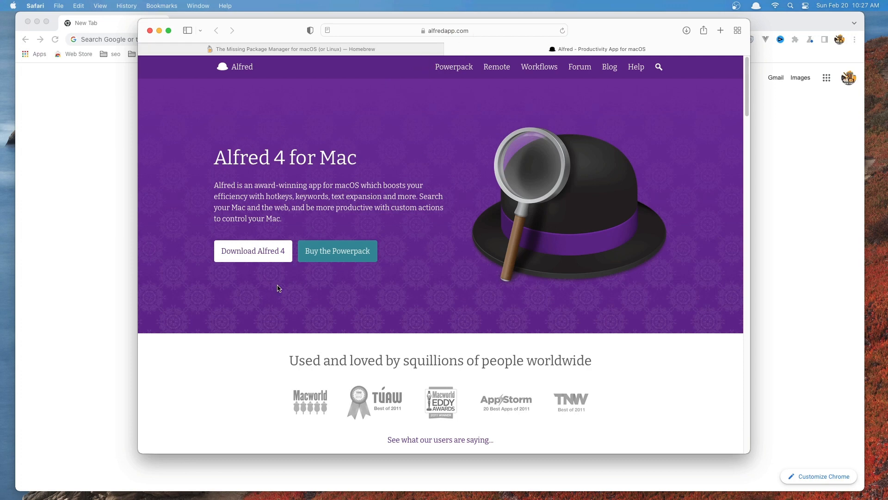
{"action": "mouse_move", "coordinate": [269, 263]}
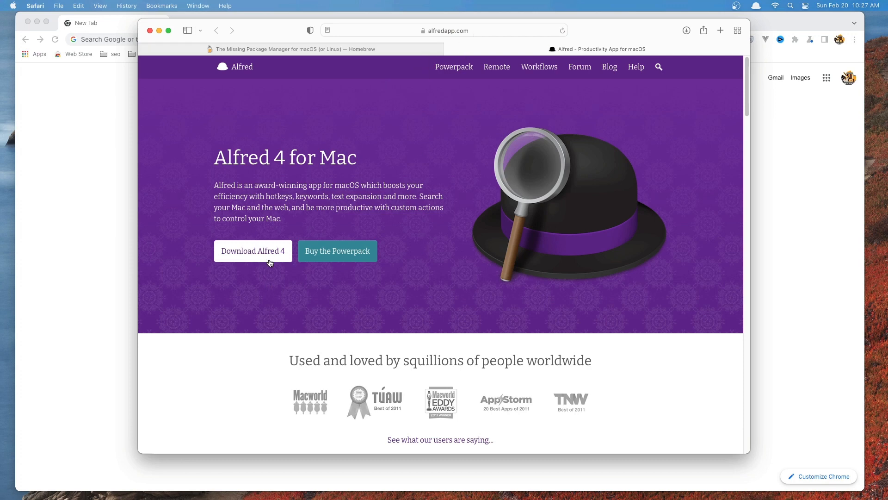
{"action": "left_click", "coordinate": [290, 49]}
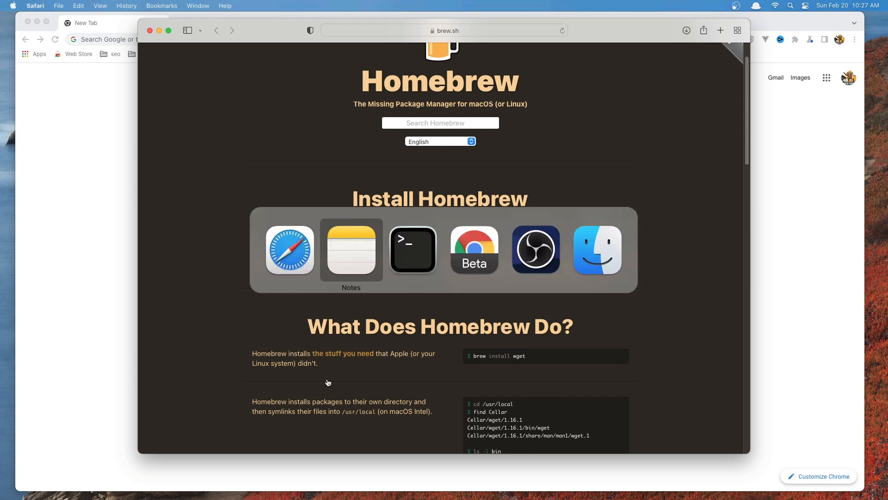
Step: Bring the setup note forward to mark the xcode-select --install command
{"action": "left_click", "coordinate": [351, 249]}
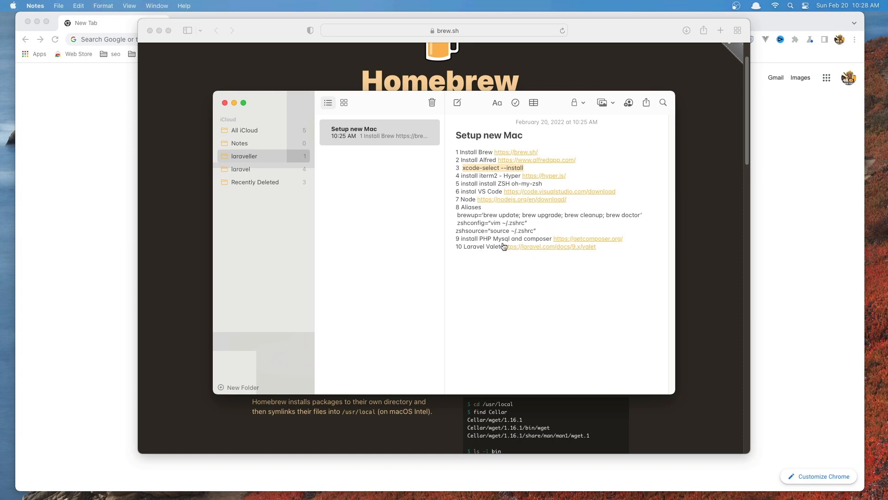
{"action": "mouse_move", "coordinate": [642, 269]}
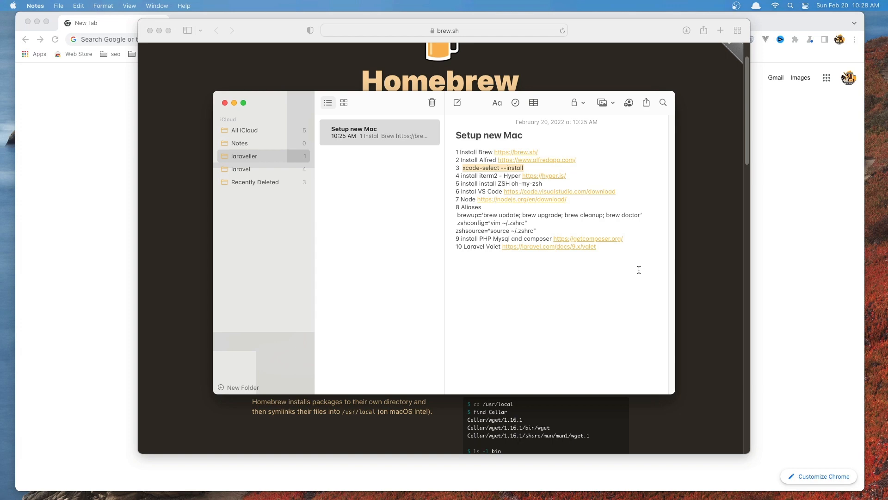
{"action": "mouse_move", "coordinate": [590, 211]}
{"action": "type", "text": "i"}
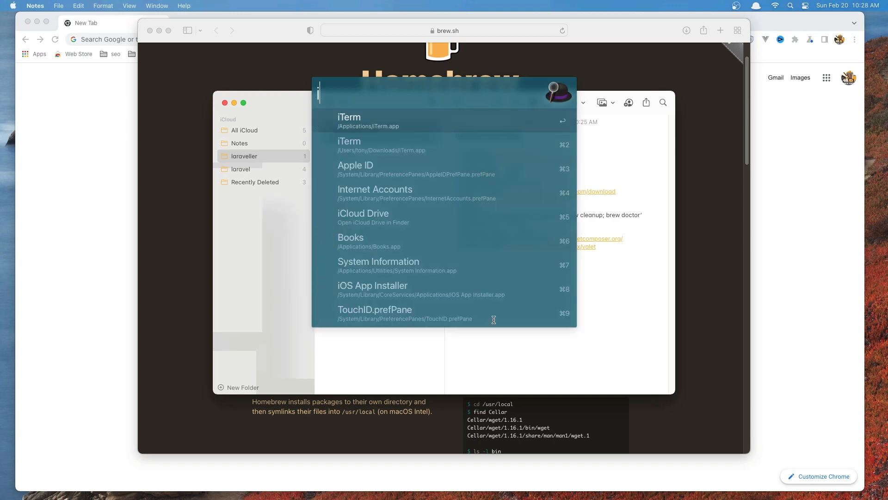
Step: Launch iTerm and review its General preferences for Window and Closing behaviour
{"action": "key", "text": "escape"}
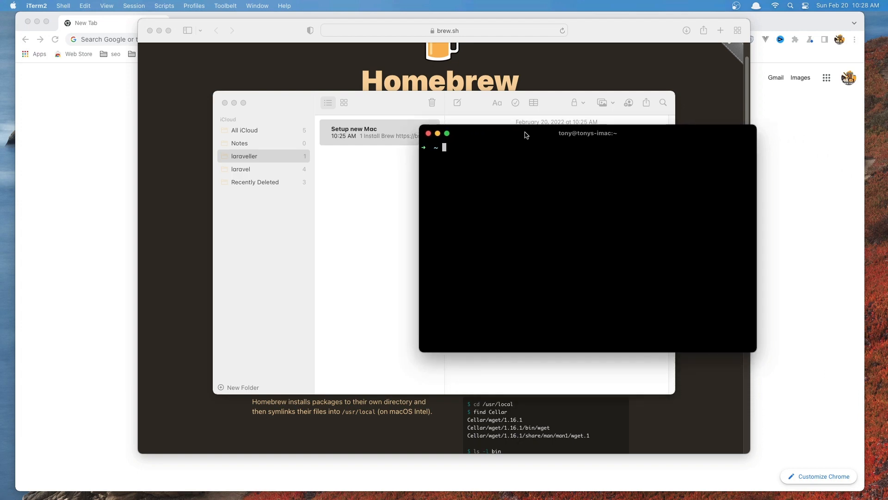
{"action": "mouse_move", "coordinate": [527, 266]}
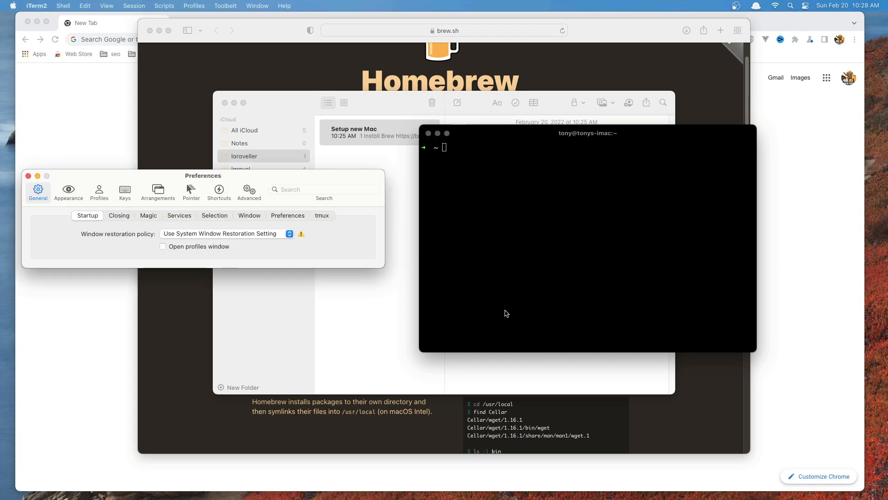
{"action": "mouse_move", "coordinate": [249, 219]}
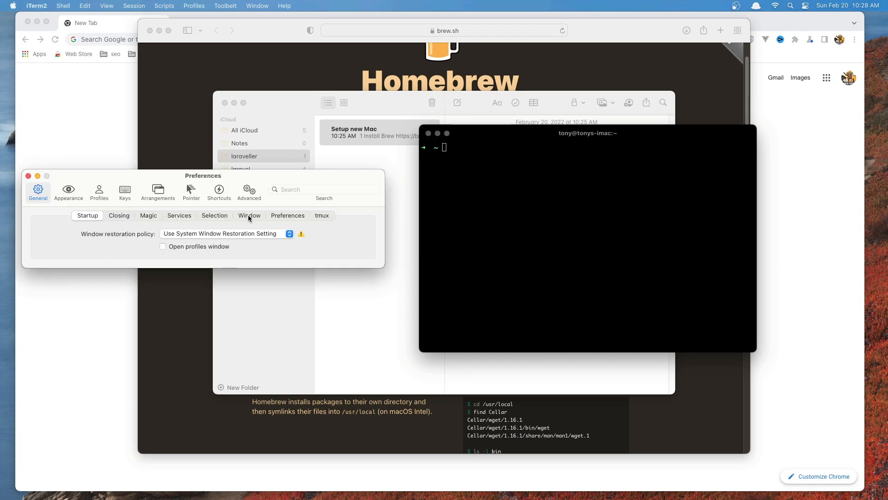
{"action": "left_click", "coordinate": [249, 216]}
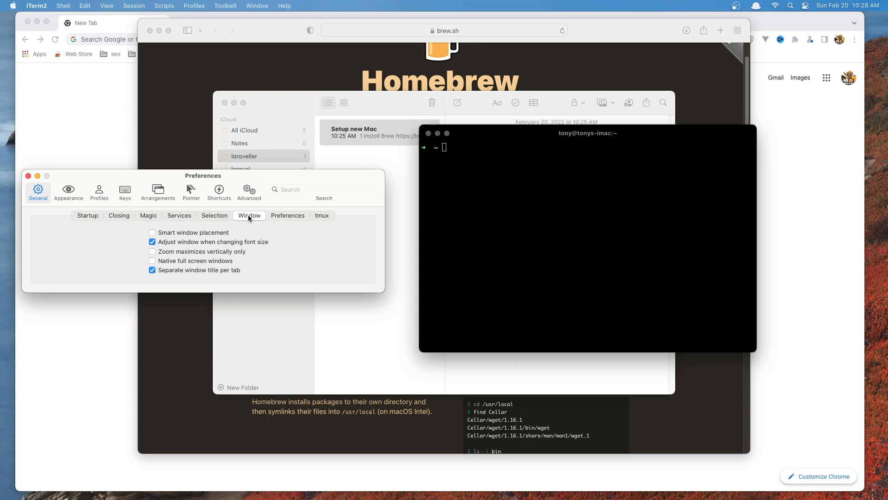
{"action": "mouse_move", "coordinate": [163, 278]}
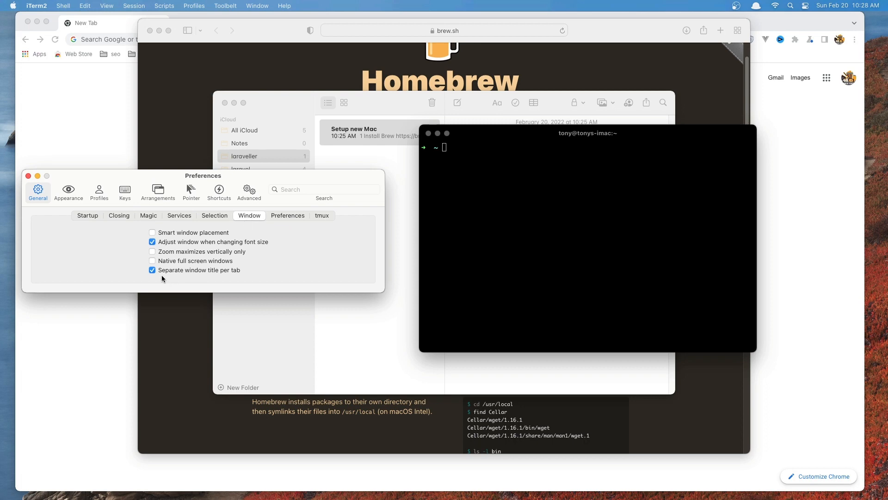
{"action": "mouse_move", "coordinate": [161, 276]}
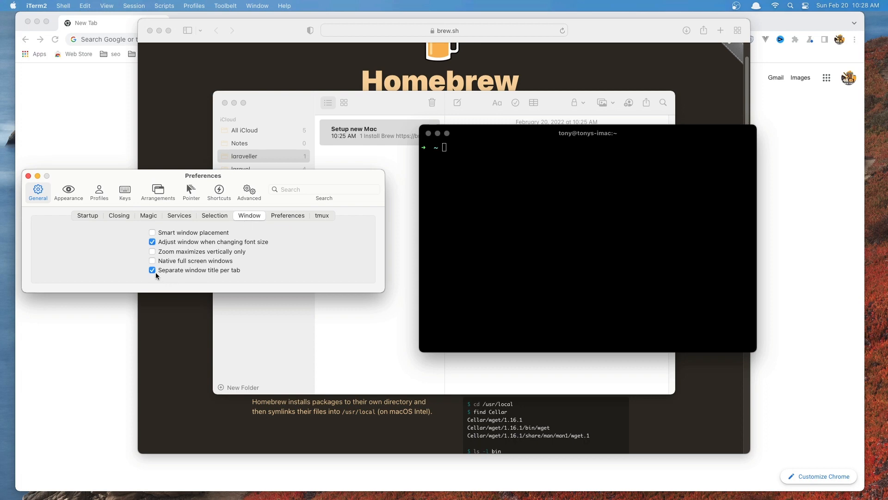
{"action": "left_click", "coordinate": [118, 216]}
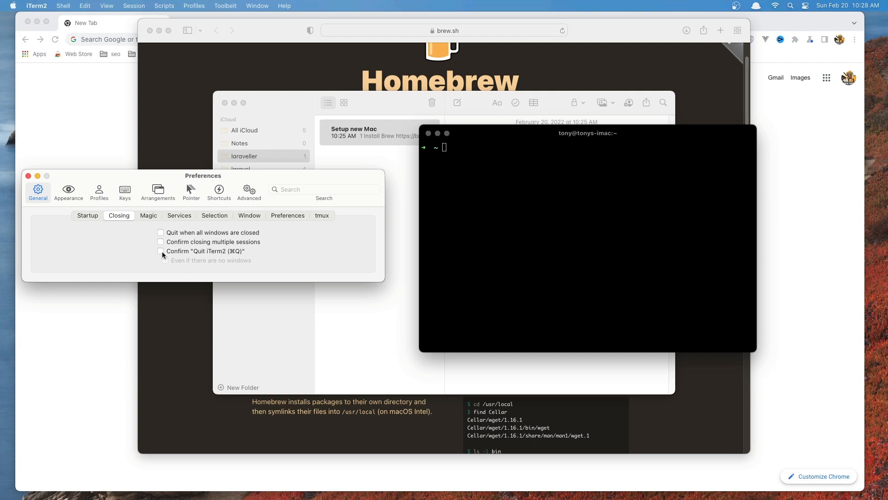
{"action": "mouse_move", "coordinate": [177, 221]}
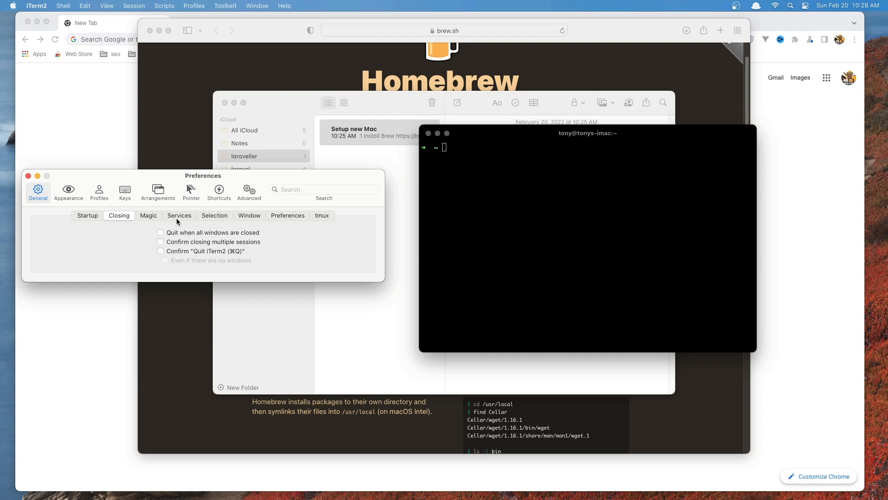
{"action": "left_click", "coordinate": [249, 216]}
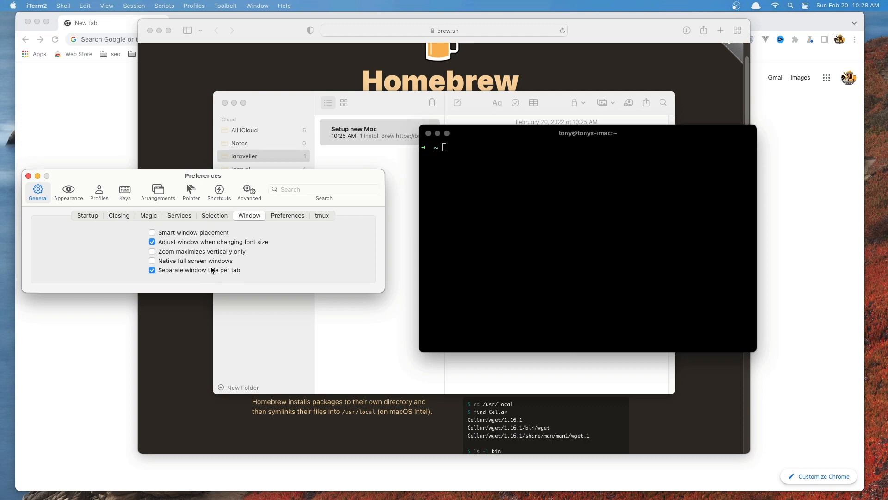
{"action": "mouse_move", "coordinate": [99, 191]}
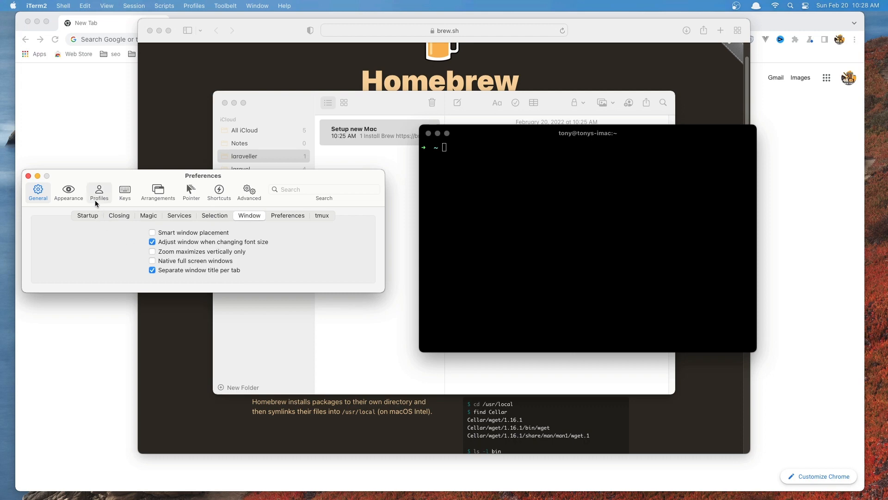
Step: In the Default profile's Text settings choose Monaco at size 15
{"action": "left_click", "coordinate": [99, 190]}
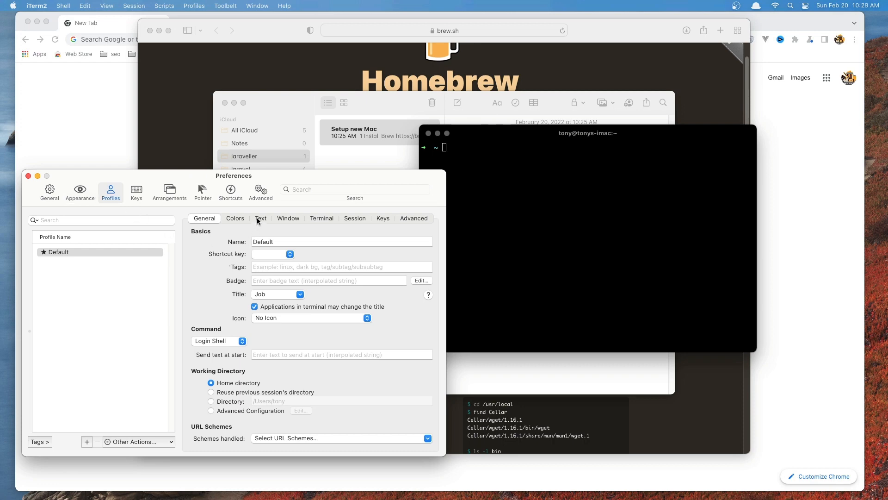
{"action": "left_click", "coordinate": [260, 219]}
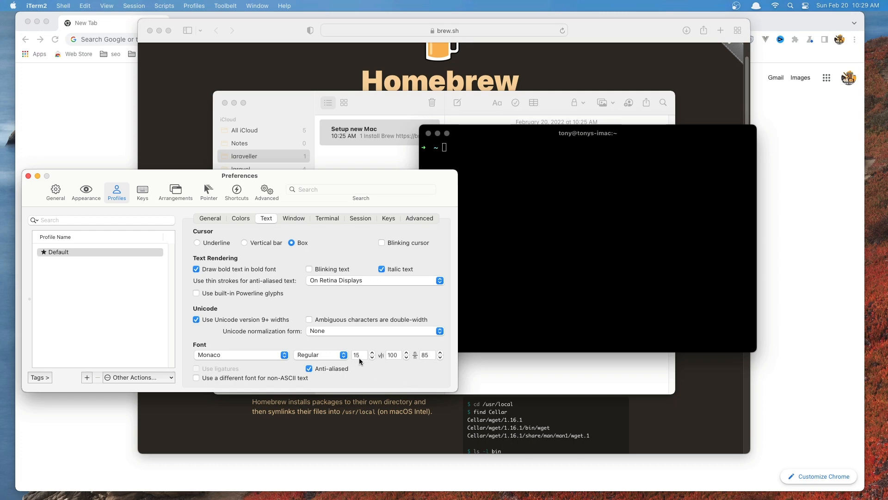
{"action": "mouse_move", "coordinate": [122, 206]}
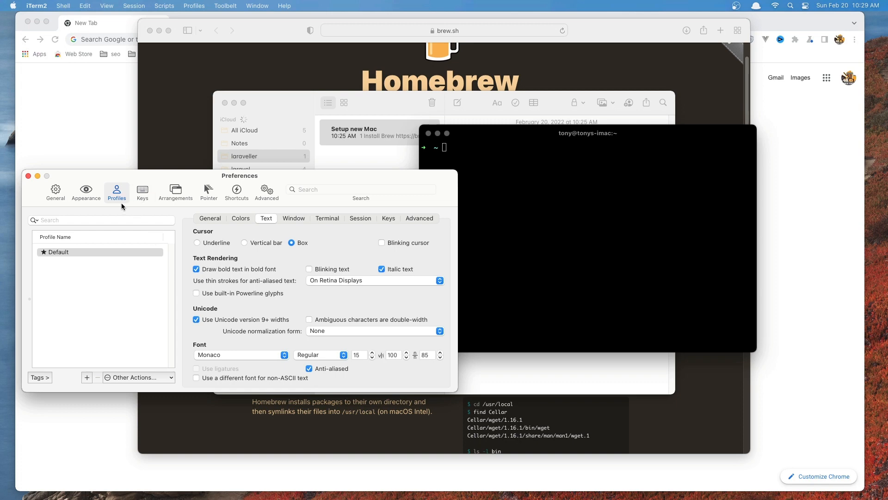
{"action": "mouse_move", "coordinate": [42, 178]}
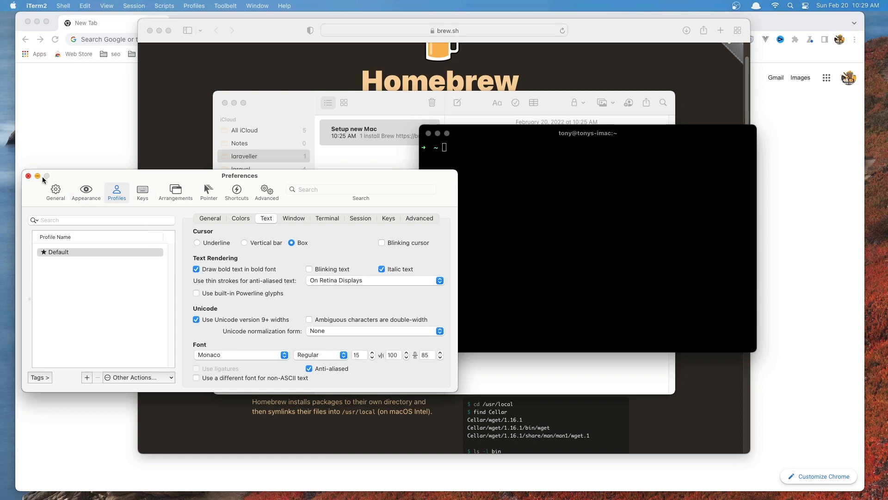
Step: Select and copy 'oh-my-zsh' from step 5 of the setup note
{"action": "left_click", "coordinate": [27, 176]}
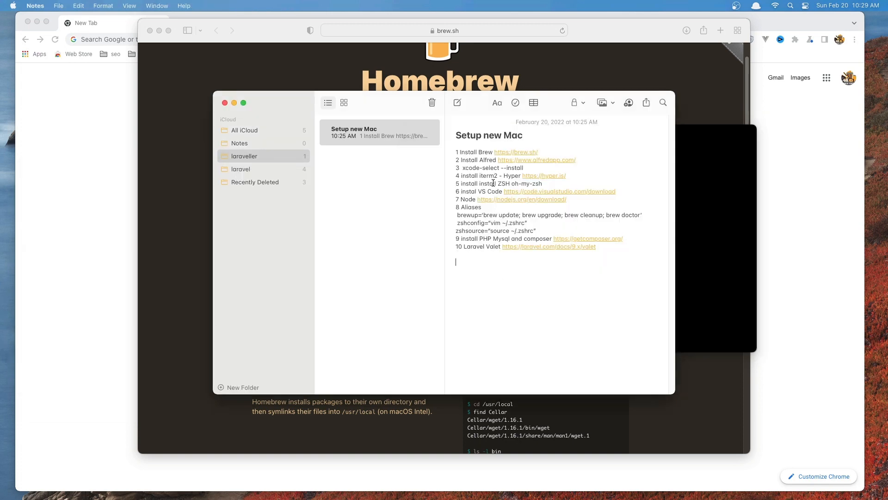
{"action": "mouse_move", "coordinate": [517, 184]}
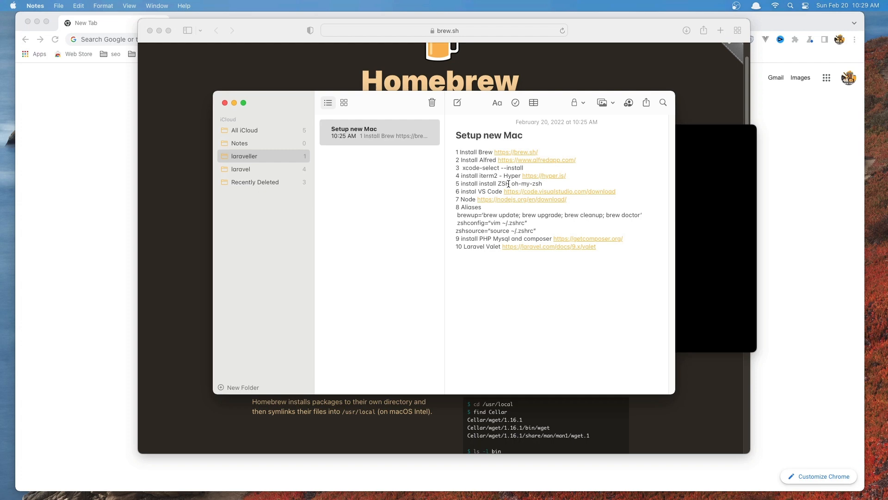
{"action": "left_click", "coordinate": [455, 262]}
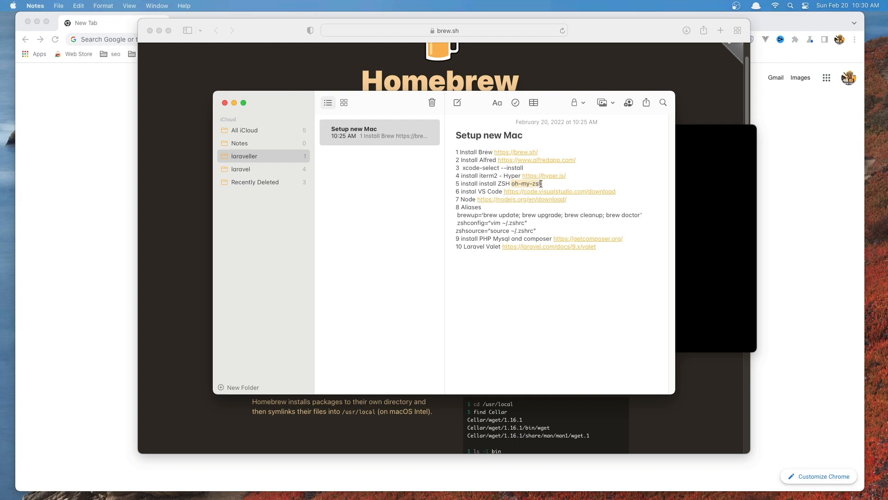
{"action": "left_click", "coordinate": [566, 256]}
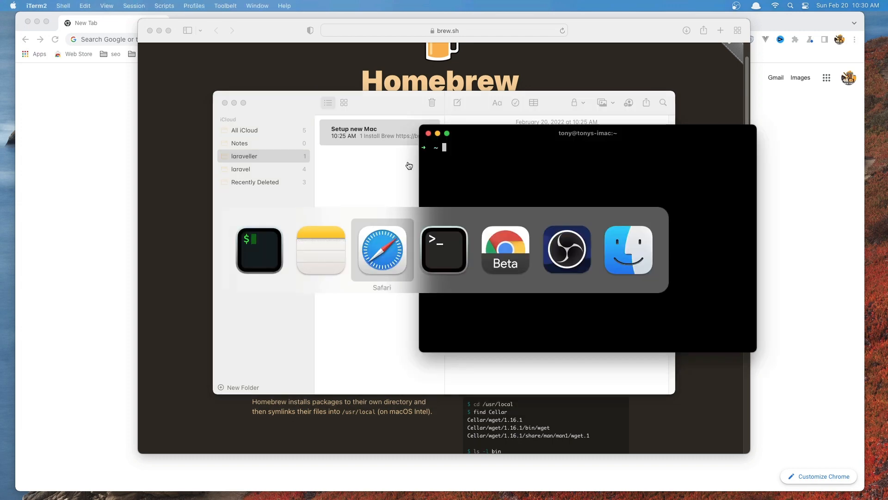
Step: Search 'oh-my-zsh' in Chrome and reach the ohmyz.sh install section's curl command
{"action": "left_click", "coordinate": [505, 250]}
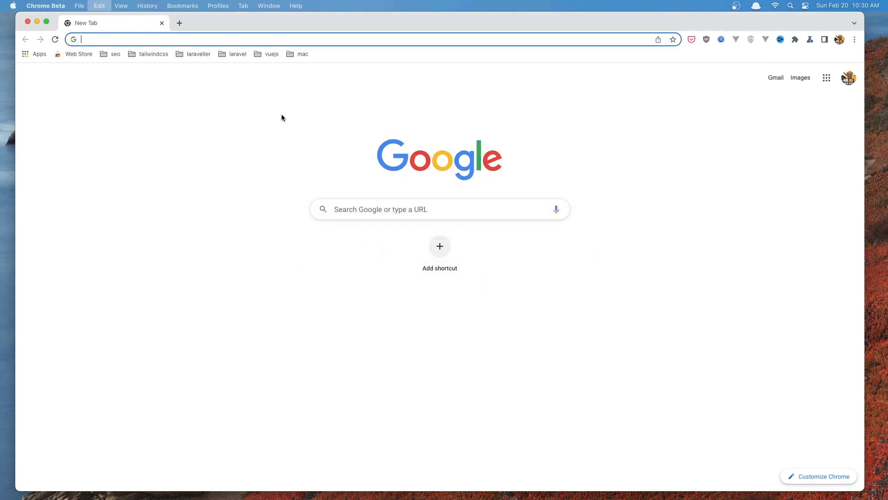
{"action": "type", "text": "oh-my-zsh"}
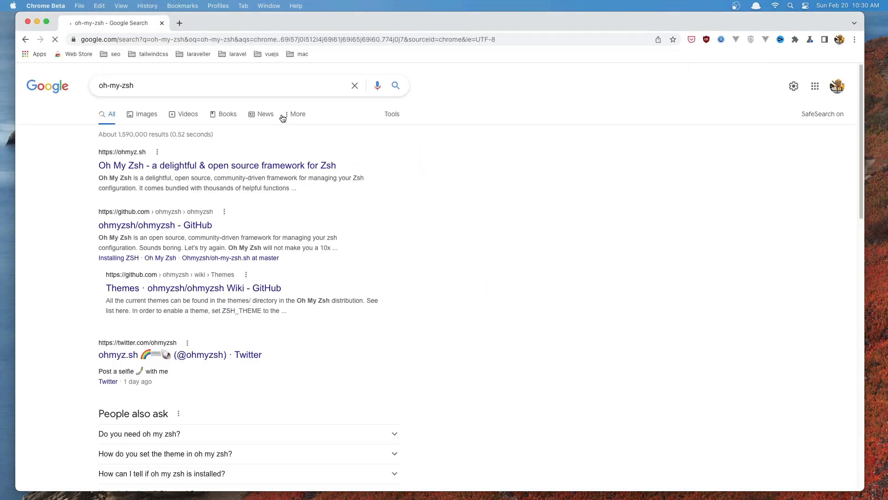
{"action": "left_click", "coordinate": [217, 165]}
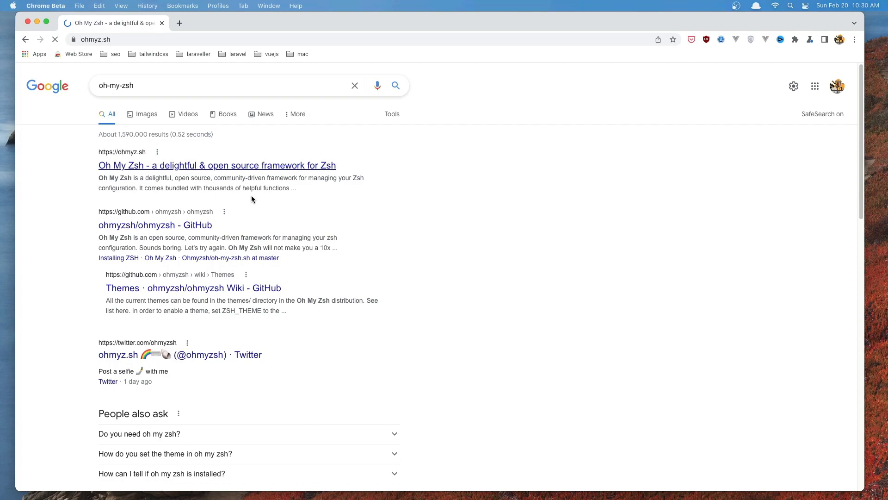
{"action": "left_click", "coordinate": [217, 165]}
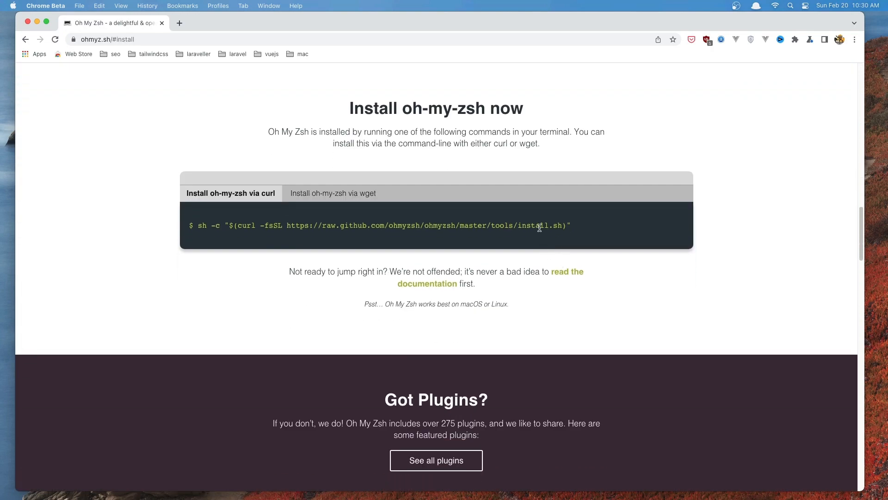
{"action": "mouse_move", "coordinate": [267, 248]}
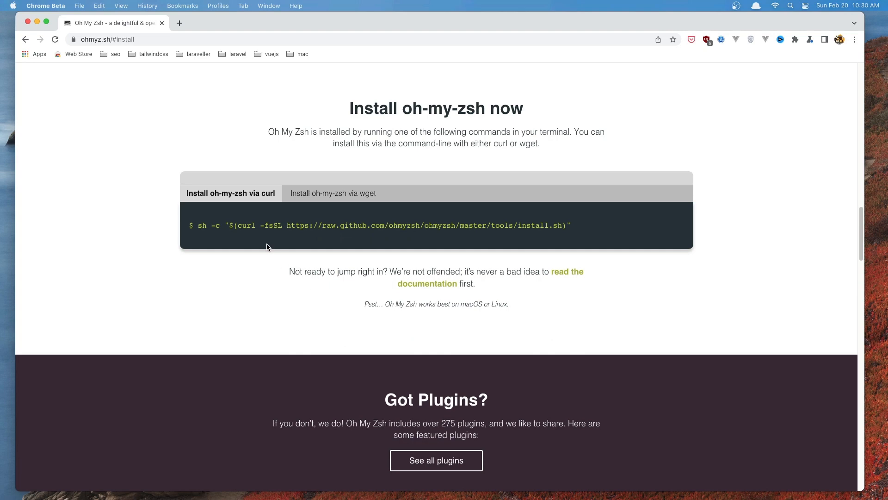
{"action": "left_click", "coordinate": [373, 249]}
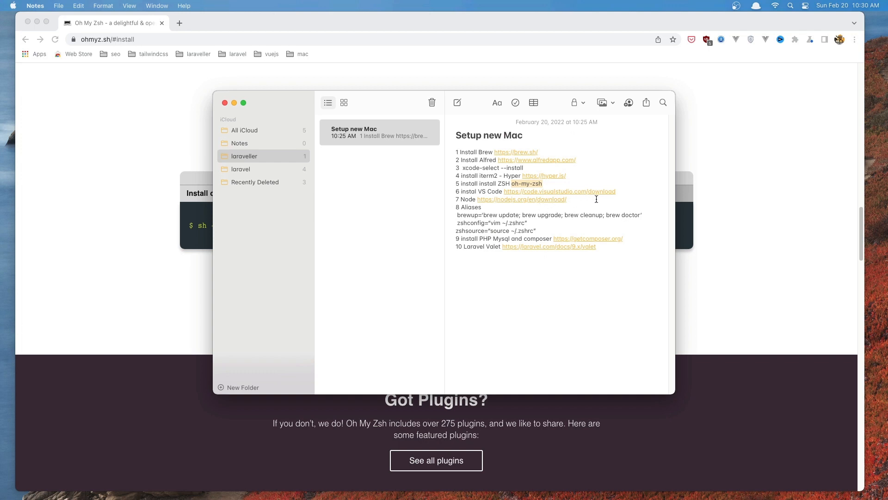
{"action": "mouse_move", "coordinate": [591, 195]}
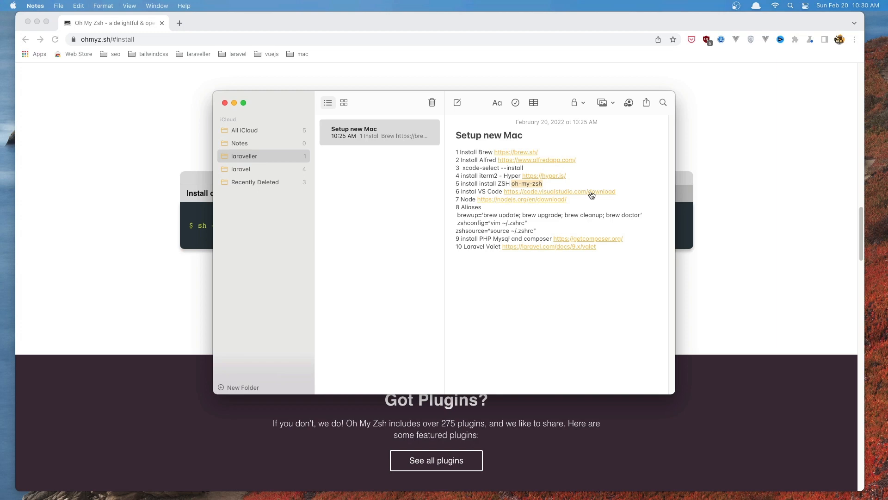
Step: Show the VS Code download page from step 6 and close the Homebrew tab
{"action": "left_click", "coordinate": [559, 190]}
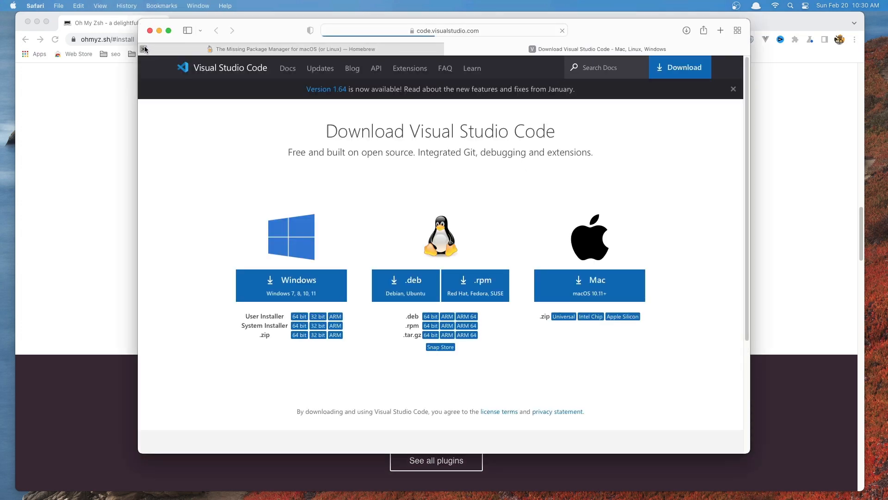
{"action": "left_click", "coordinate": [733, 89]}
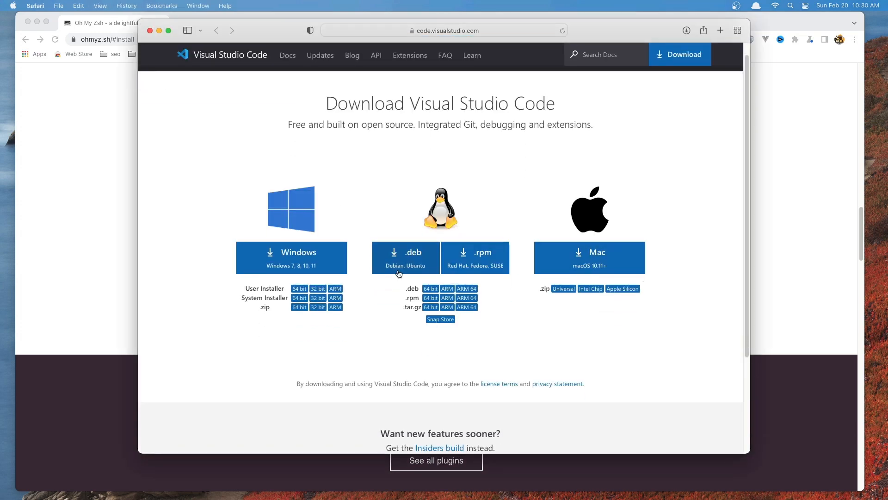
{"action": "scroll", "scroll_direction": "down", "scroll_amount": 3}
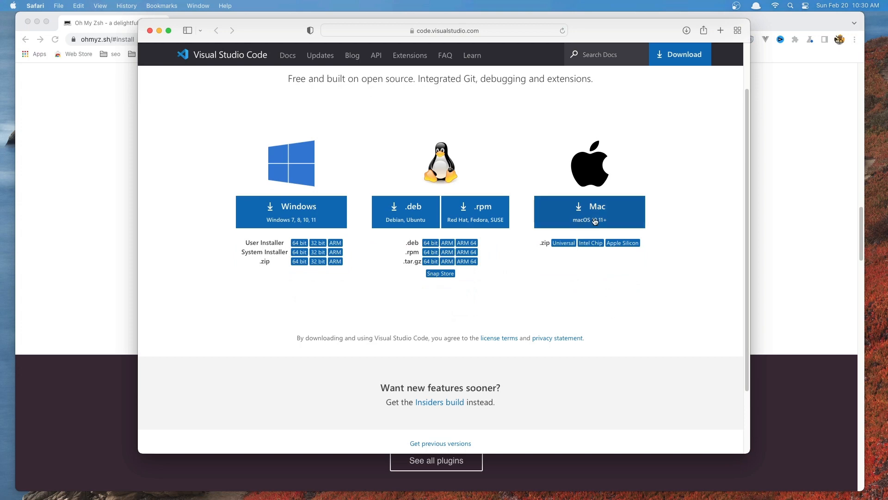
{"action": "mouse_move", "coordinate": [531, 228]}
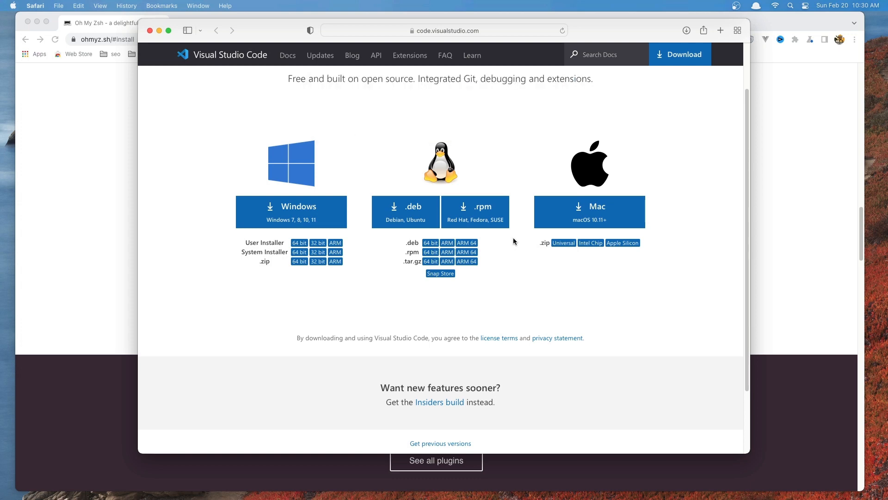
{"action": "mouse_move", "coordinate": [515, 268]}
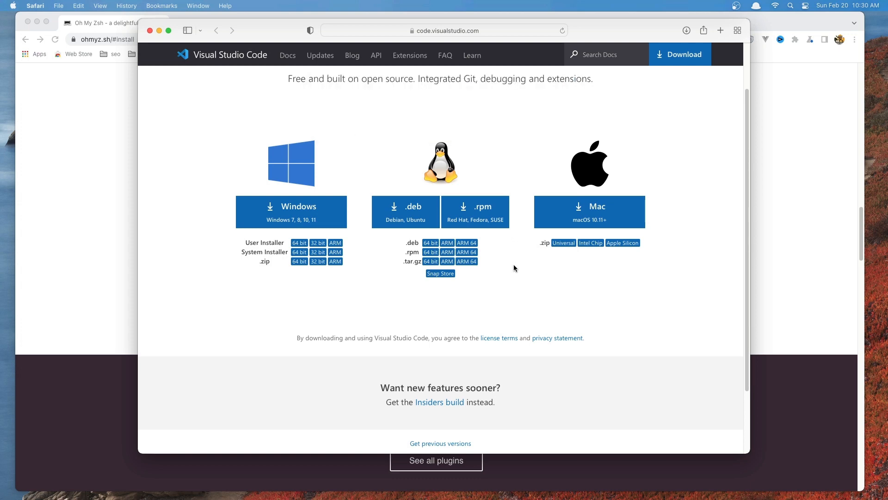
{"action": "mouse_move", "coordinate": [312, 122]}
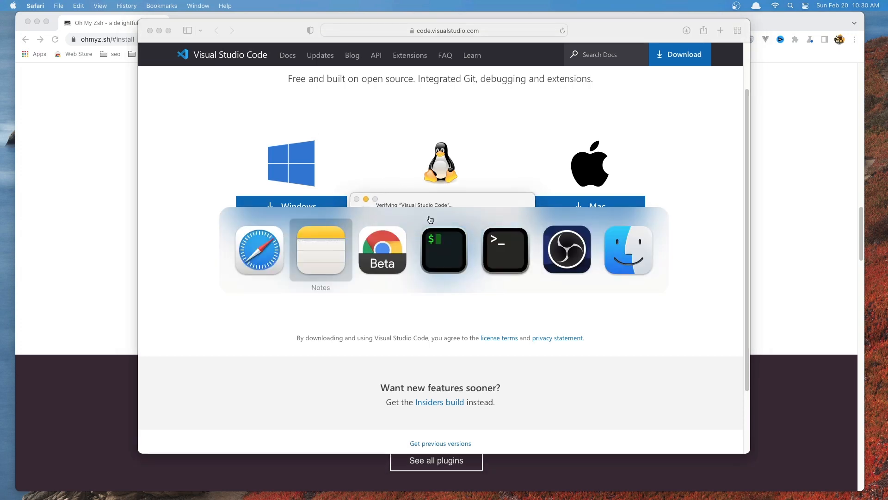
Step: From step 7's link, download the Node.js macOS installer, allowing downloads from nodejs.org
{"action": "left_click", "coordinate": [320, 249]}
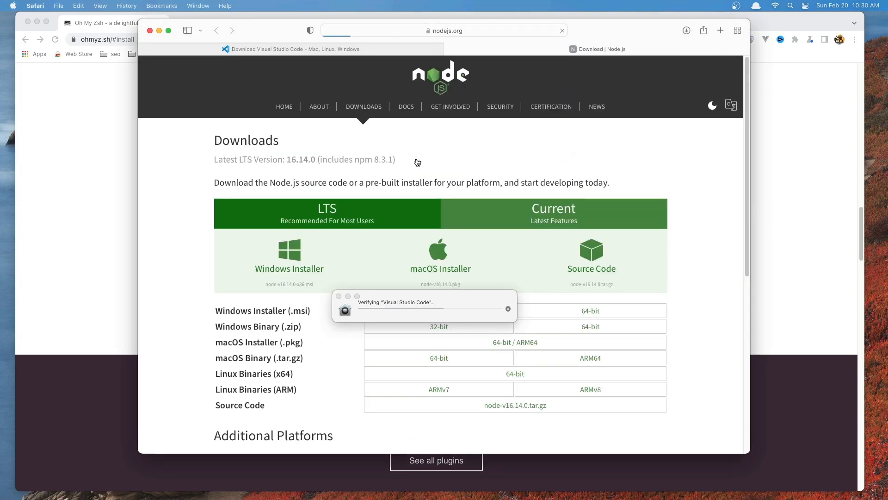
{"action": "scroll", "scroll_direction": "down", "scroll_amount": 3}
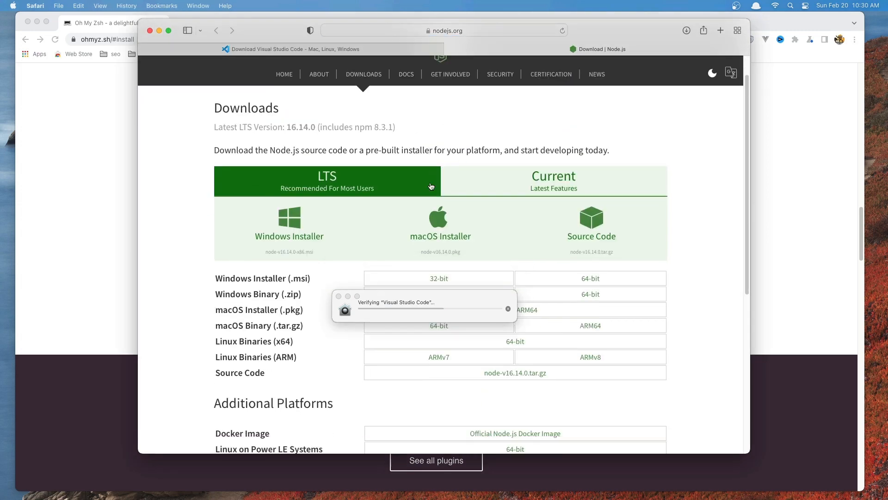
{"action": "scroll", "scroll_direction": "down", "scroll_amount": 3}
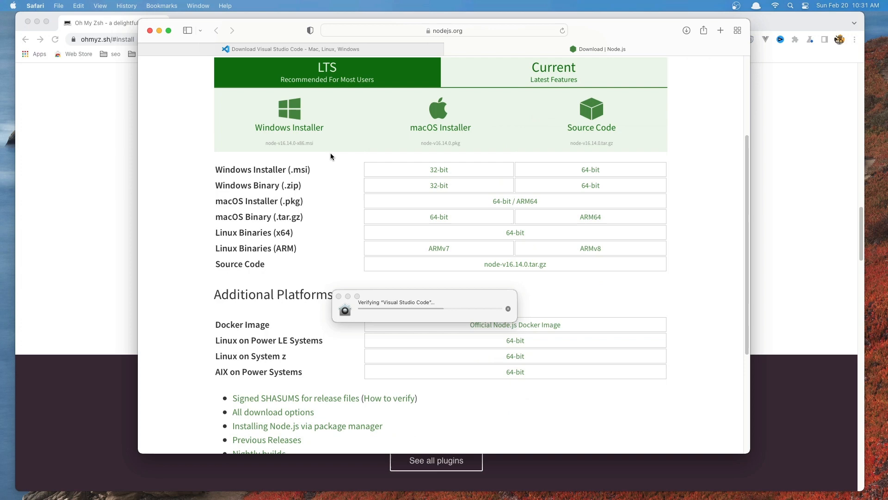
{"action": "left_click", "coordinate": [440, 117]}
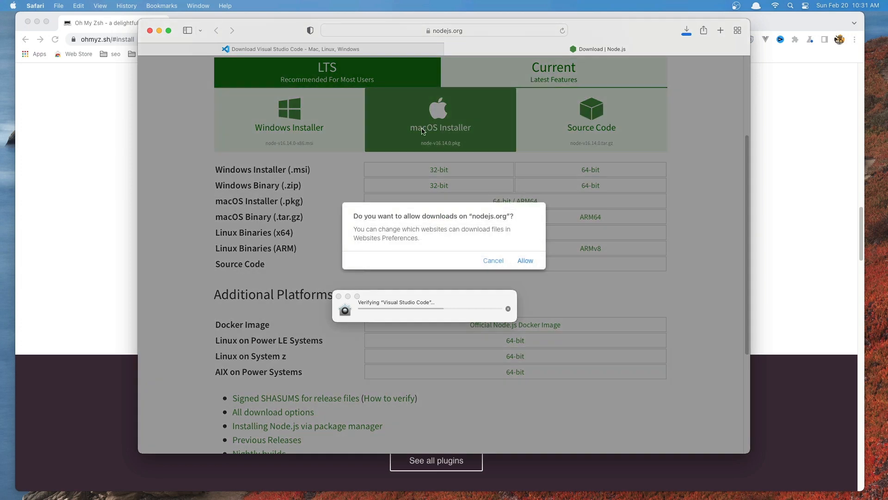
{"action": "left_click", "coordinate": [492, 260]}
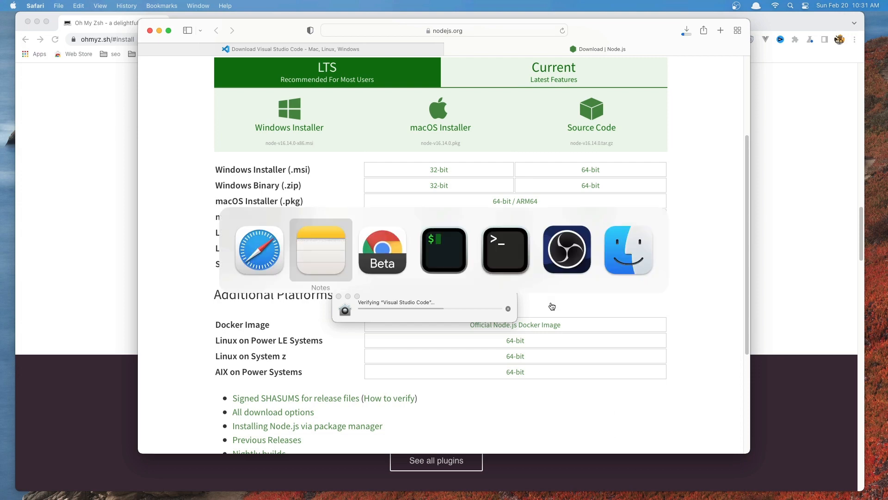
Step: Approve opening the downloaded Visual Studio Code, then follow the Laravel Valet link from step 10
{"action": "left_click", "coordinate": [320, 249]}
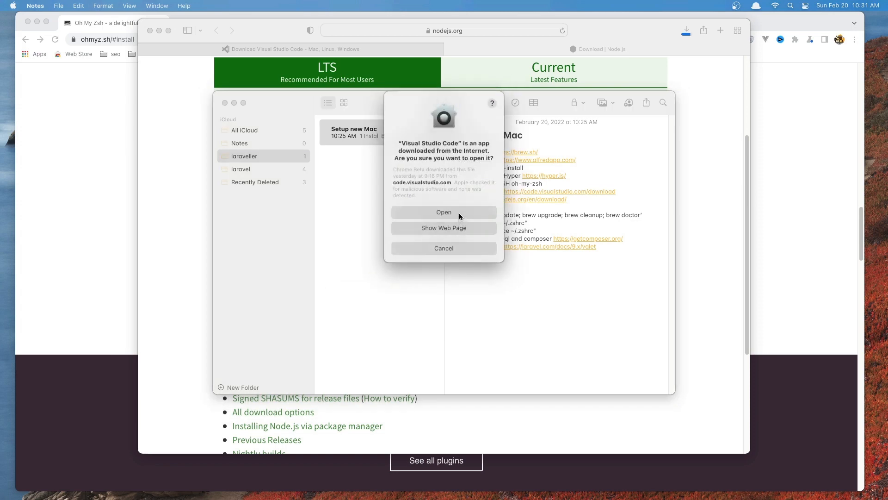
{"action": "left_click", "coordinate": [443, 212]}
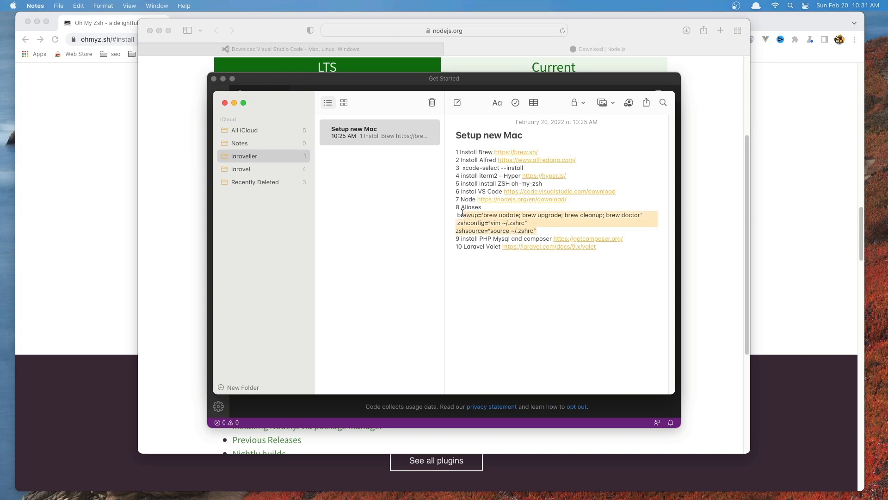
{"action": "left_click", "coordinate": [457, 261]}
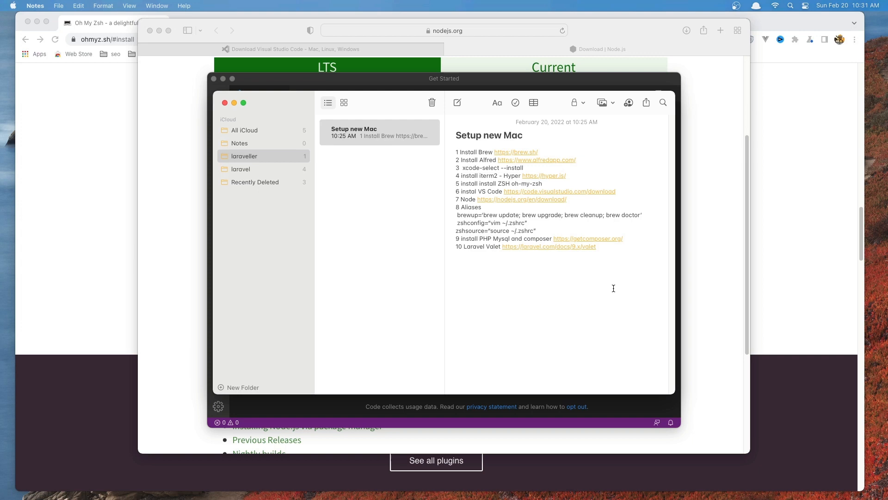
{"action": "mouse_move", "coordinate": [610, 245]}
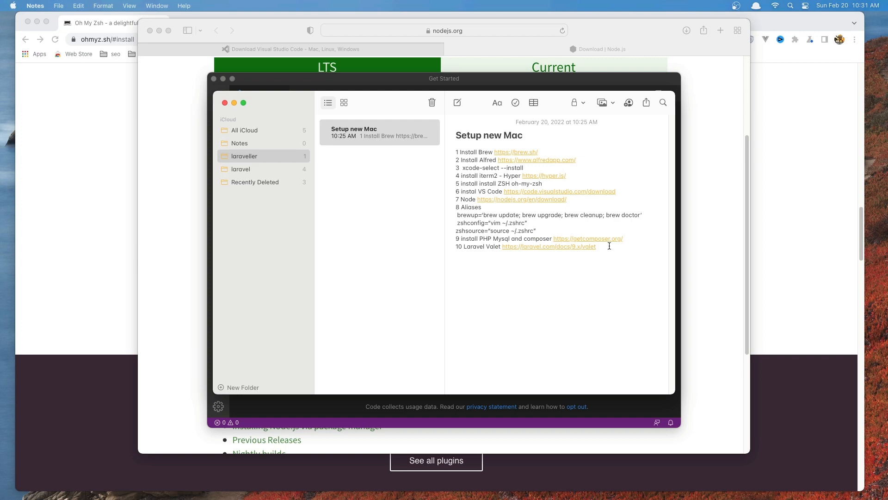
{"action": "left_click", "coordinate": [588, 238]}
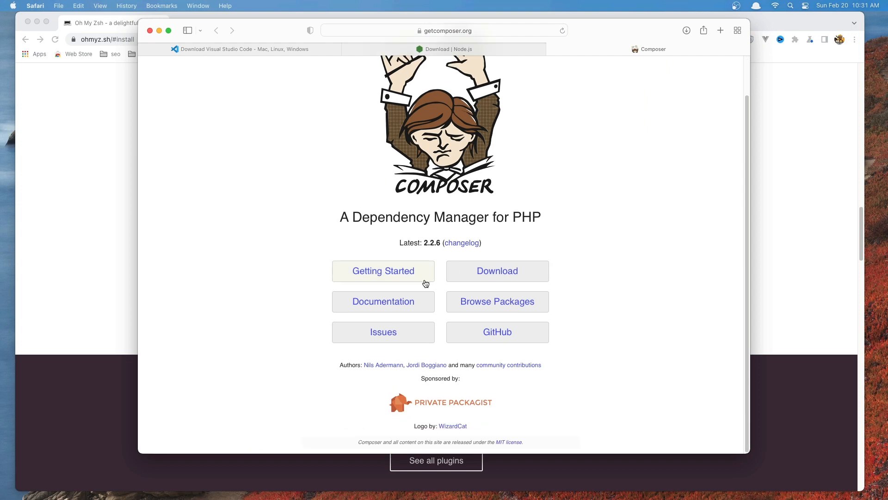
Step: Reach the getcomposer.org Download page and select its four-line installer script
{"action": "left_click", "coordinate": [383, 271]}
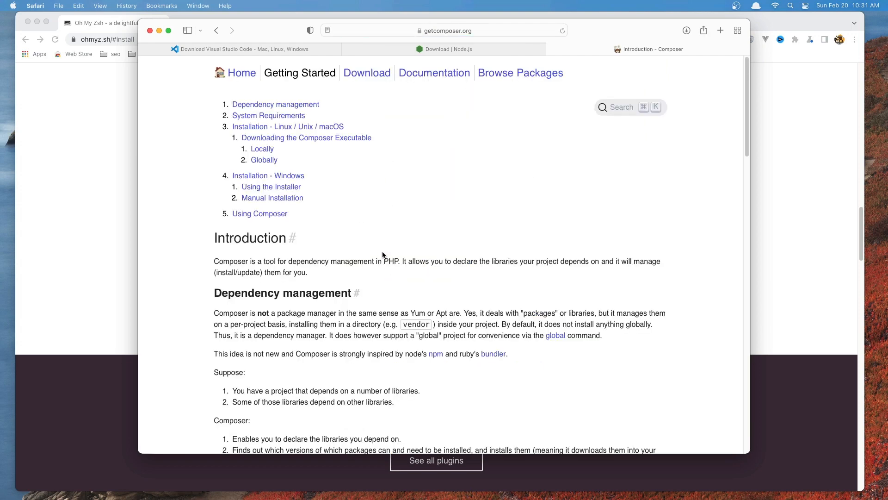
{"action": "left_click", "coordinate": [366, 72]}
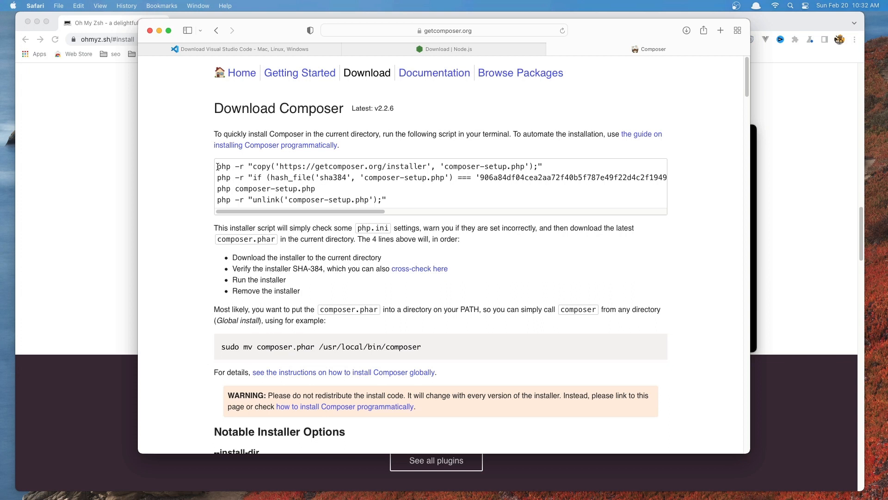
{"action": "left_click_drag", "start_coordinate": [216, 166], "coordinate": [387, 200]}
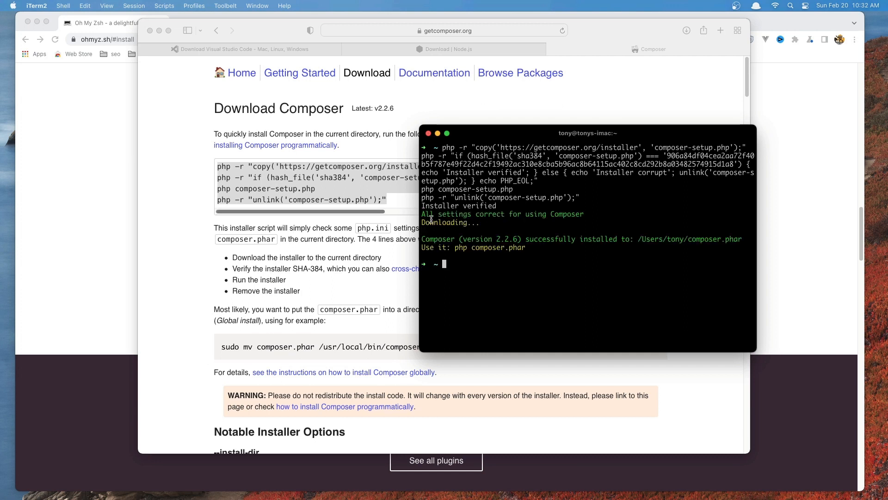
{"action": "mouse_move", "coordinate": [645, 250]}
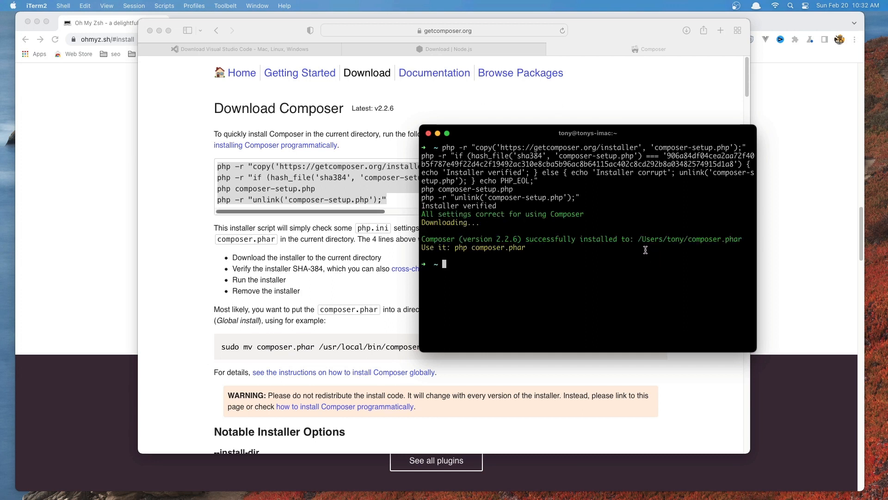
Step: Select the /Users/tony/composer.phar path in the installer output
{"action": "double_click", "coordinate": [689, 239]}
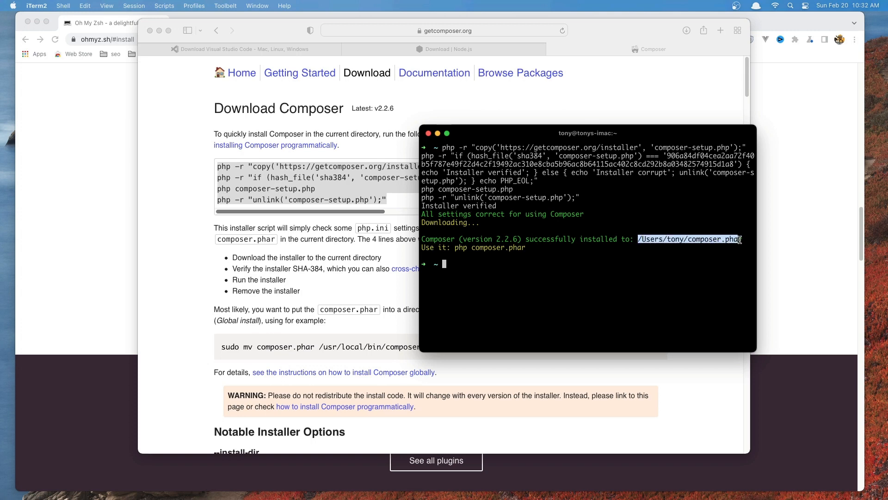
{"action": "mouse_move", "coordinate": [702, 212]}
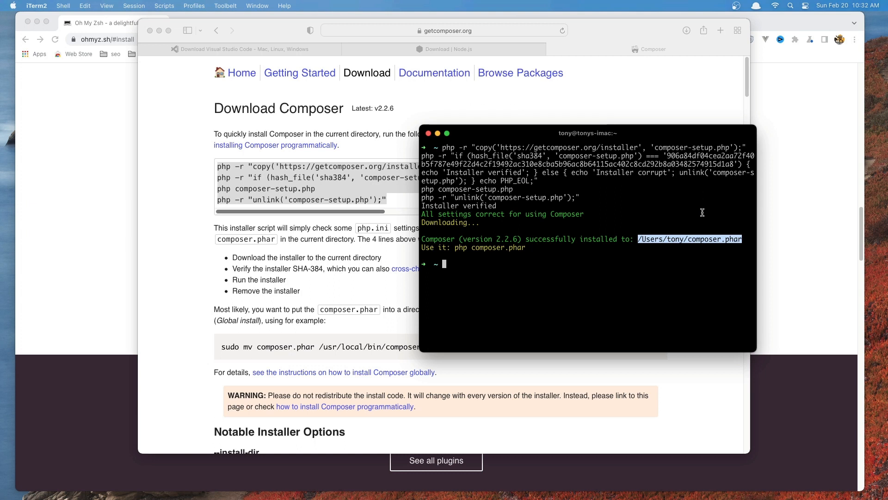
Step: Move /Users/tony/composer.phar to /usr/local/bin/composer and run composer to list its commands
{"action": "type", "text": "mv"}
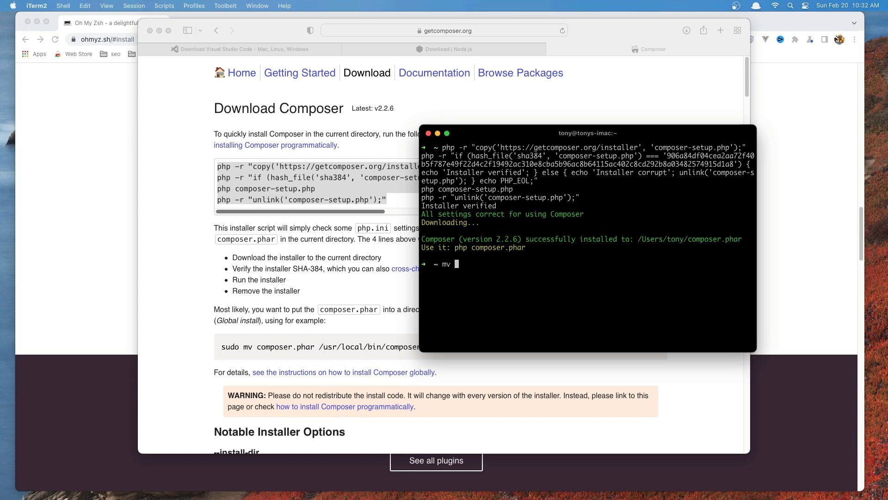
{"action": "type", "text": "/Users/tony/composer.phar"}
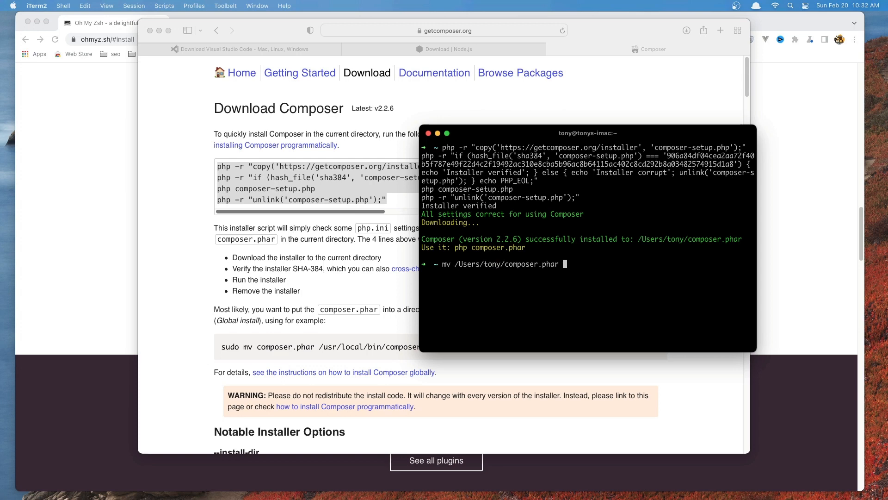
{"action": "type", "text": "/usr"}
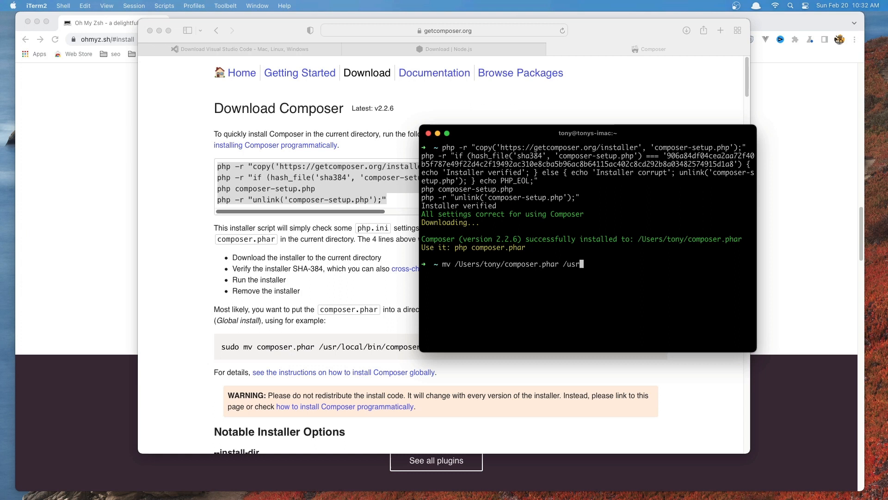
{"action": "type", "text": "lo"}
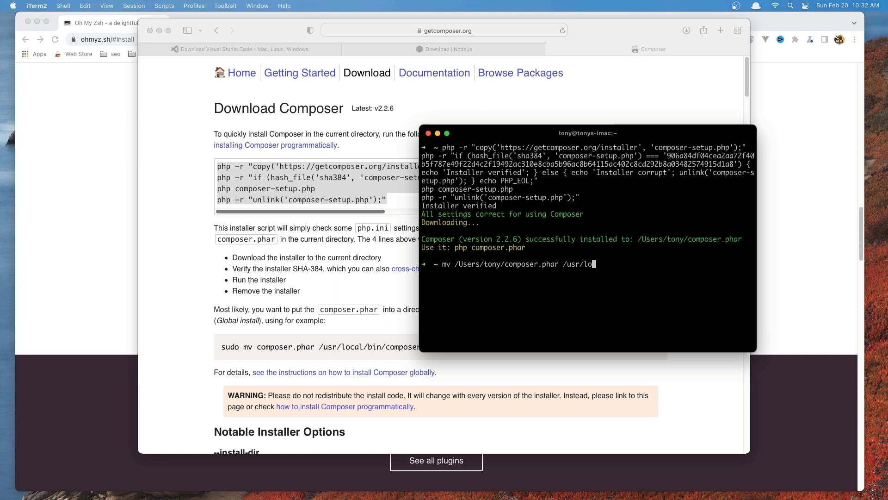
{"action": "type", "text": "cal/"}
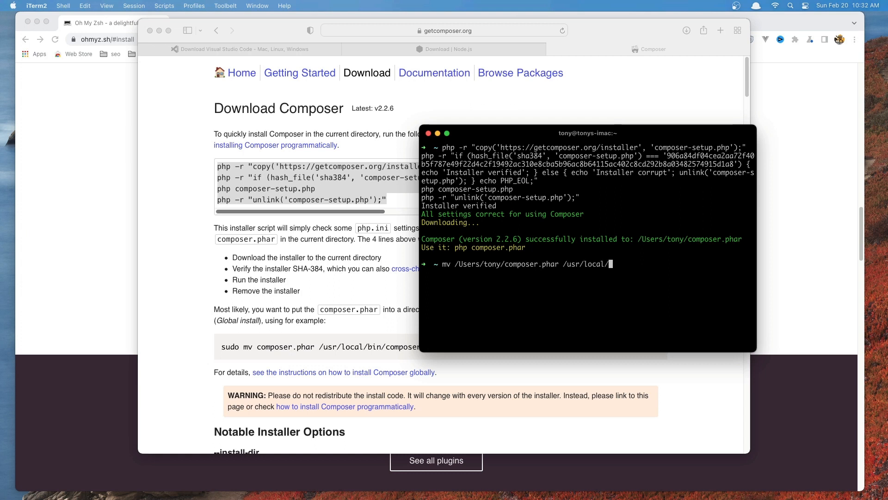
{"action": "type", "text": "bin"}
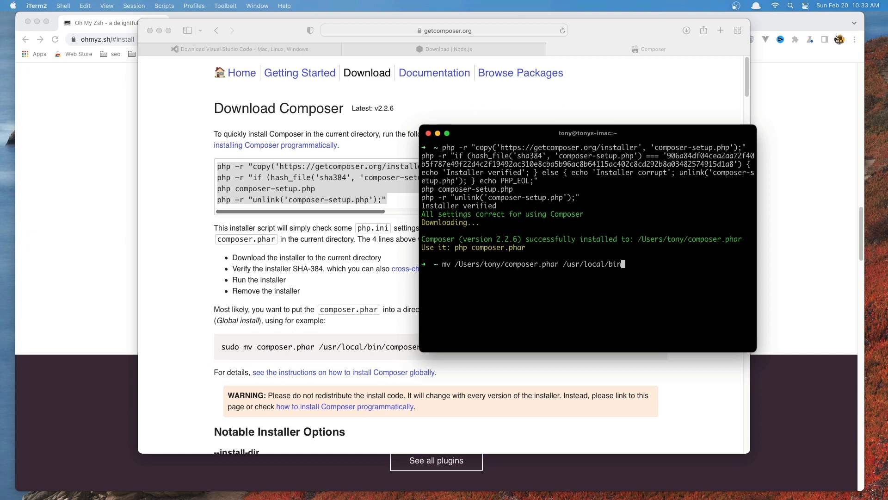
{"action": "type", "text": "composer"}
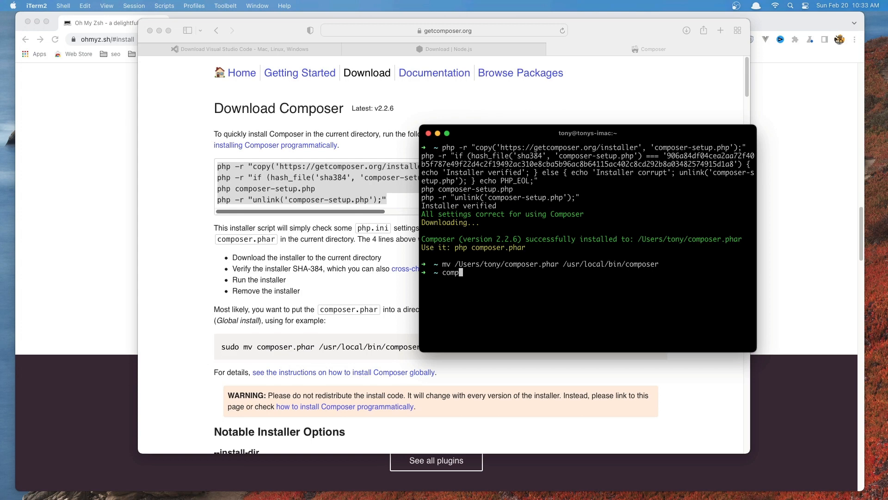
{"action": "key", "text": "Return"}
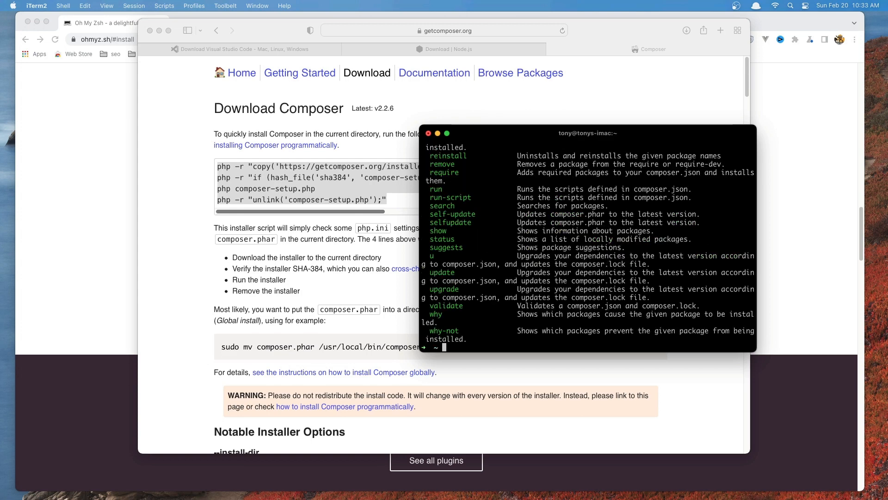
Step: Clear the terminal output
{"action": "type", "text": "clear"}
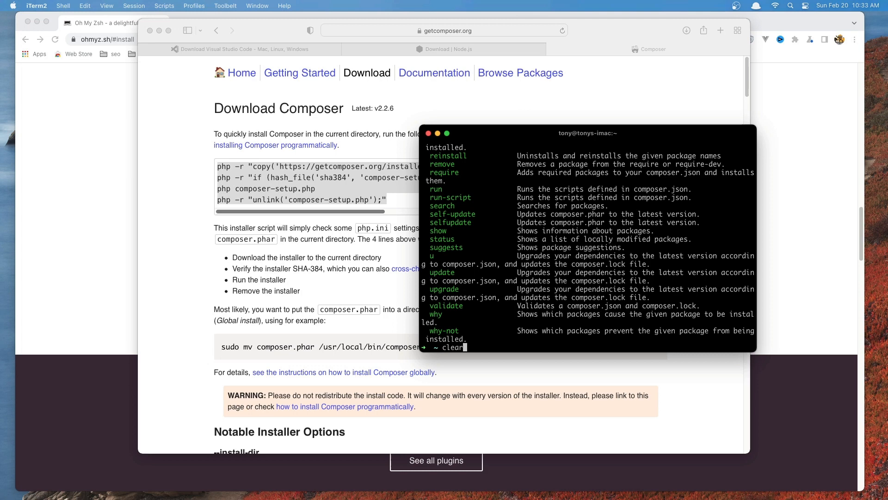
{"action": "key", "text": "Return"}
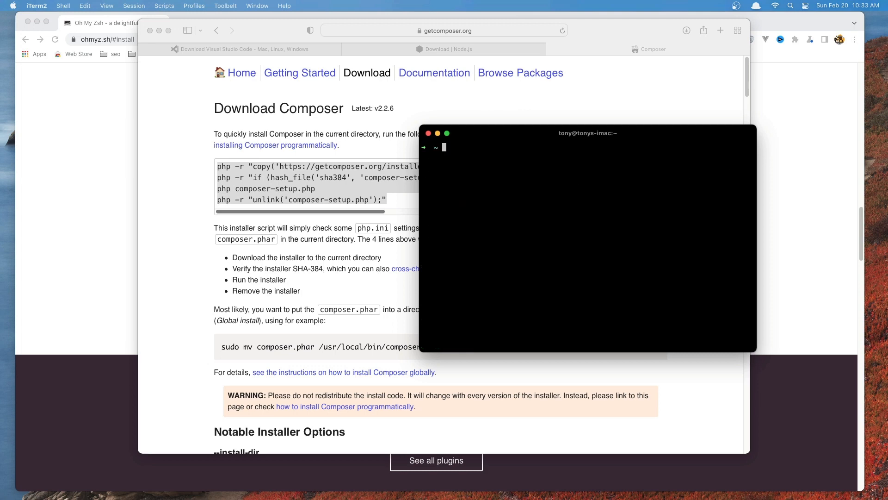
{"action": "mouse_move", "coordinate": [630, 255]}
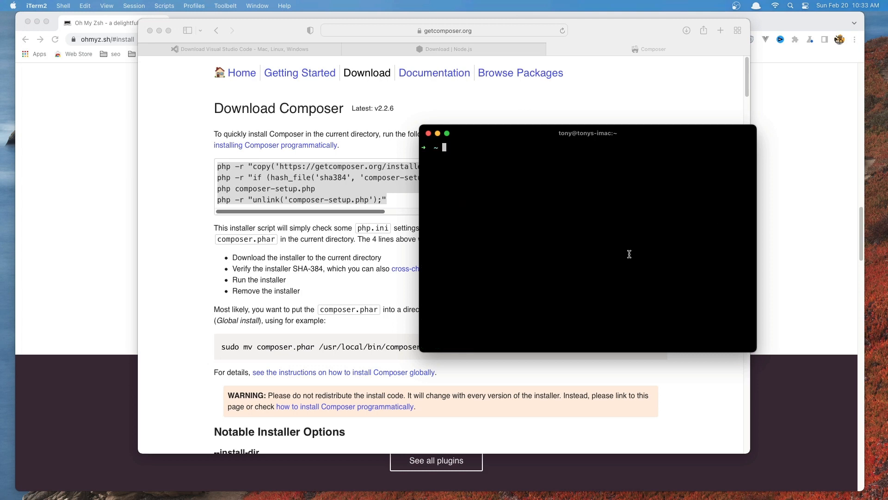
Step: Run vim ~/.zshrc to edit the shell configuration
{"action": "type", "text": "vim"}
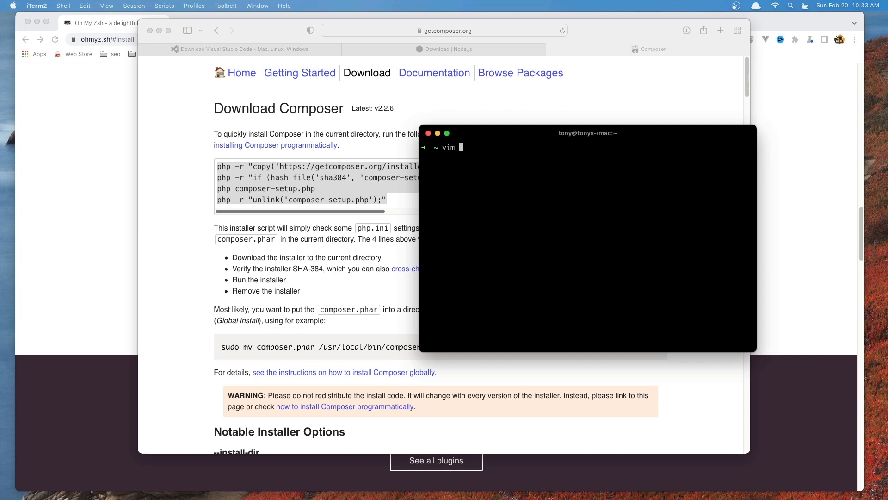
{"action": "type", "text": "~/."}
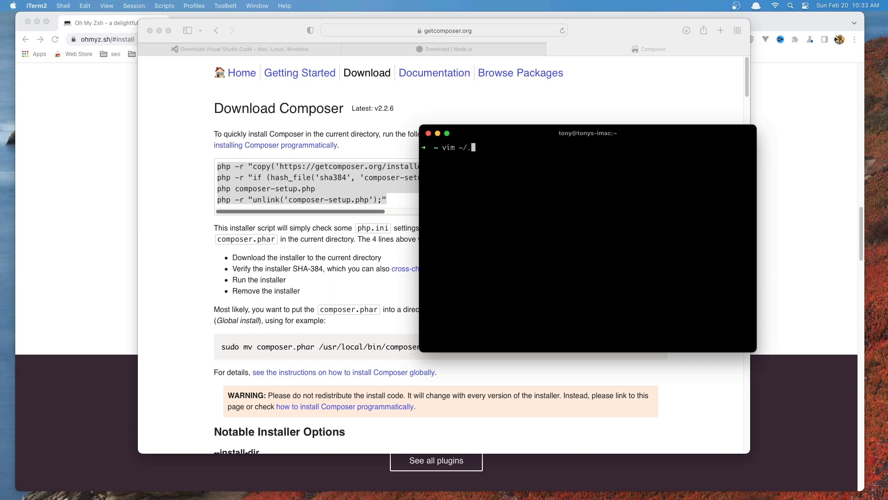
{"action": "type", "text": "zshrc"}
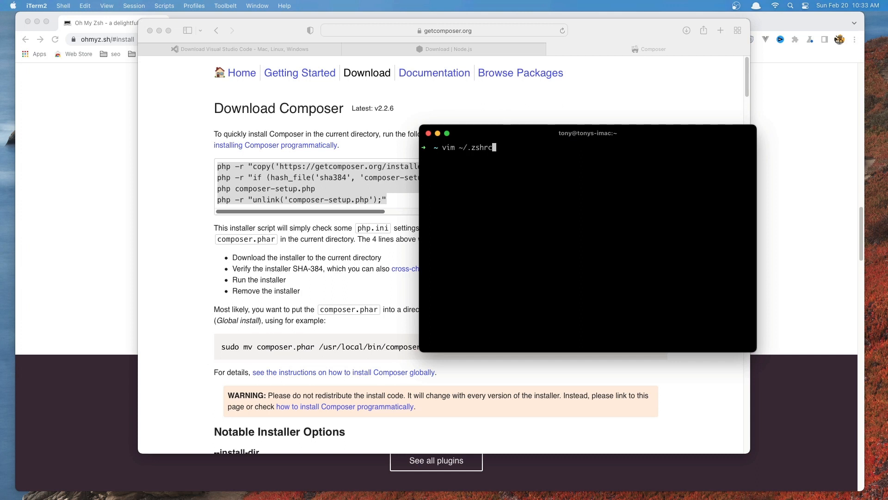
{"action": "key", "text": "Left"}
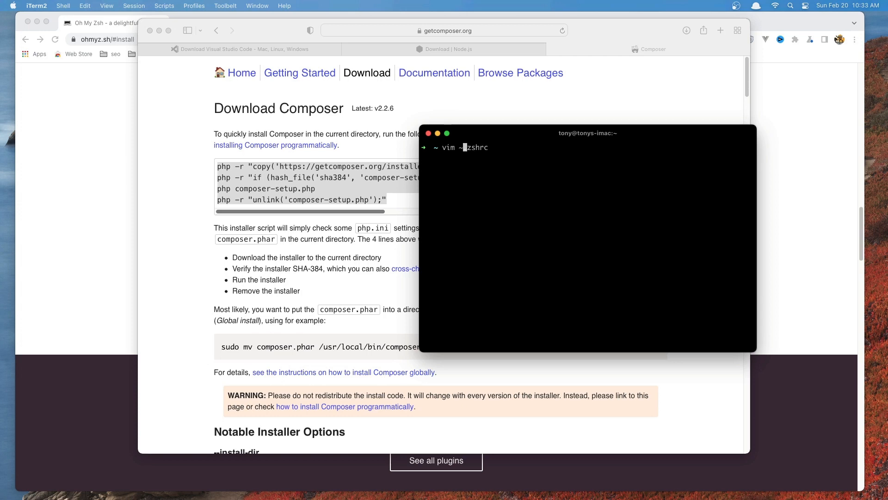
{"action": "key", "text": "Return"}
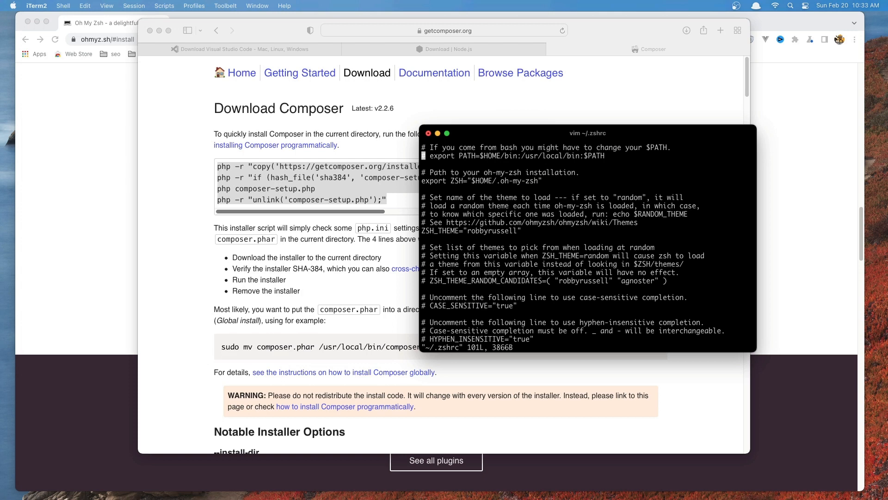
Step: Insert ~/composer/vendor/bin: before $PATH in the export PATH line and leave insert mode
{"action": "key", "text": "i"}
{"action": "type", "text": "~/"}
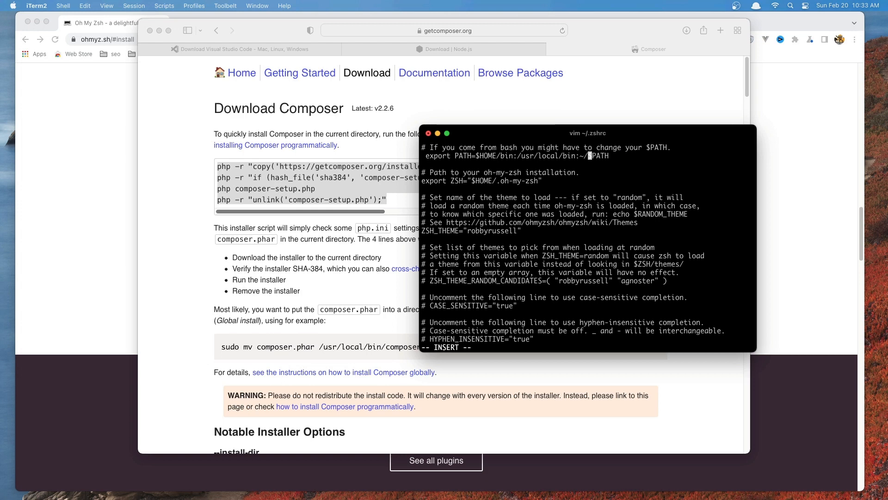
{"action": "type", "text": "composer"}
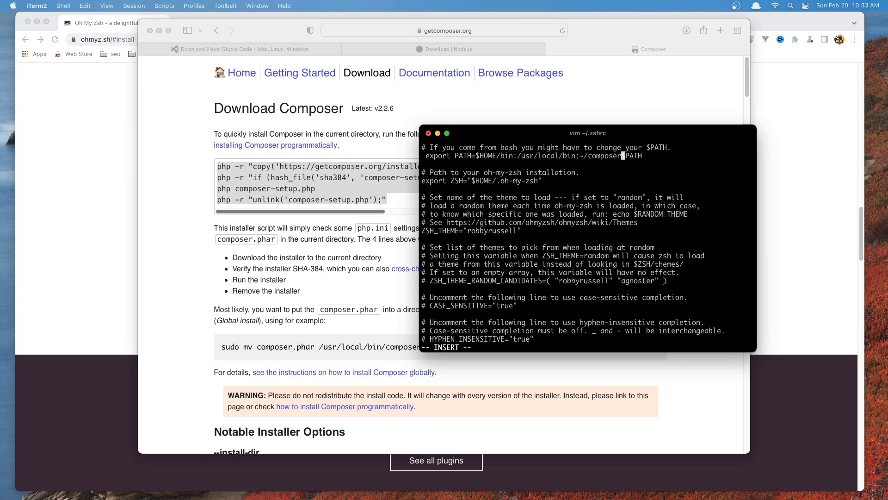
{"action": "type", "text": "/vendor/bin:"}
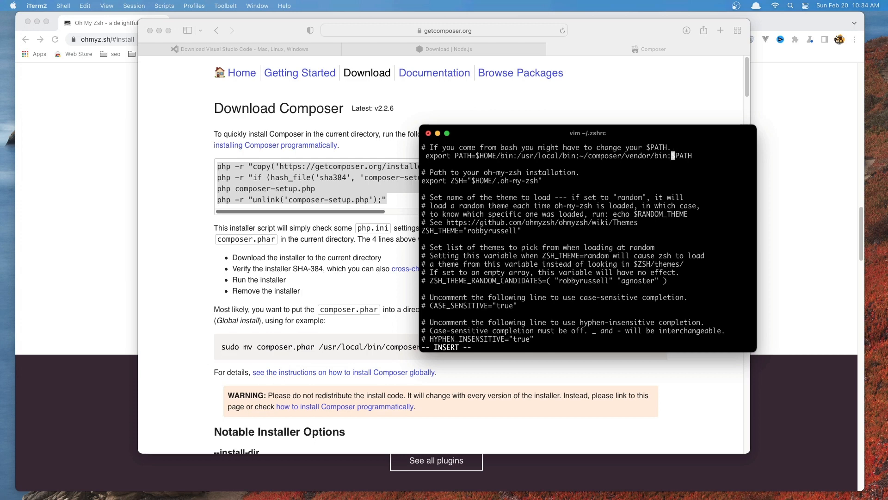
{"action": "key", "text": "Escape"}
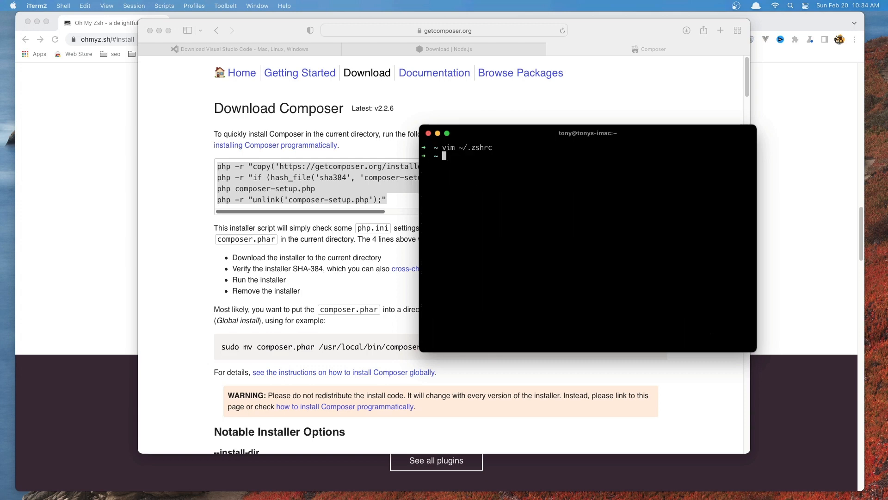
Step: Correct the failed command to source ~/.zshrc, run it, and clear the screen
{"action": "type", "text": "source"}
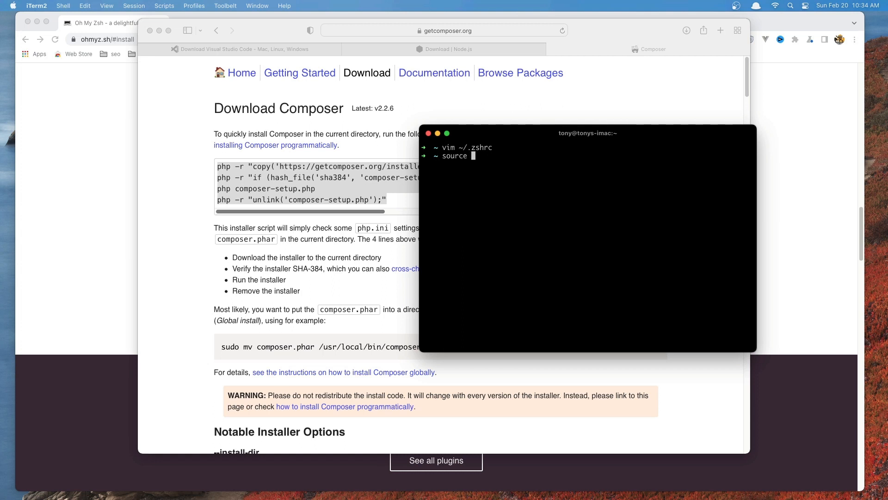
{"action": "type", "text": "~/.xshr"}
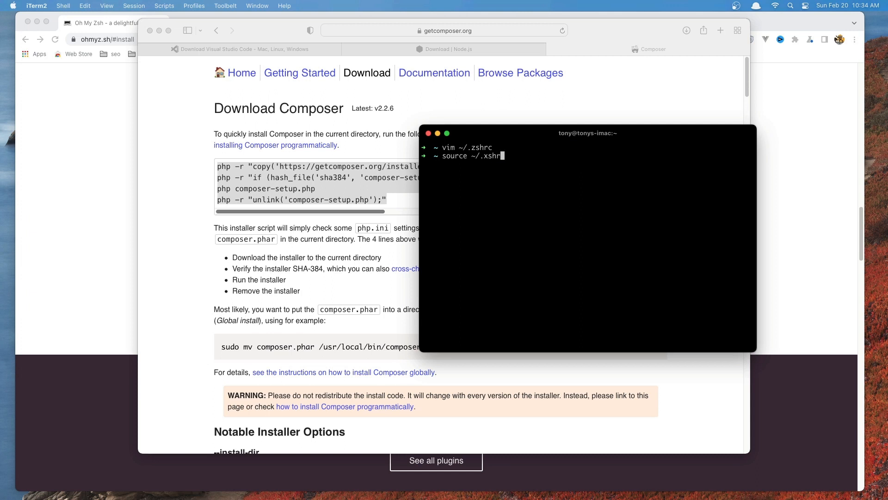
{"action": "key", "text": "Return"}
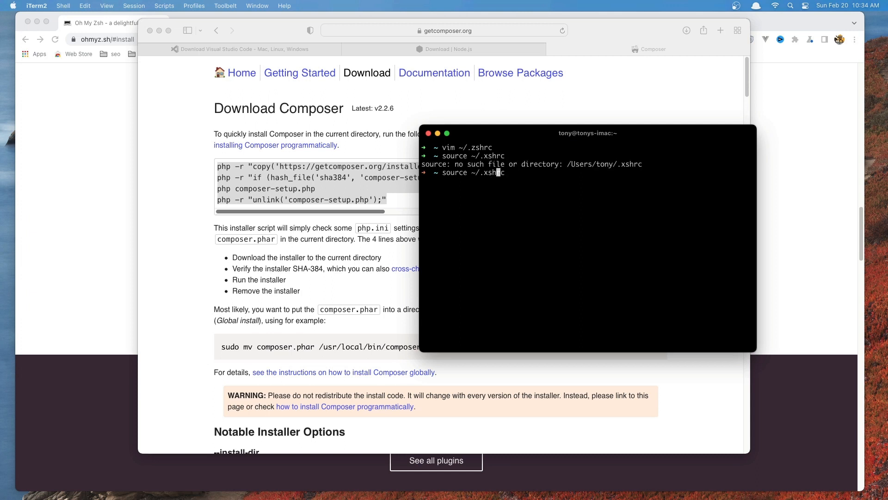
{"action": "key", "text": "Return"}
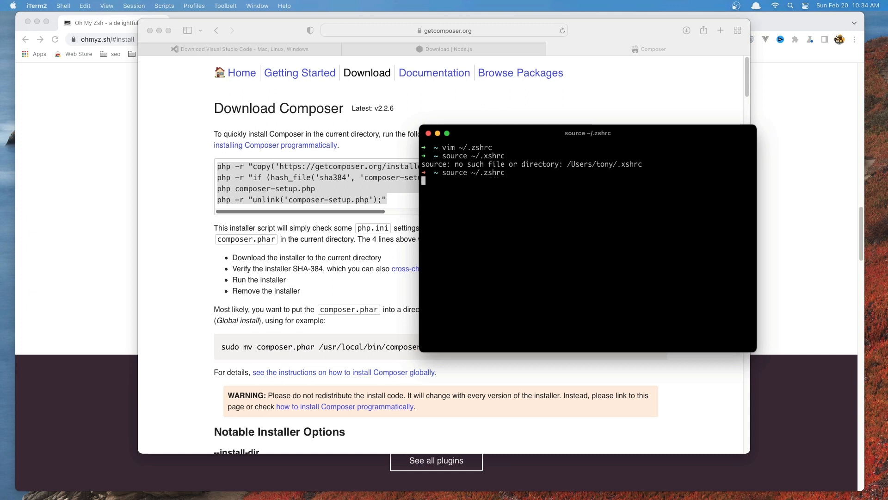
{"action": "type", "text": "c"}
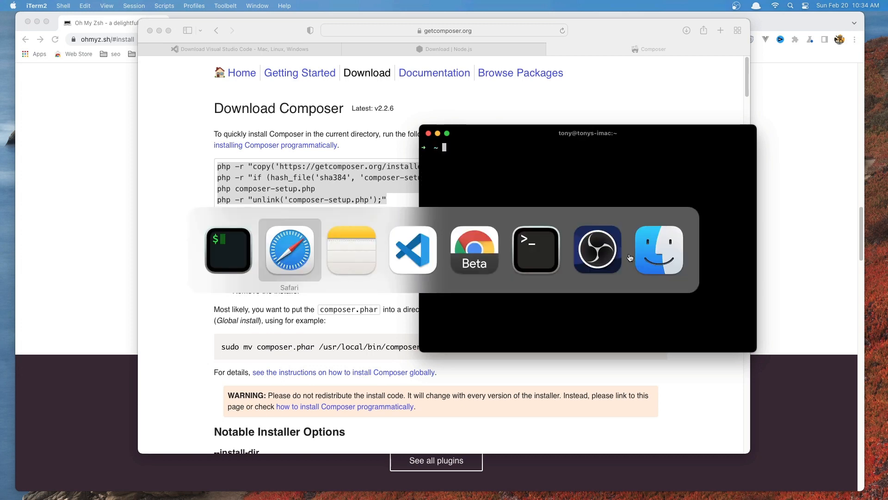
{"action": "left_click", "coordinate": [352, 250]}
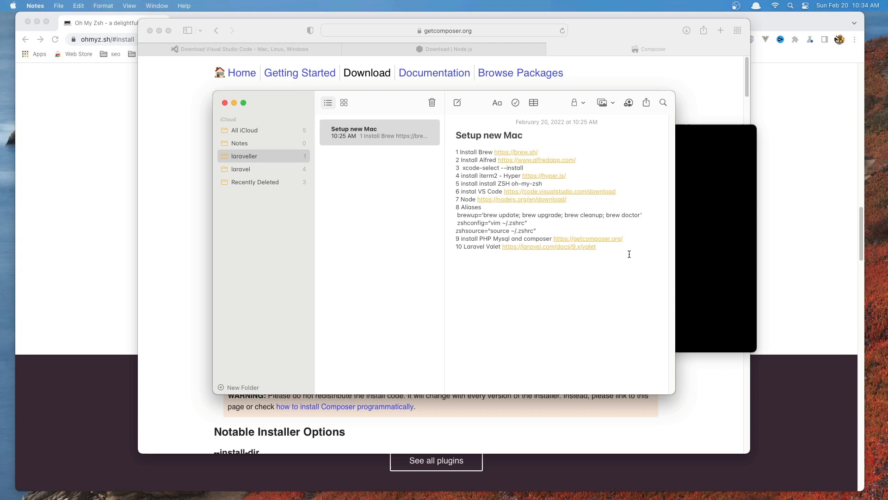
{"action": "left_click", "coordinate": [456, 262]}
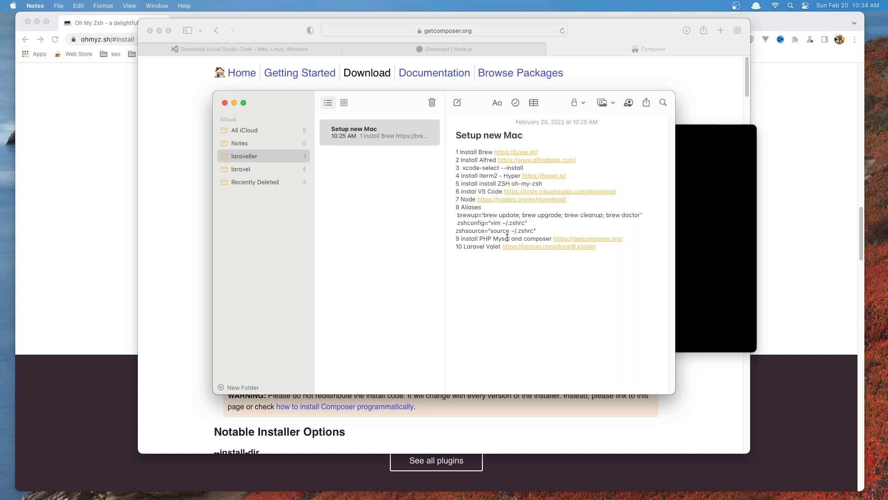
{"action": "mouse_move", "coordinate": [723, 227]}
{"action": "type", "text": "php"}
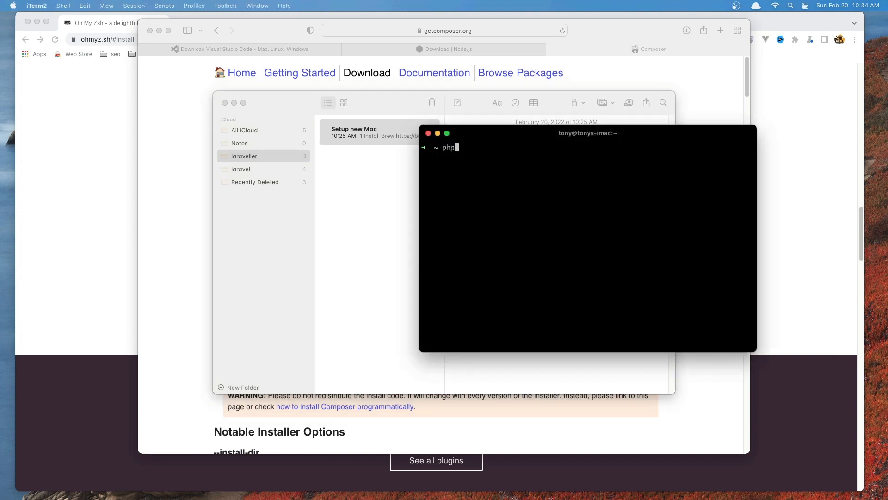
Step: Run php -v, then fix mysql uroot to mysql -uroot and log in as root
{"action": "key", "text": "Return"}
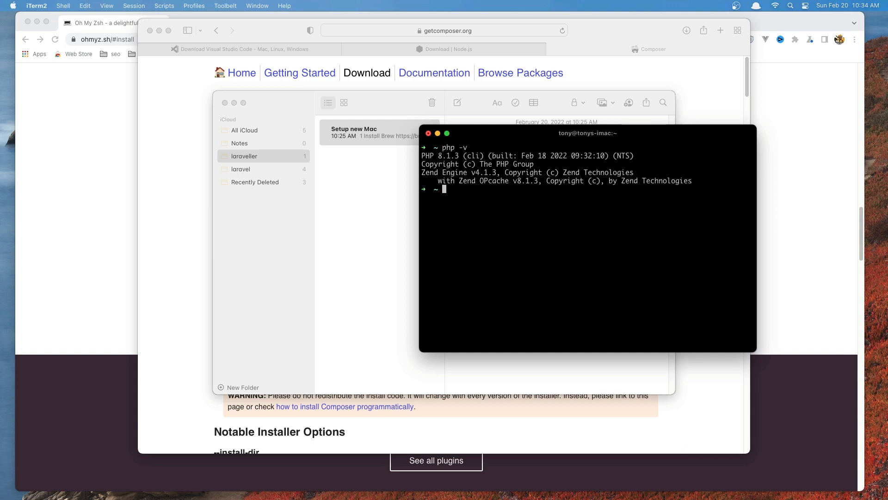
{"action": "mouse_move", "coordinate": [459, 196]}
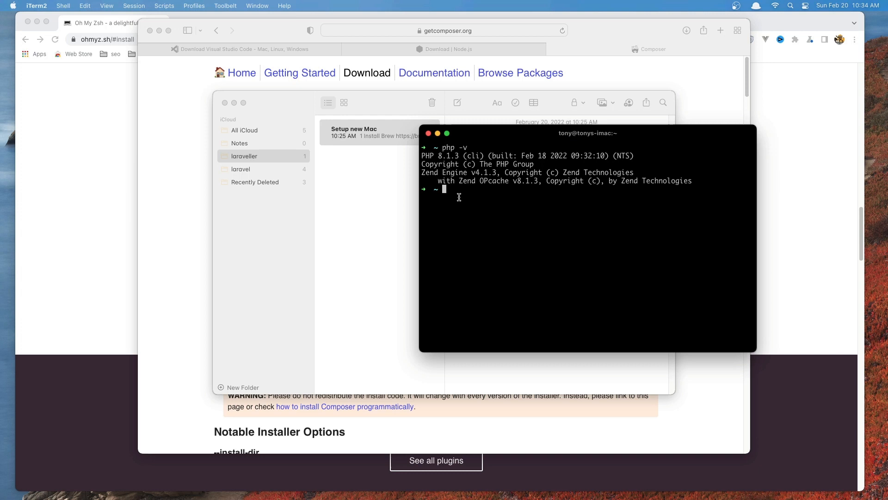
{"action": "type", "text": "mysql"}
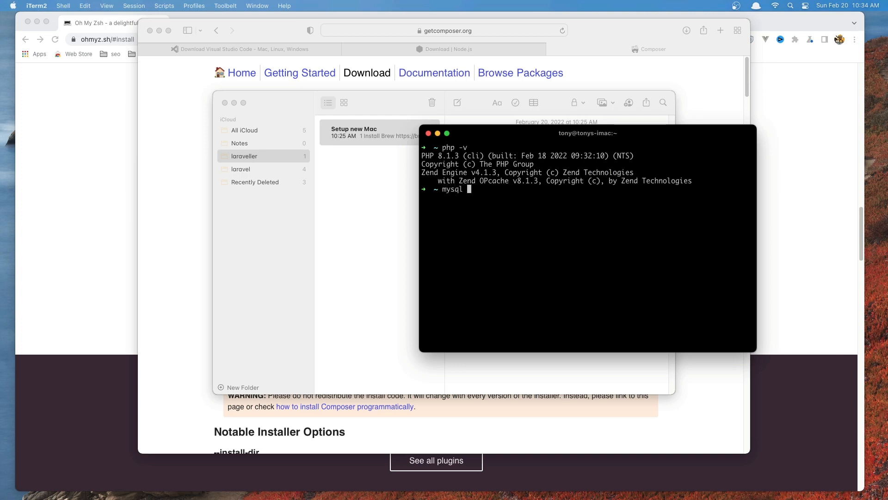
{"action": "type", "text": "uroot"}
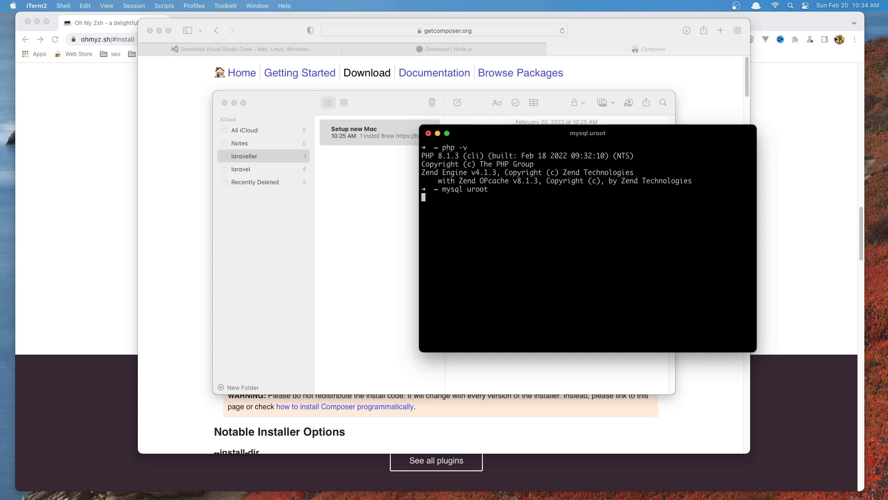
{"action": "key", "text": "Return"}
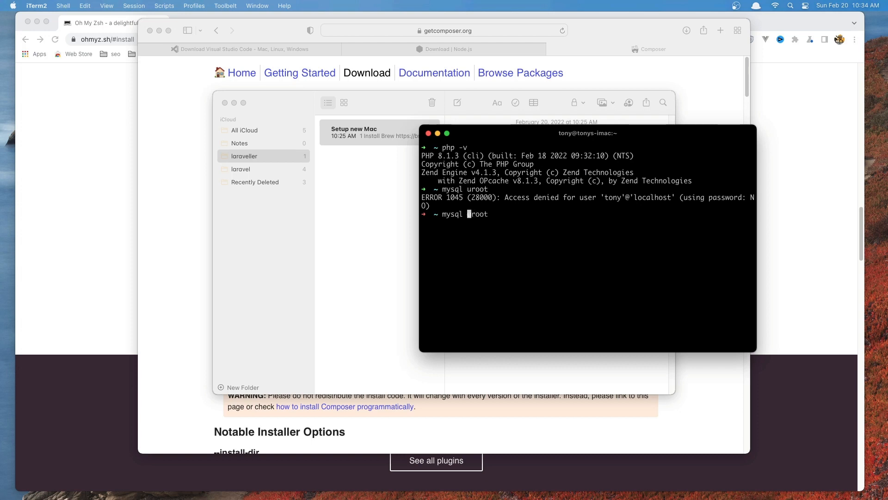
{"action": "key", "text": "Return"}
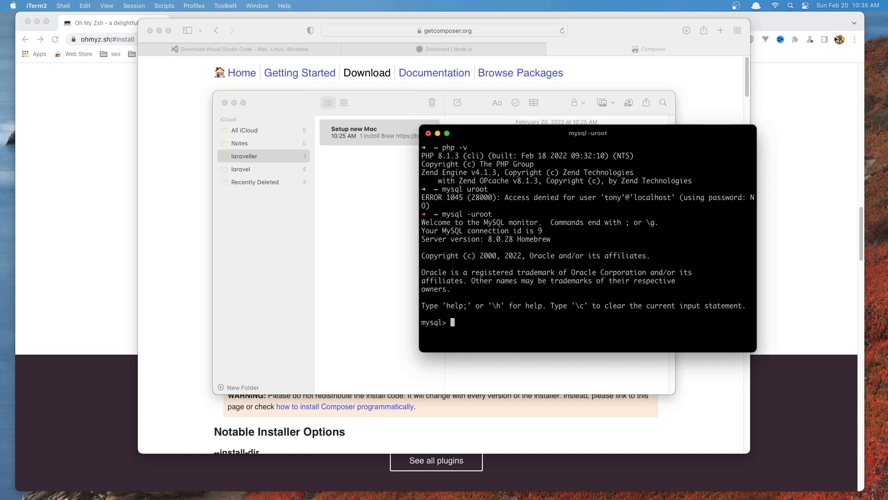
Step: Exit MySQL and clear the terminal
{"action": "type", "text": "exit"}
{"action": "type", "text": "clea"}
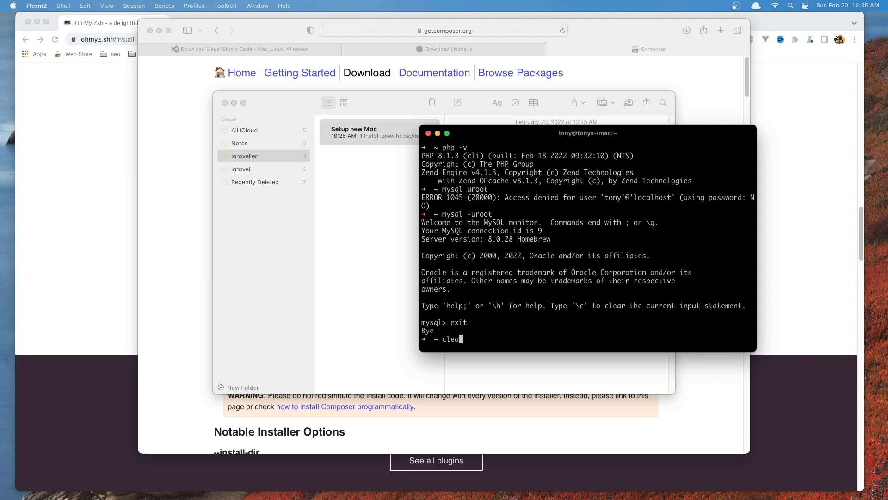
{"action": "key", "text": "Return"}
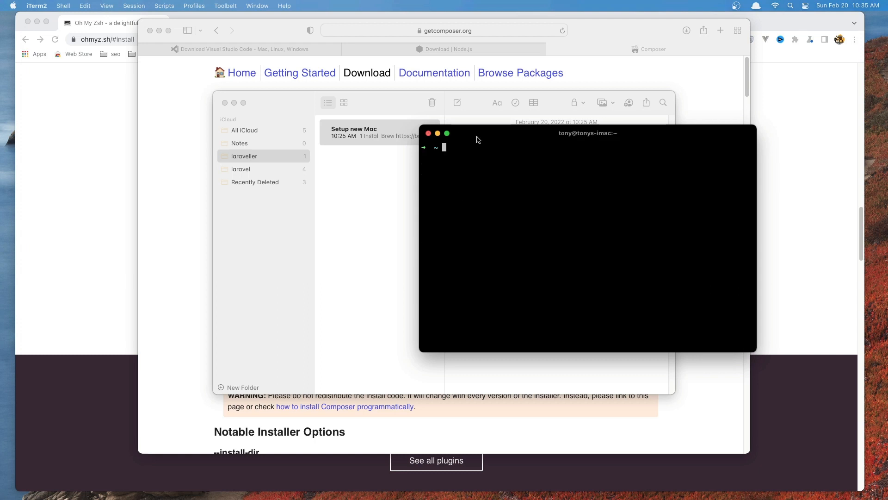
{"action": "mouse_move", "coordinate": [384, 115]}
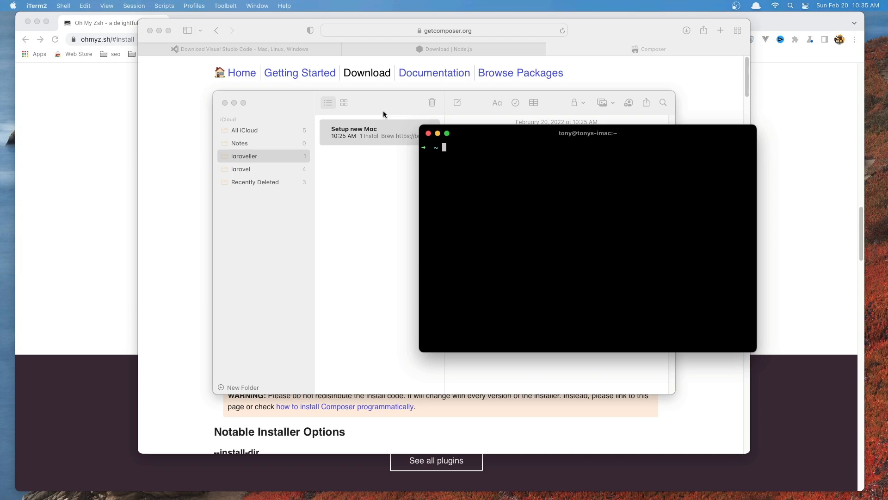
Step: Follow the note's Laravel Valet link into a new Safari tab and show the Downloads stack
{"action": "left_click", "coordinate": [379, 132]}
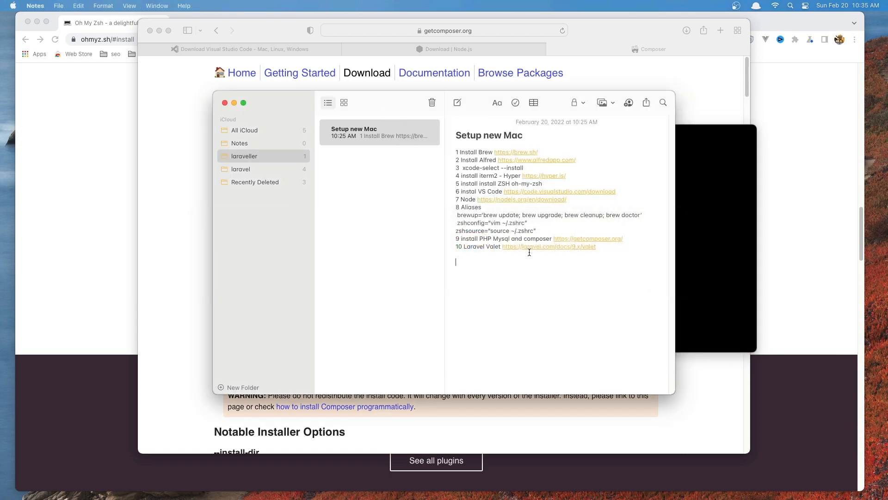
{"action": "left_click", "coordinate": [224, 103]}
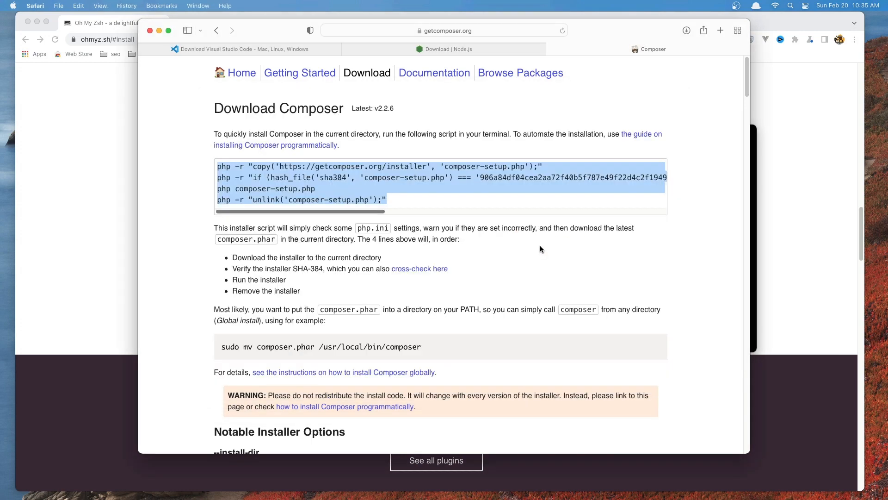
{"action": "left_click", "coordinate": [672, 50]}
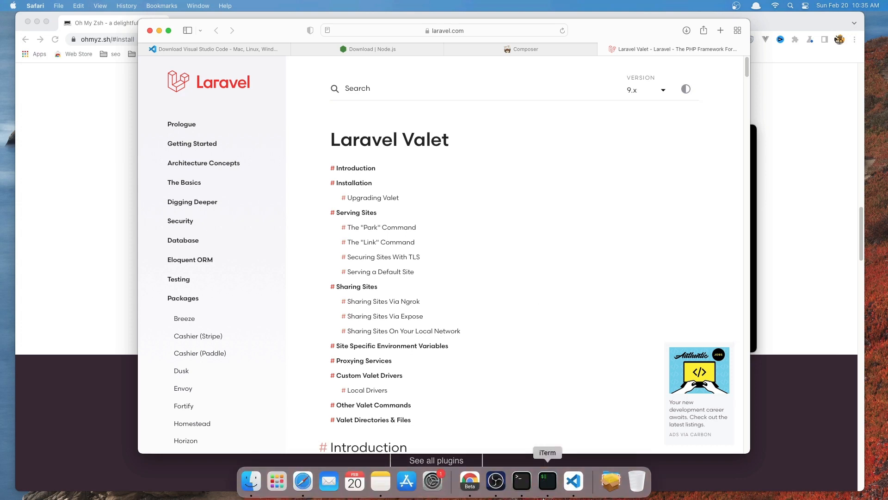
{"action": "left_click", "coordinate": [611, 481]}
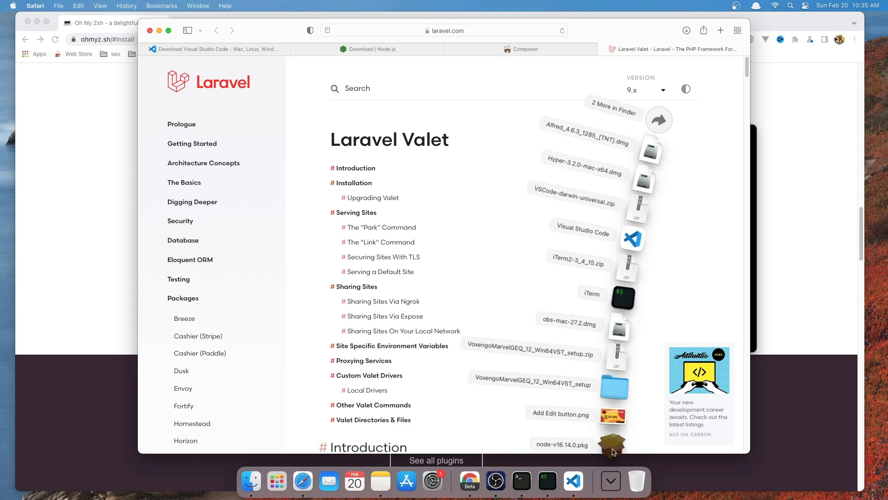
Step: Run node-v16.14.0.pkg through Continue, Agree, Install with the account password, and Close
{"action": "left_click", "coordinate": [495, 261]}
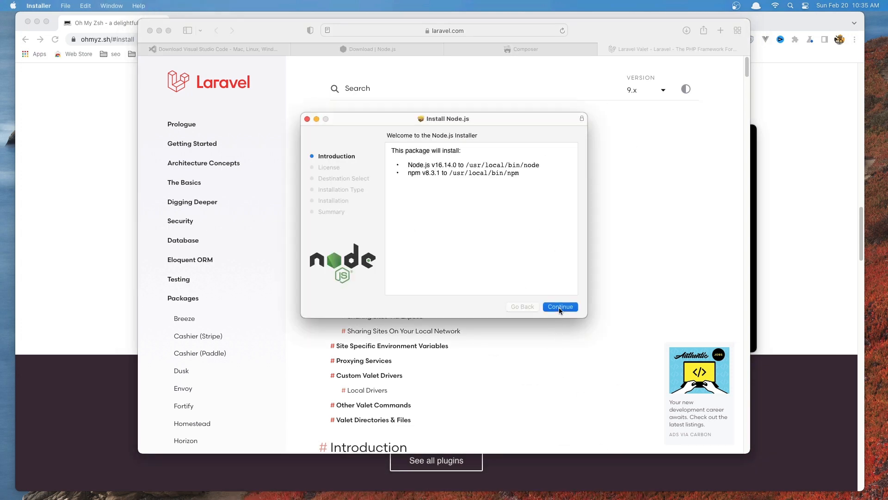
{"action": "left_click", "coordinate": [559, 306]}
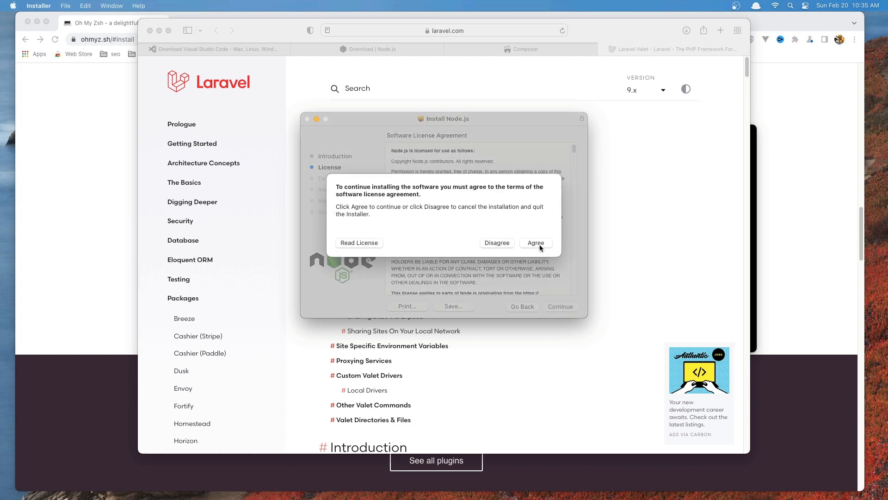
{"action": "left_click", "coordinate": [534, 242]}
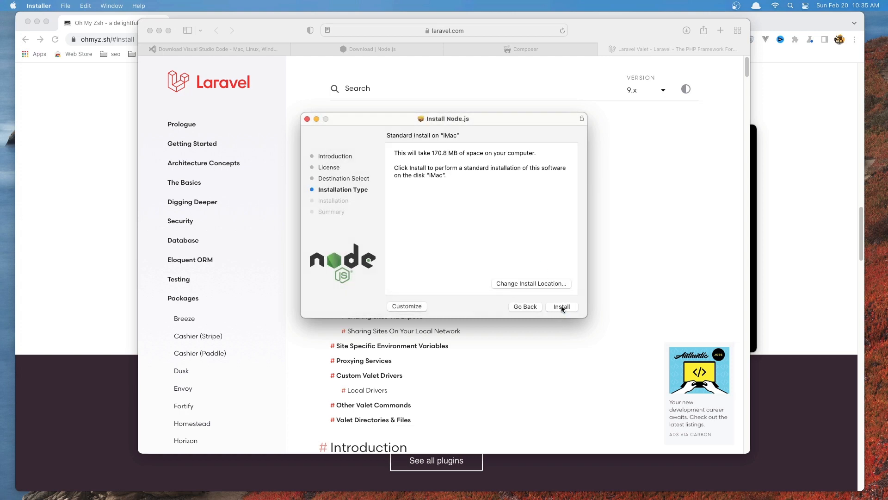
{"action": "left_click", "coordinate": [561, 306]}
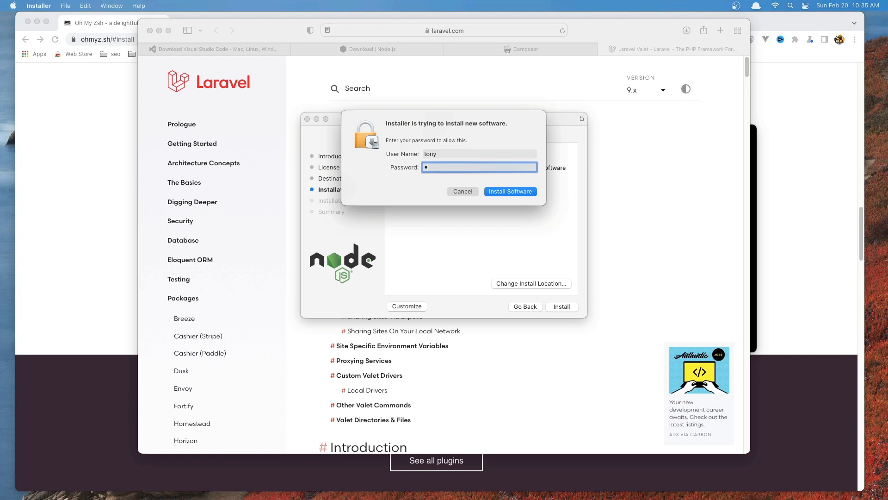
{"action": "left_click", "coordinate": [509, 191]}
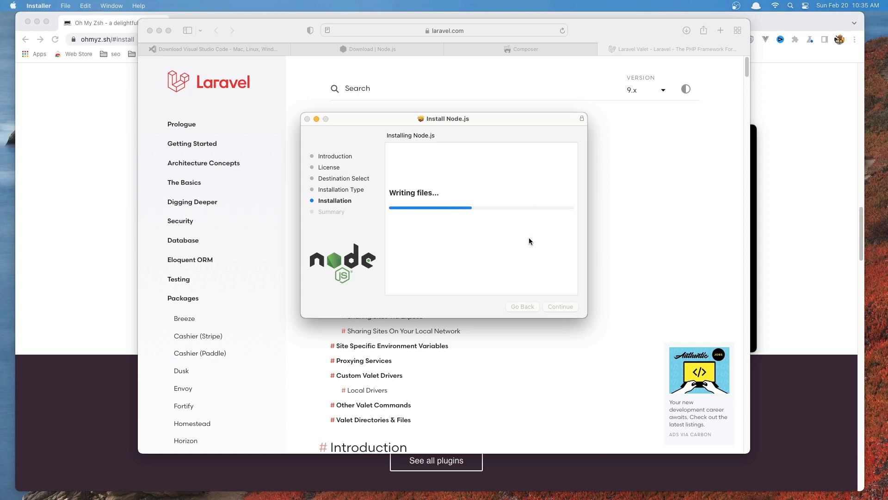
{"action": "mouse_move", "coordinate": [473, 275]}
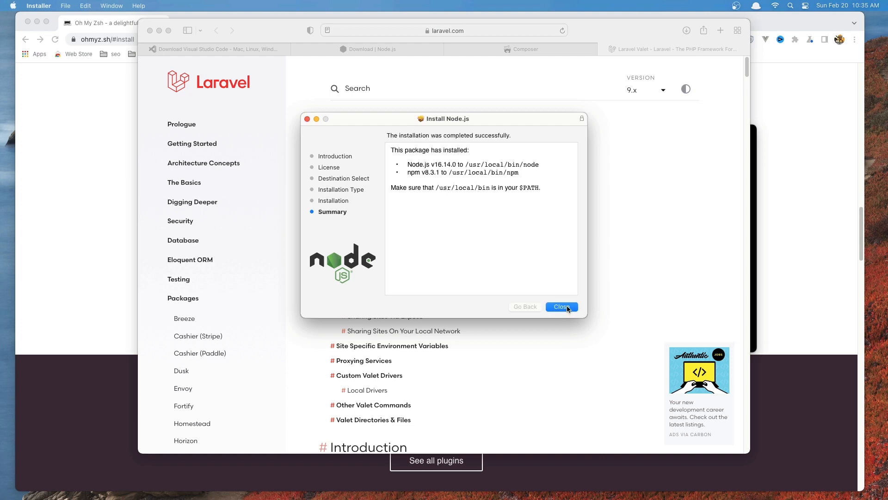
{"action": "left_click", "coordinate": [562, 307]}
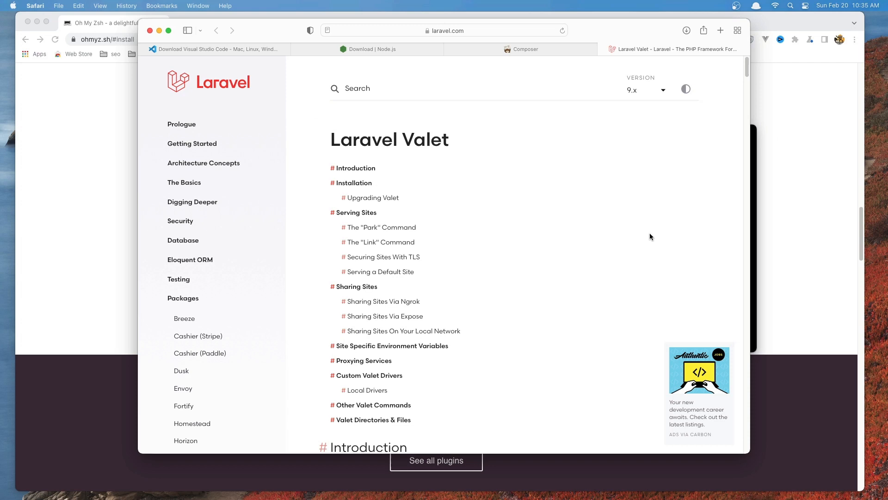
{"action": "mouse_move", "coordinate": [259, 327]}
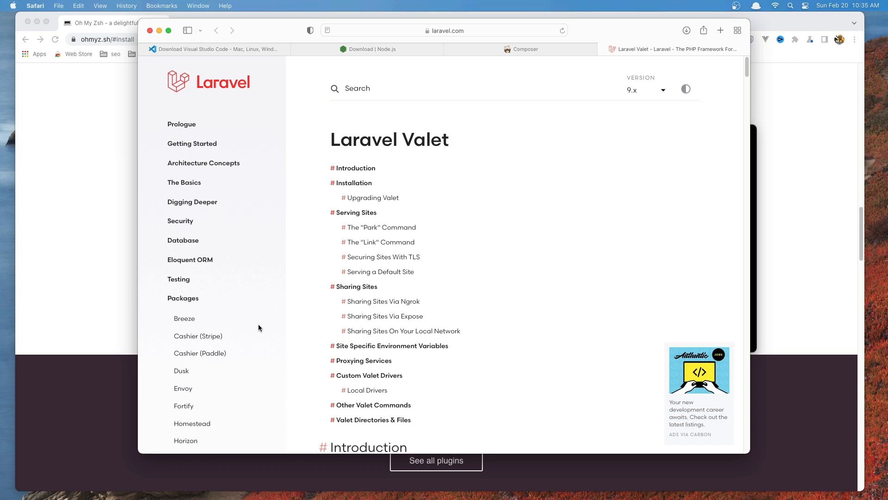
Step: Scroll the Valet docs down to the Installation section
{"action": "scroll", "scroll_direction": "down", "scroll_amount": 3}
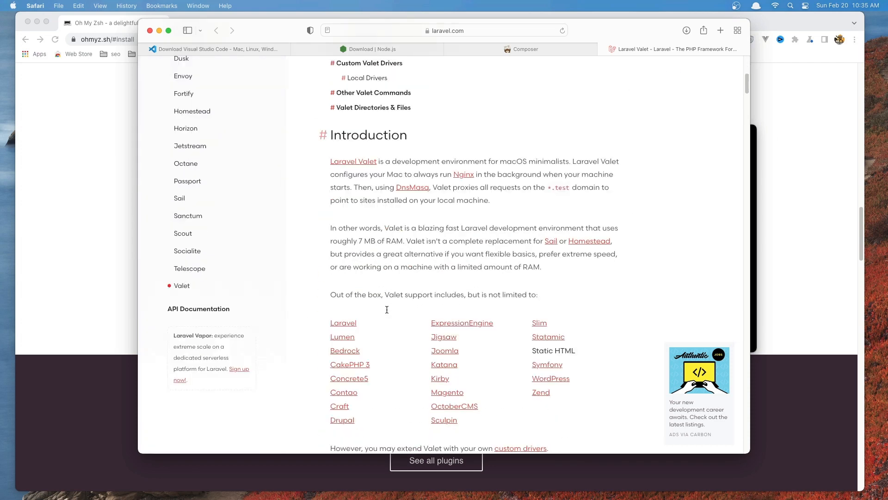
{"action": "scroll", "scroll_direction": "down", "scroll_amount": 3}
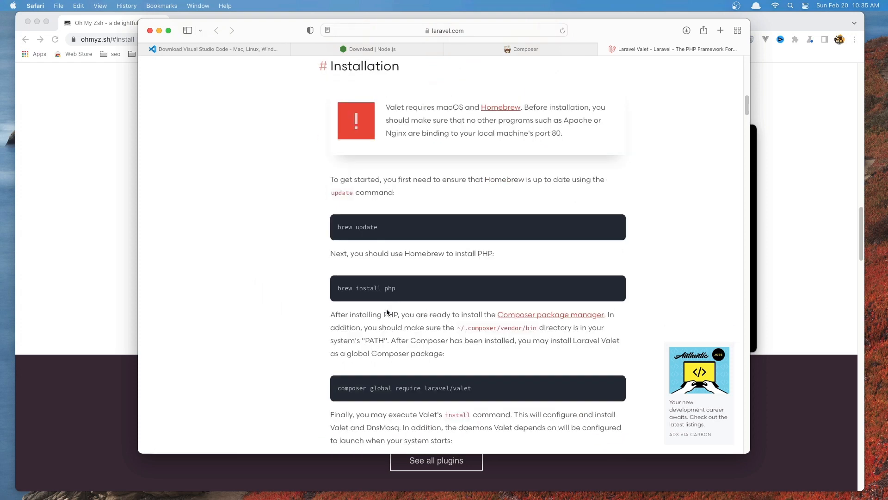
{"action": "scroll", "scroll_direction": "up", "scroll_amount": 3}
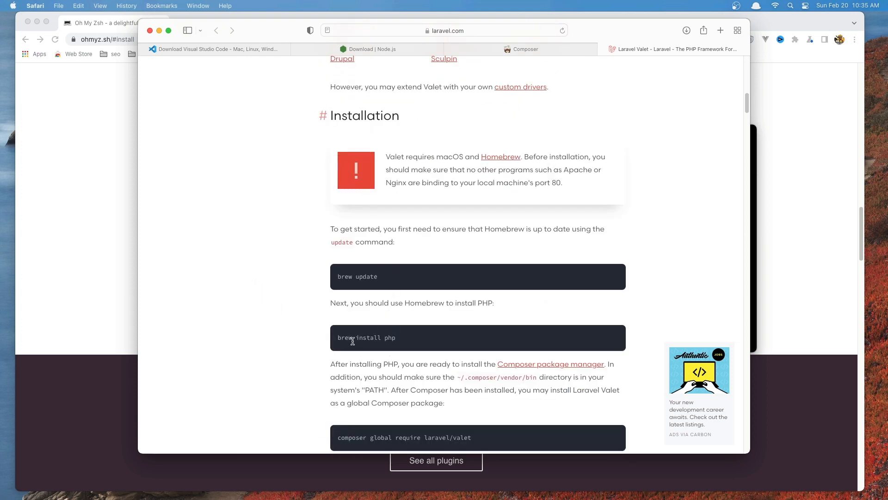
{"action": "scroll", "scroll_direction": "down", "scroll_amount": 3}
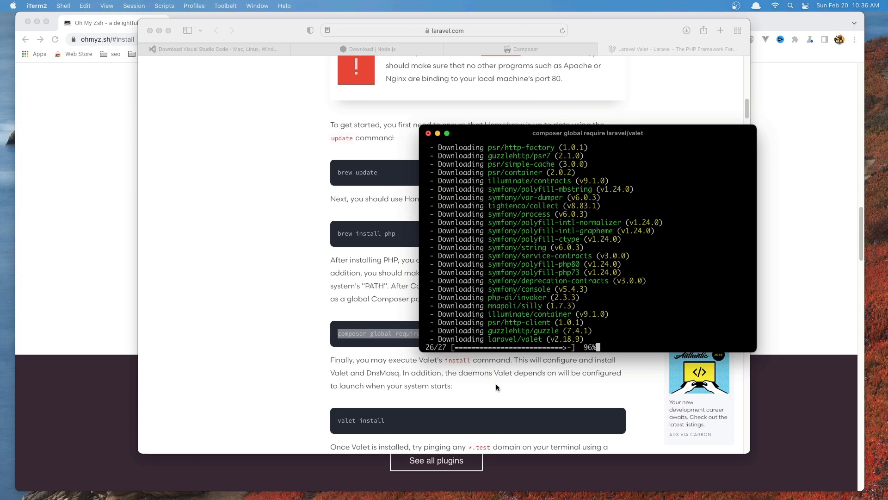
{"action": "mouse_move", "coordinate": [499, 388]}
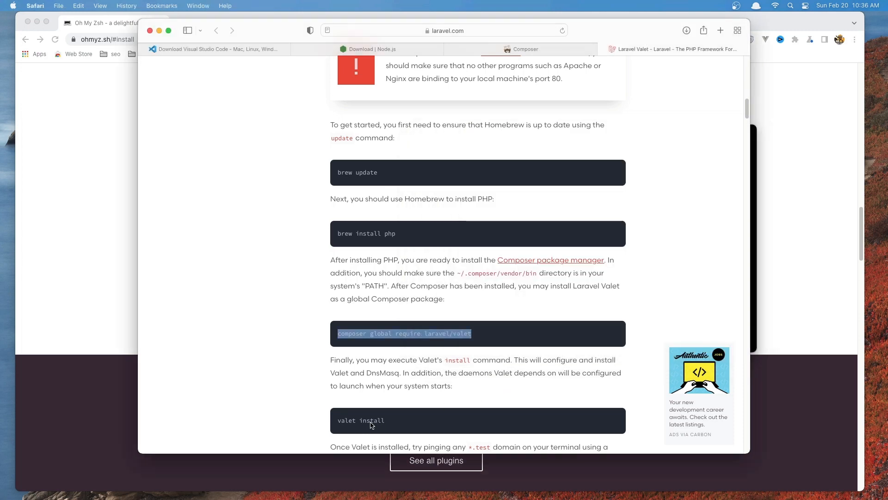
Step: Run 'valet install' from the docs; zsh reports the valet command is not found
{"action": "double_click", "coordinate": [361, 420]}
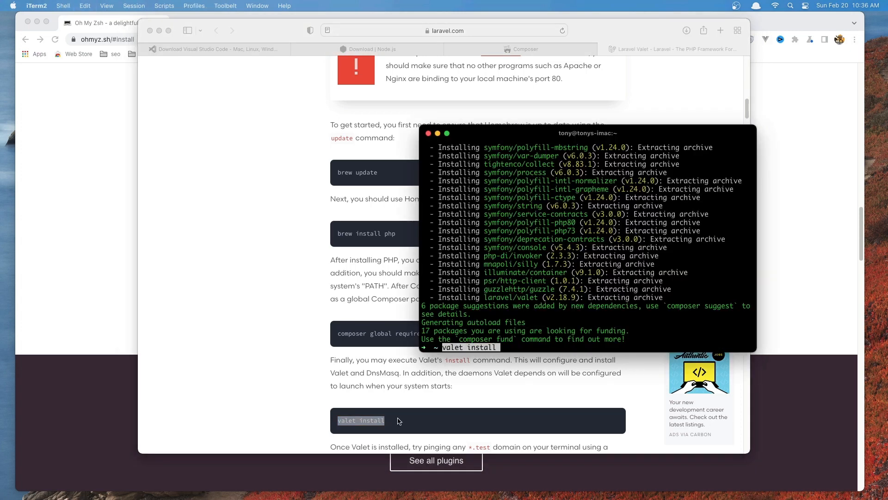
{"action": "key", "text": "Return"}
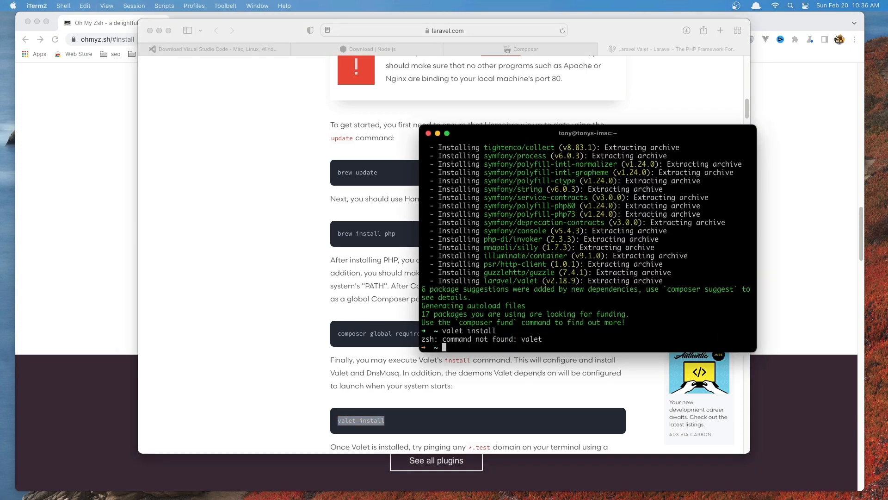
{"action": "mouse_move", "coordinate": [541, 306]}
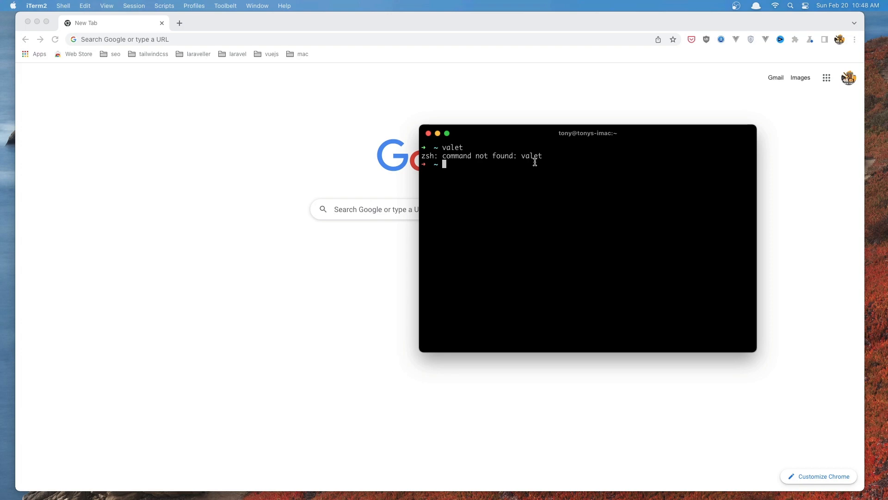
{"action": "mouse_move", "coordinate": [525, 165]}
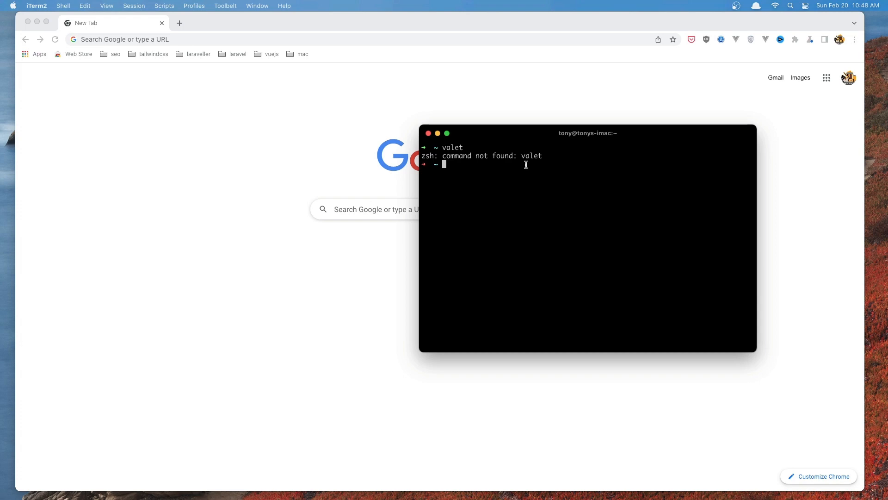
Step: Edit ~/.zshrc in vim so the PATH export points to ~/.composer/vendor/bin, and save it
{"action": "type", "text": "vim"}
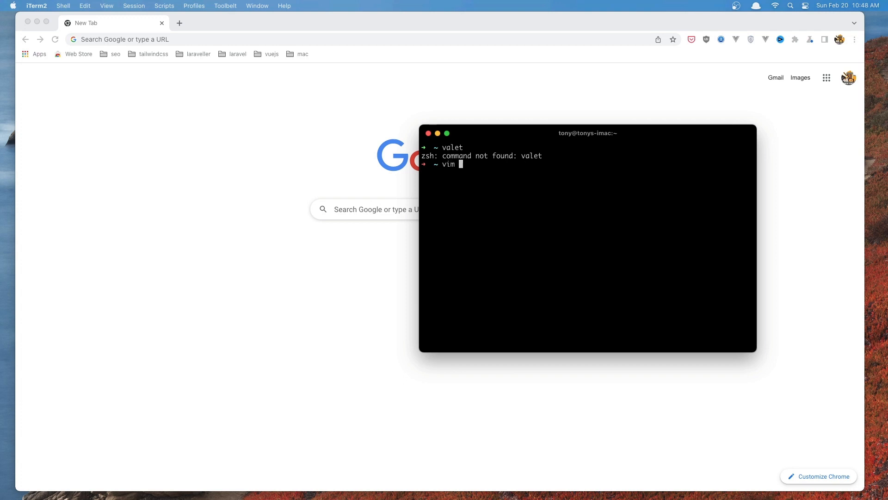
{"action": "type", "text": "~/.z"}
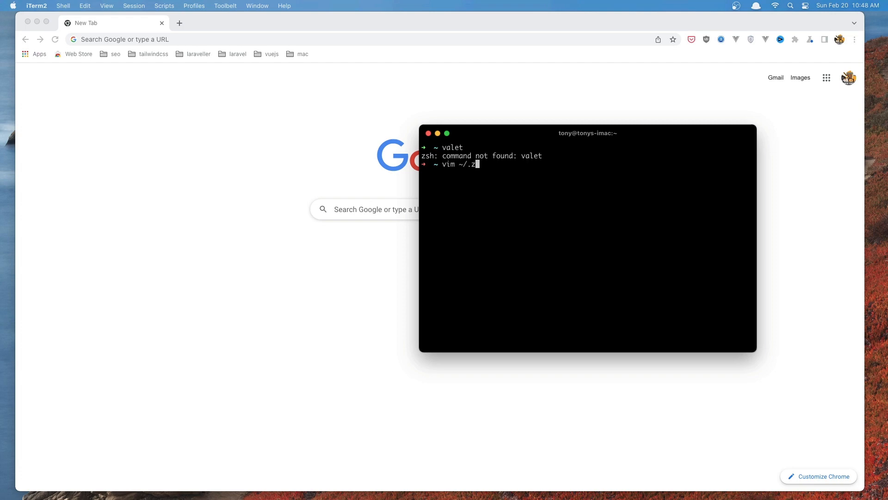
{"action": "type", "text": "shrc"}
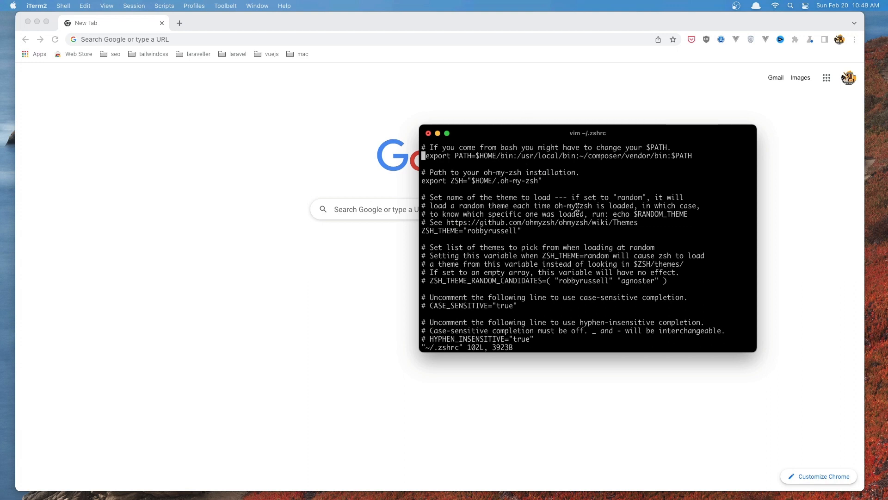
{"action": "key", "text": "i"}
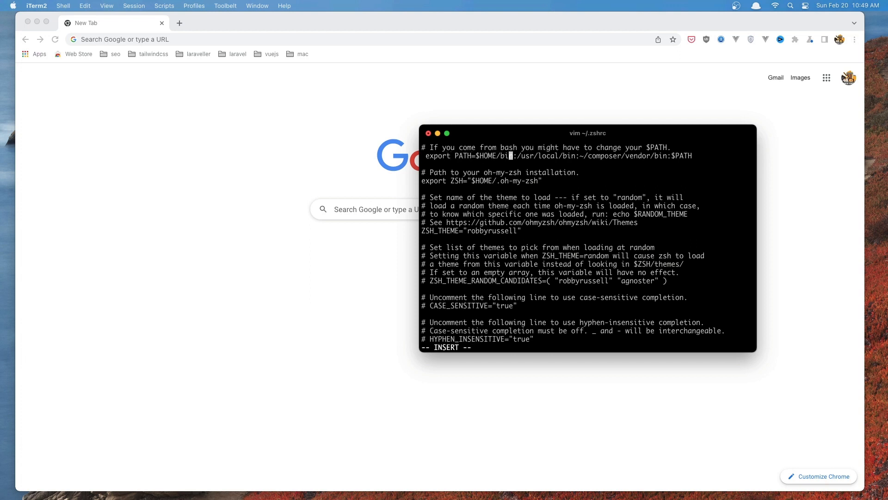
{"action": "key", "text": "Right"}
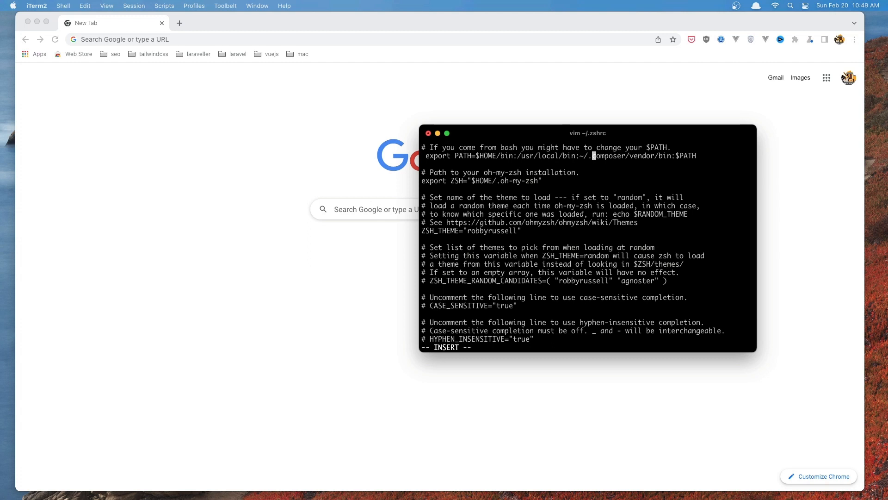
{"action": "key", "text": "Escape"}
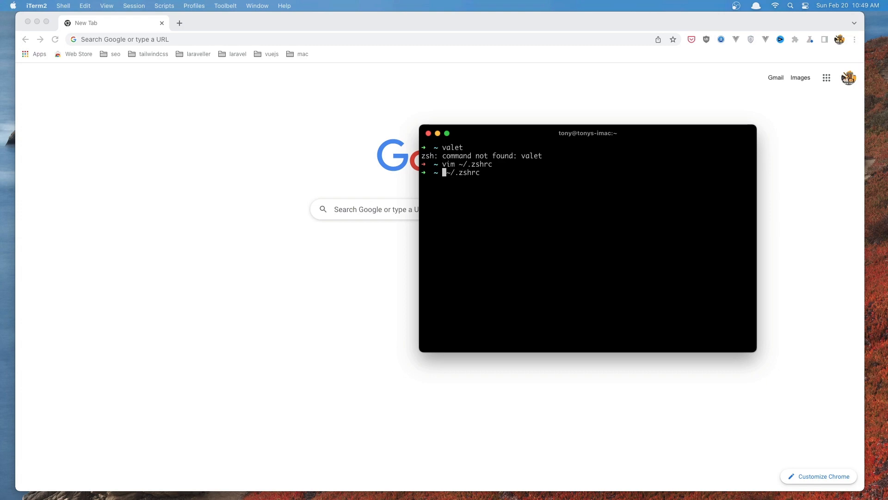
{"action": "type", "text": "s"}
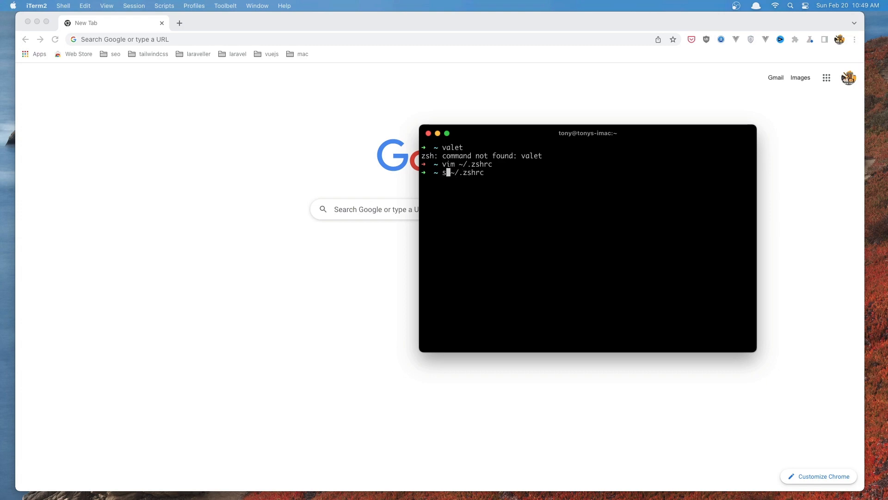
Step: Reload the shell with 'source ~/.zshrc' and run 'valet install', which now succeeds
{"action": "type", "text": "ource"}
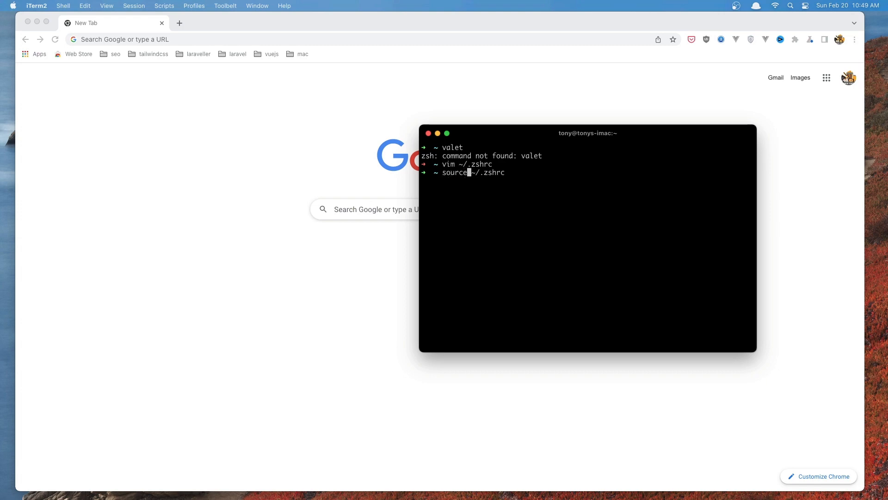
{"action": "key", "text": "Return"}
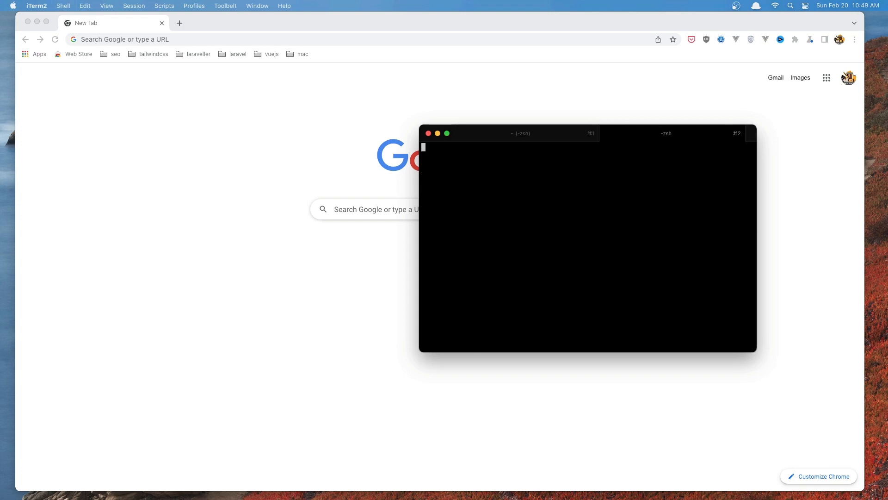
{"action": "type", "text": "vo"}
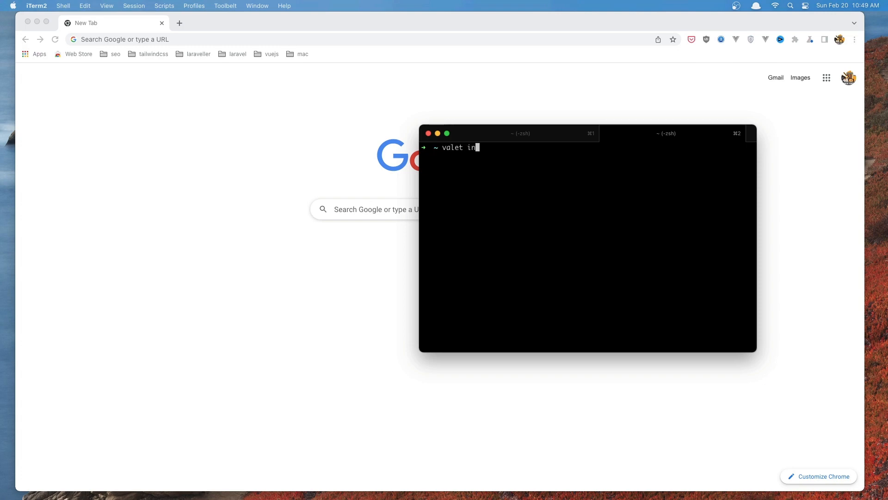
{"action": "type", "text": "stall"}
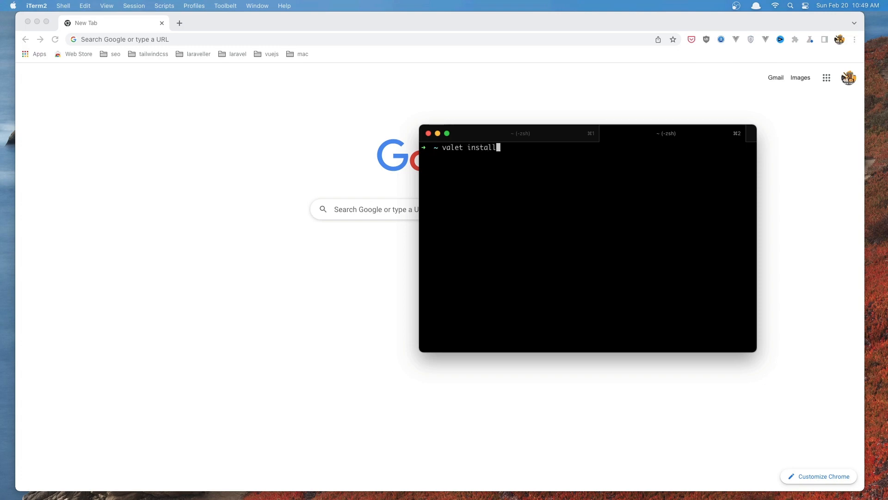
{"action": "key", "text": "Return"}
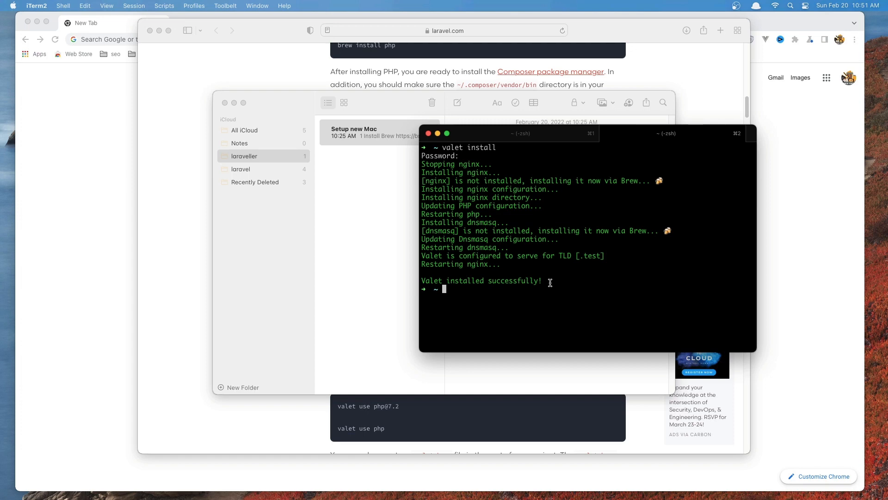
{"action": "mouse_move", "coordinate": [518, 300]}
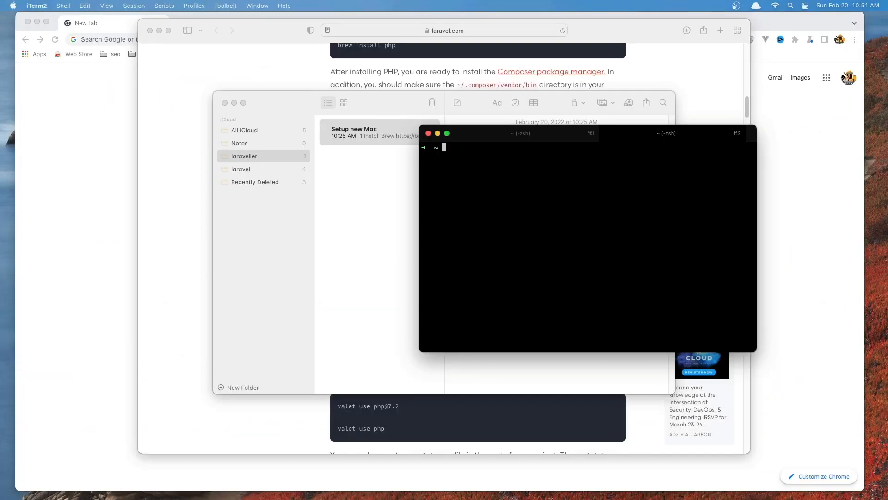
Step: Create ~/code with mkdir, change into it and run 'valet park' to add it to Valet's paths
{"action": "type", "text": "mkdir code"}
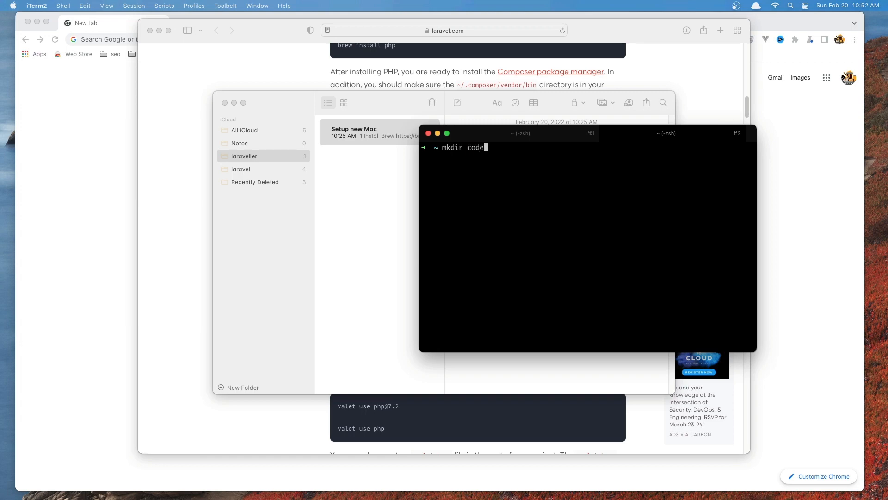
{"action": "key", "text": "Return"}
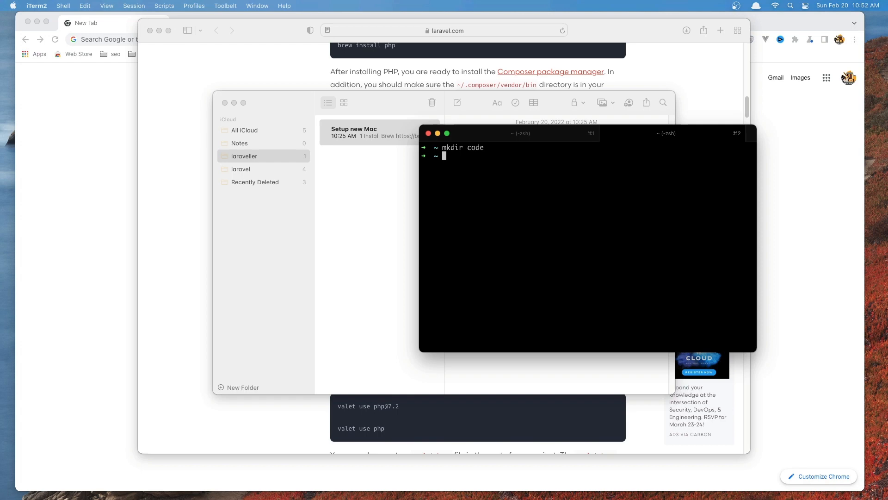
{"action": "type", "text": "cd code"}
{"action": "type", "text": "ls"}
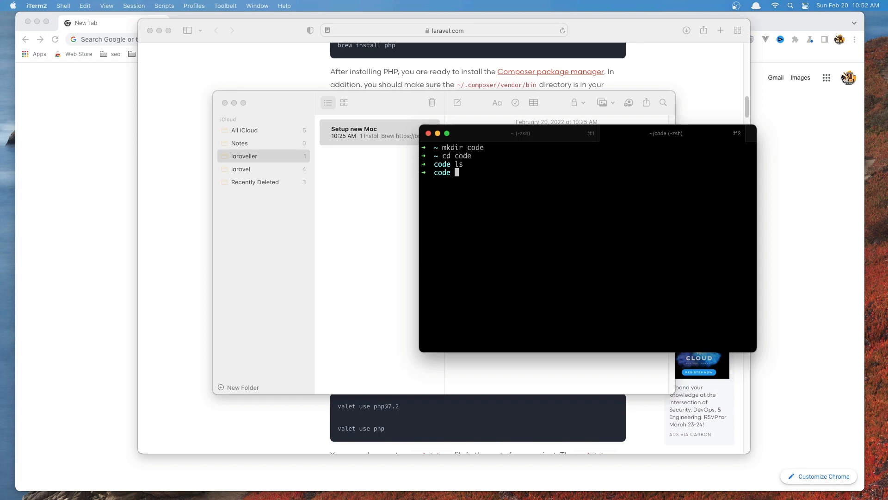
{"action": "type", "text": "v"}
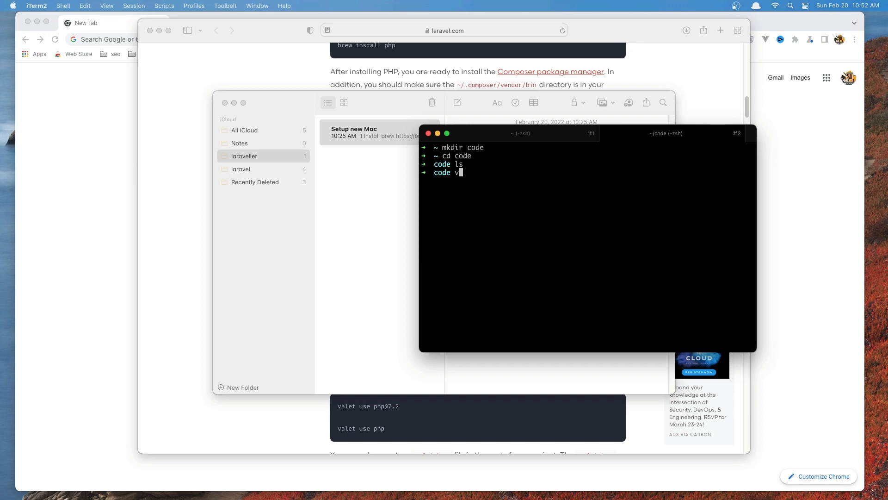
{"action": "type", "text": "alet p"}
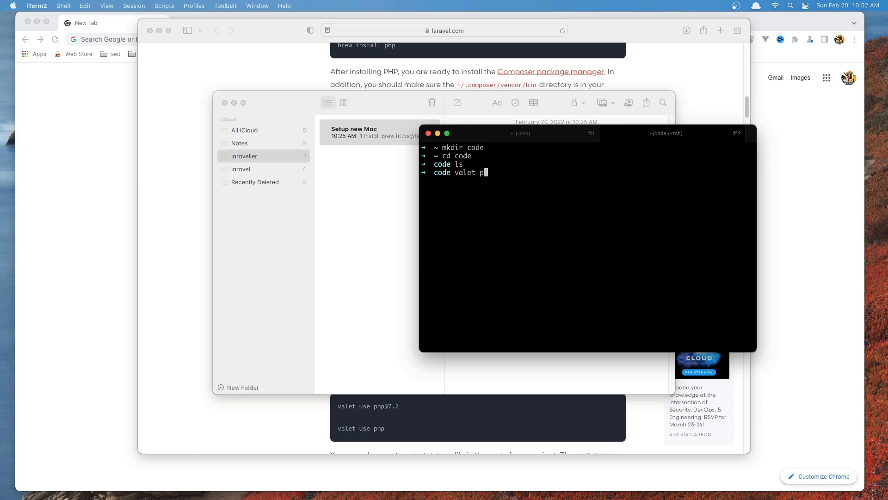
{"action": "key", "text": "Return"}
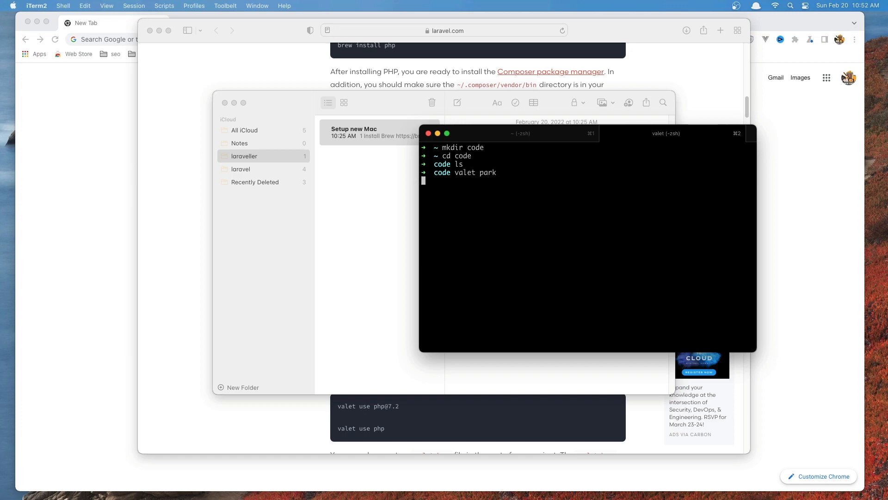
{"action": "key", "text": "Return"}
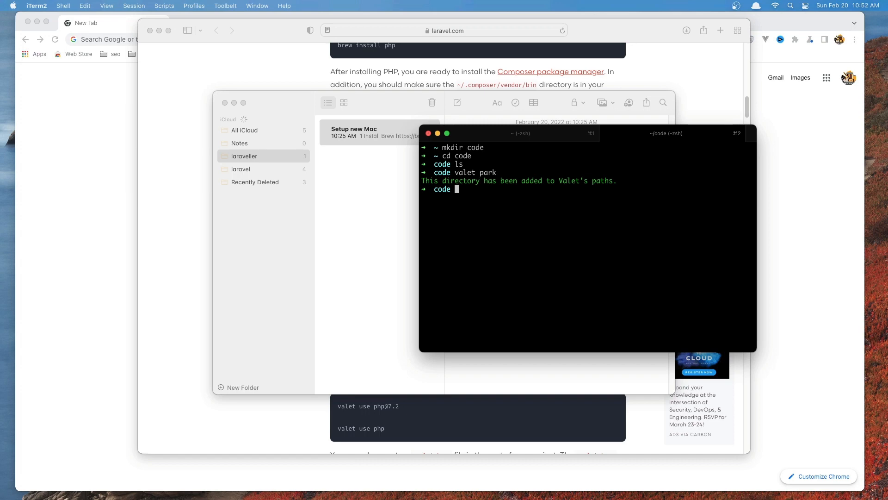
{"action": "mouse_move", "coordinate": [468, 258]}
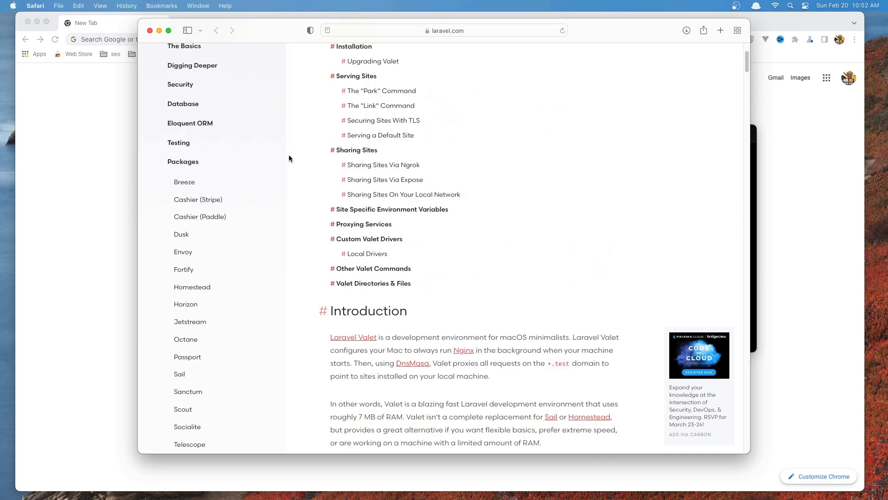
Step: Go to the Installation page of the Laravel docs and scroll to the Laravel Installer section
{"action": "scroll", "scroll_direction": "up", "scroll_amount": 3}
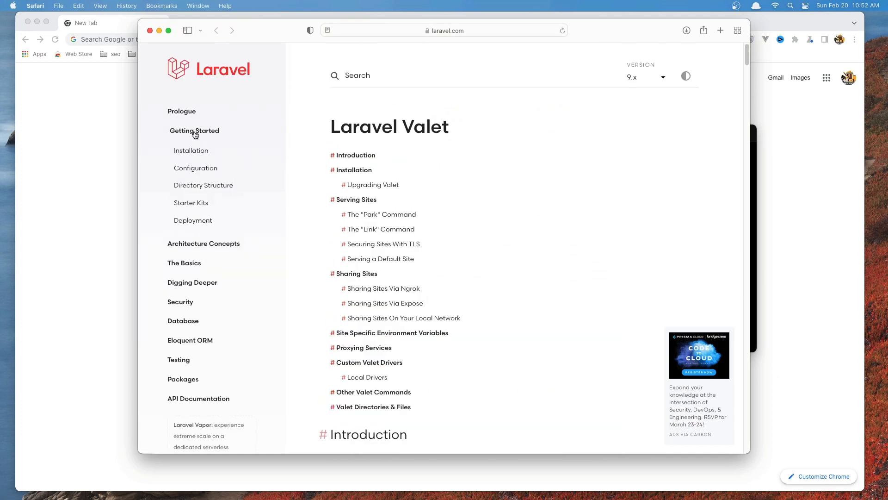
{"action": "mouse_move", "coordinate": [192, 151]}
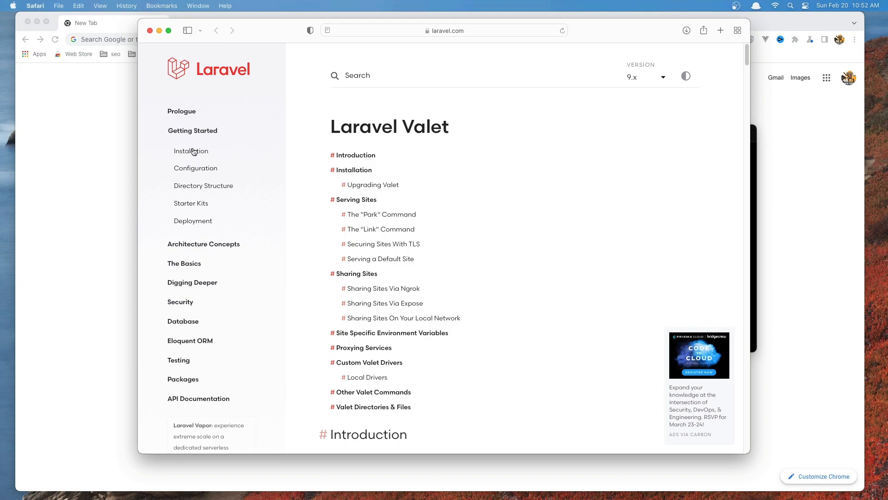
{"action": "left_click", "coordinate": [191, 151]}
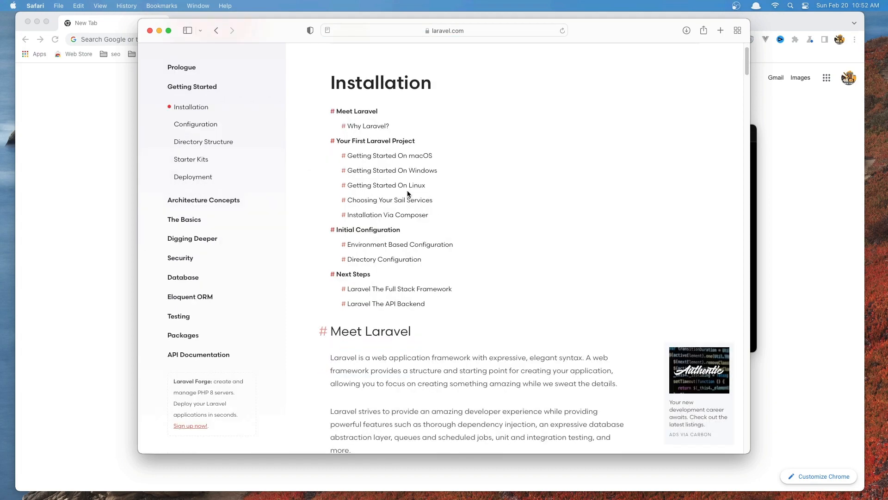
{"action": "scroll", "scroll_direction": "down", "scroll_amount": 3}
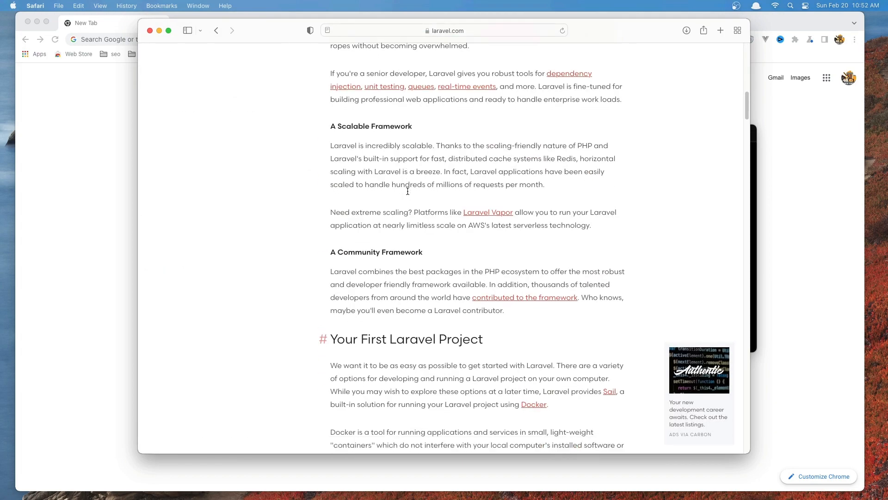
{"action": "scroll", "scroll_direction": "down", "scroll_amount": 3}
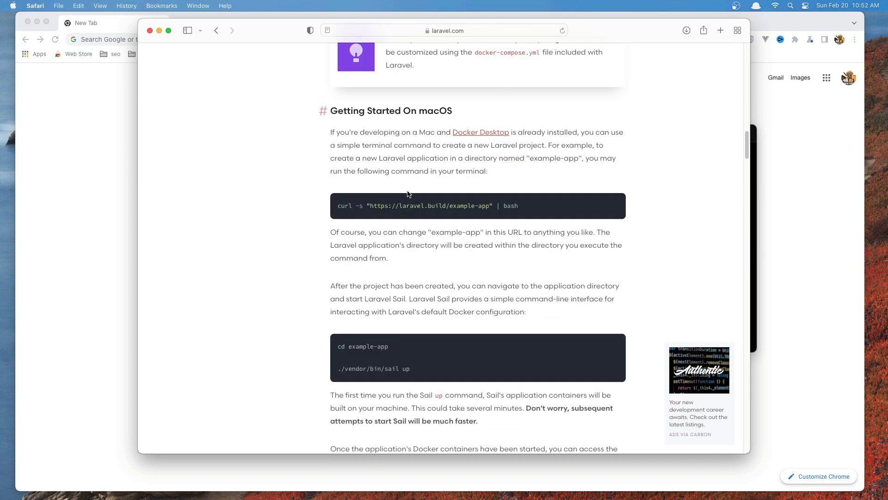
{"action": "mouse_move", "coordinate": [489, 144]}
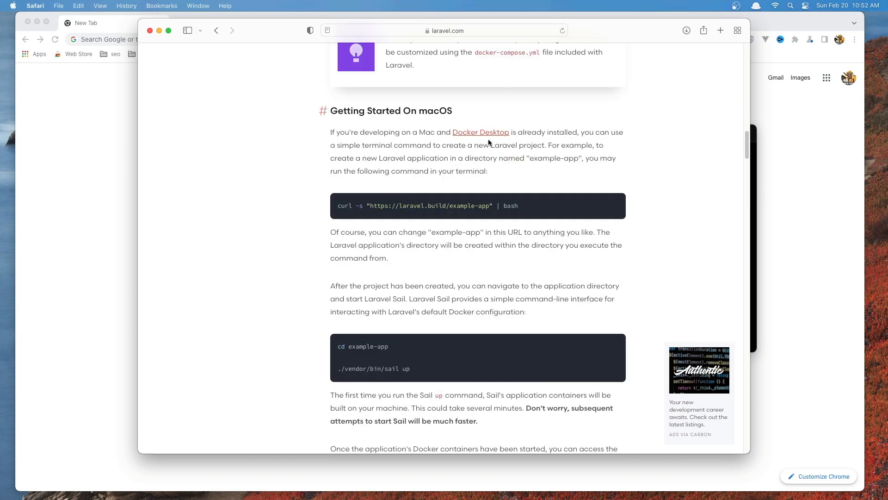
{"action": "mouse_move", "coordinate": [484, 138]}
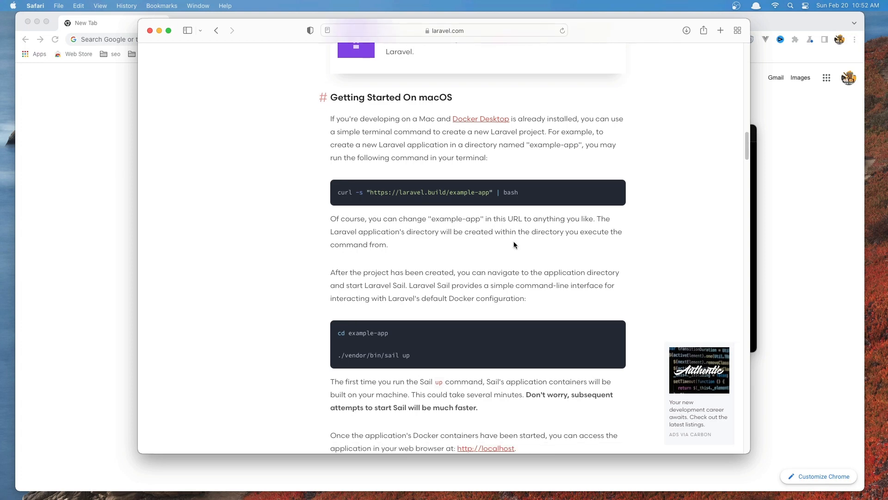
{"action": "scroll", "scroll_direction": "down", "scroll_amount": 3}
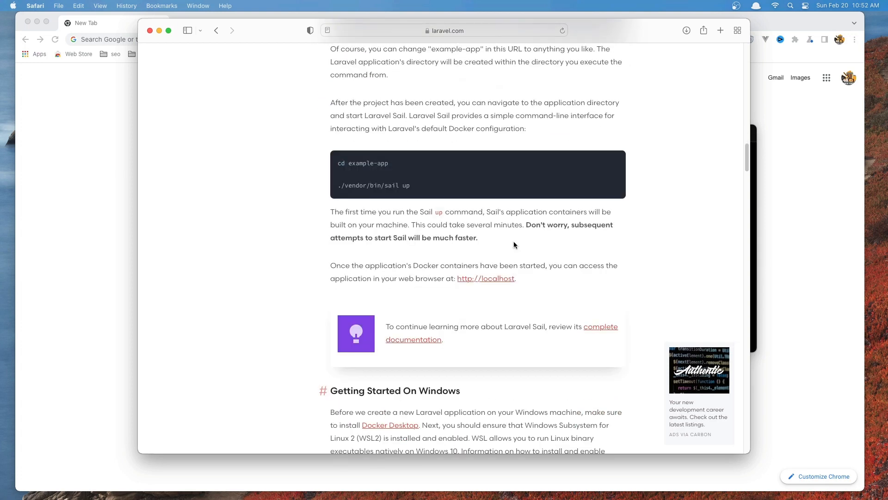
{"action": "scroll", "scroll_direction": "down", "scroll_amount": 3}
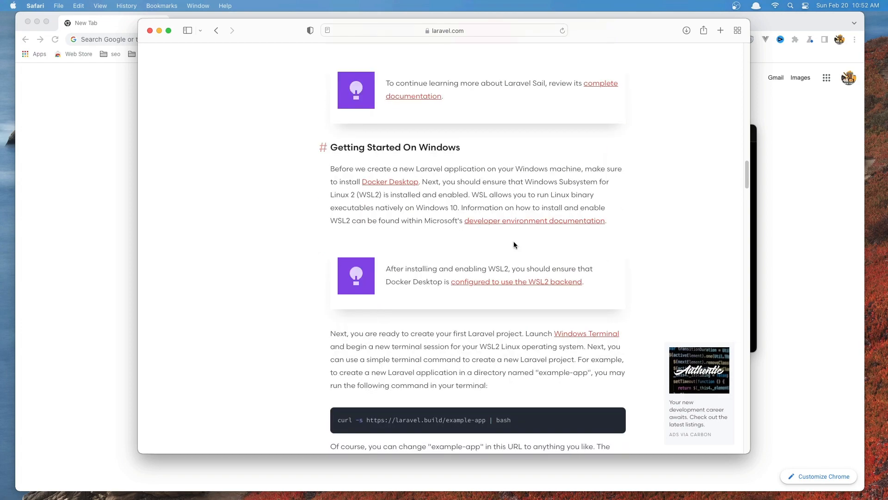
{"action": "scroll", "scroll_direction": "down", "scroll_amount": 3}
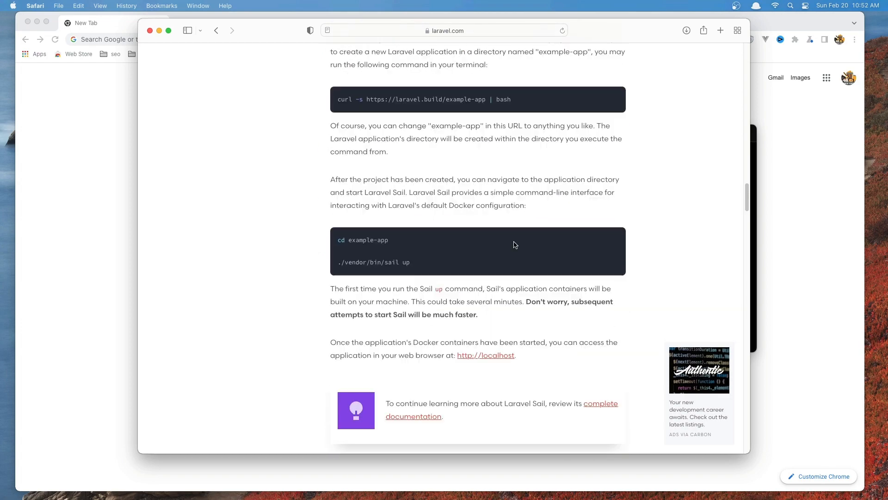
Step: Select the 'composer global require laravel/installer' command for copying
{"action": "scroll", "scroll_direction": "up", "scroll_amount": 3}
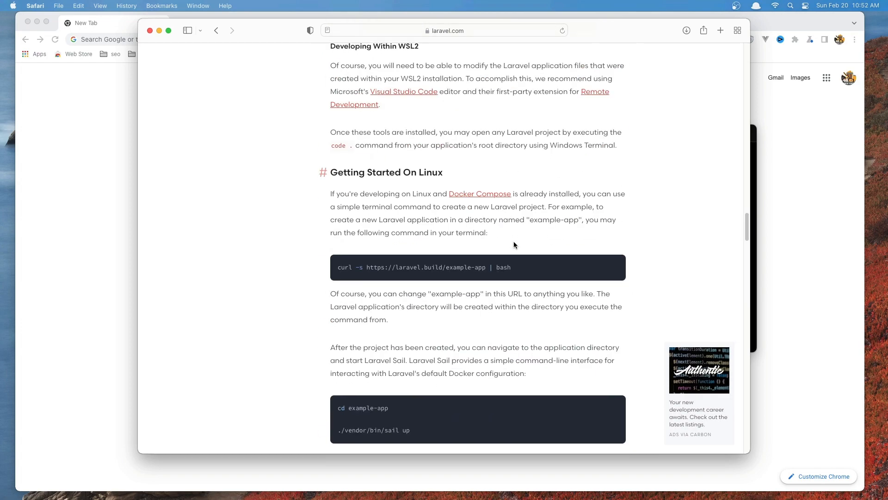
{"action": "scroll", "scroll_direction": "down", "scroll_amount": 3}
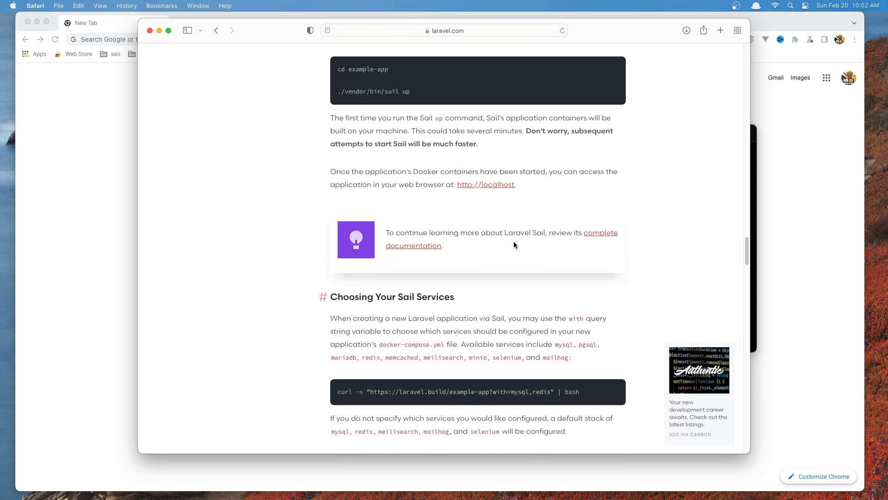
{"action": "scroll", "scroll_direction": "down", "scroll_amount": 3}
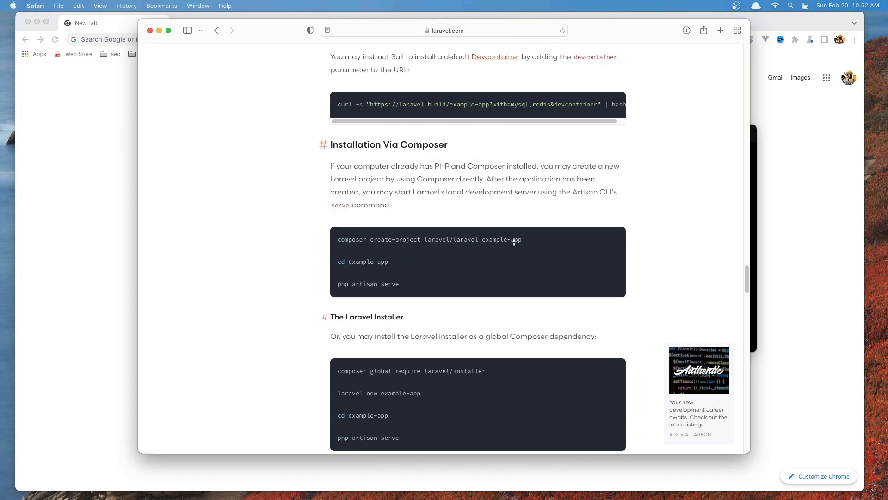
{"action": "scroll", "scroll_direction": "down", "scroll_amount": 3}
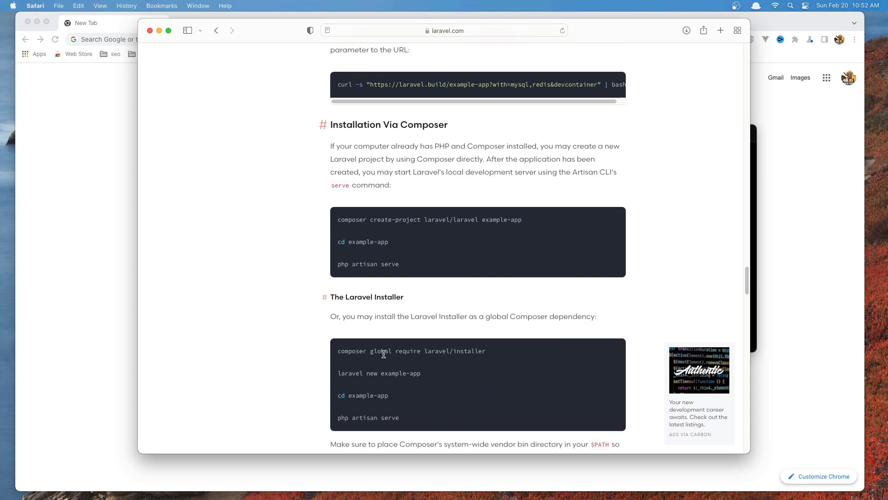
{"action": "double_click", "coordinate": [350, 351]}
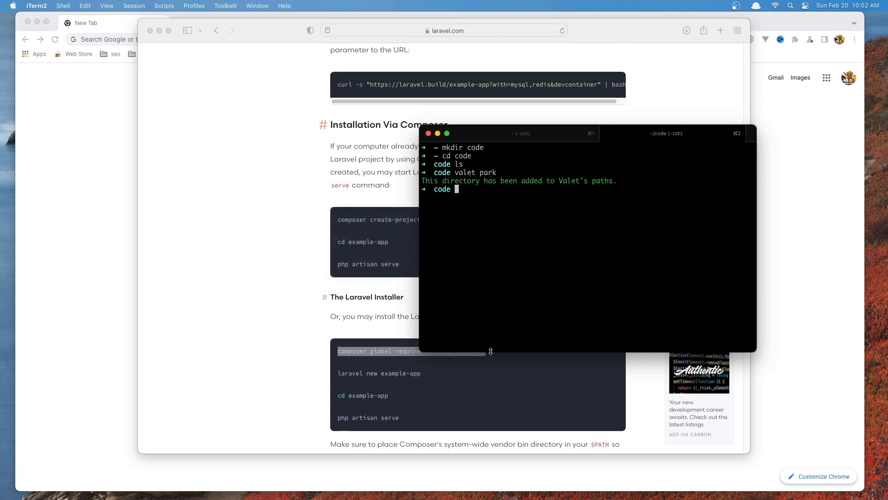
Step: Run 'composer global require laravel/installer' in iTerm2 and clear the screen
{"action": "type", "text": "composer global require laravel/installer"}
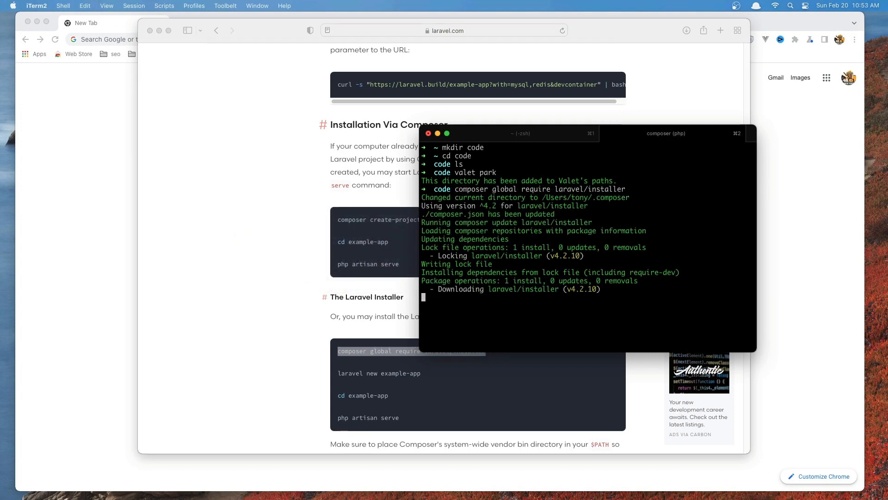
{"action": "type", "text": "code cl"}
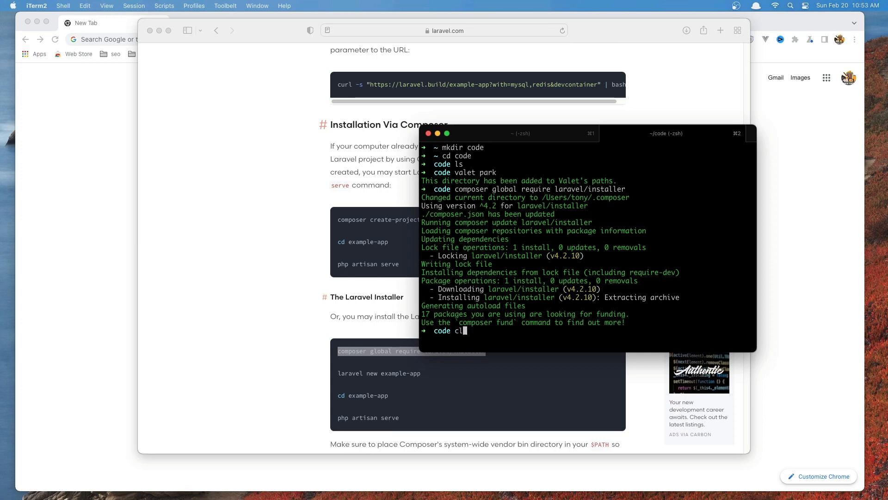
{"action": "key", "text": "Return"}
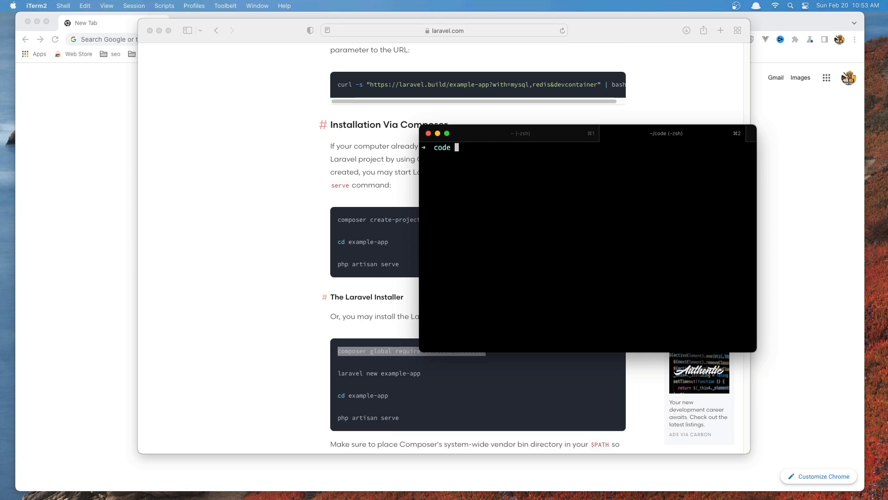
Step: Run 'laravel new app' in ~/code to generate a new Laravel project named app
{"action": "type", "text": "laravel"}
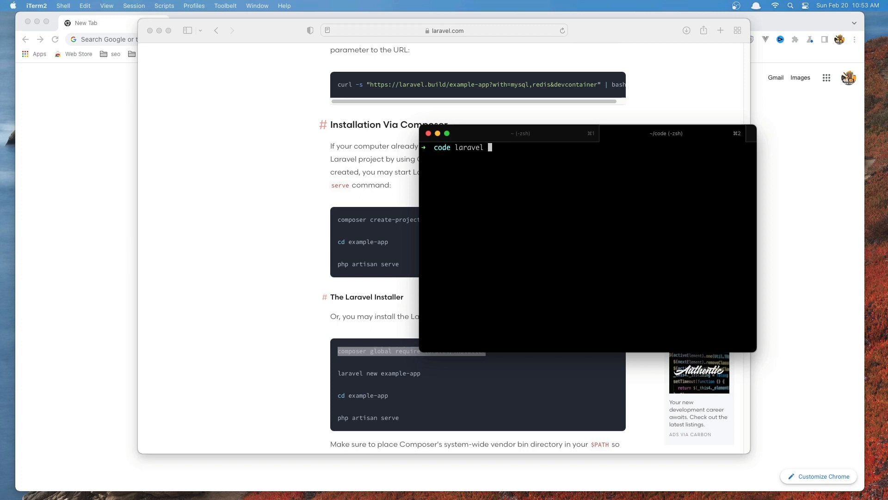
{"action": "type", "text": "new"}
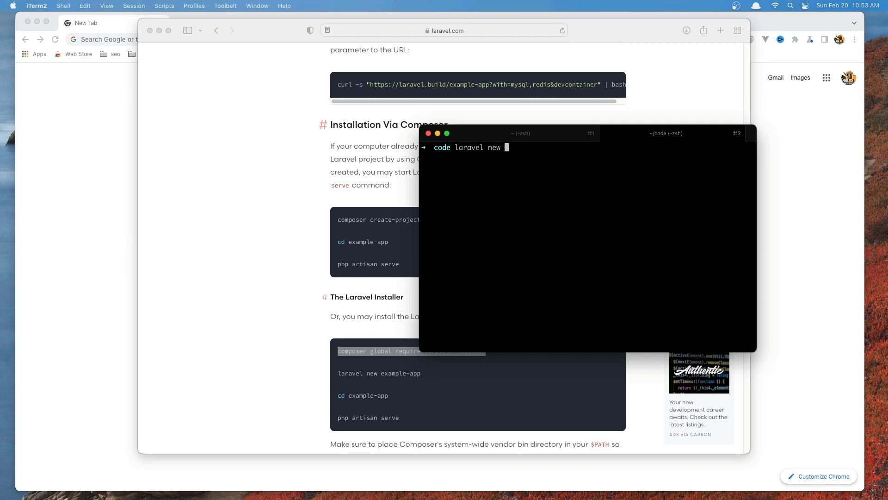
{"action": "type", "text": "a"}
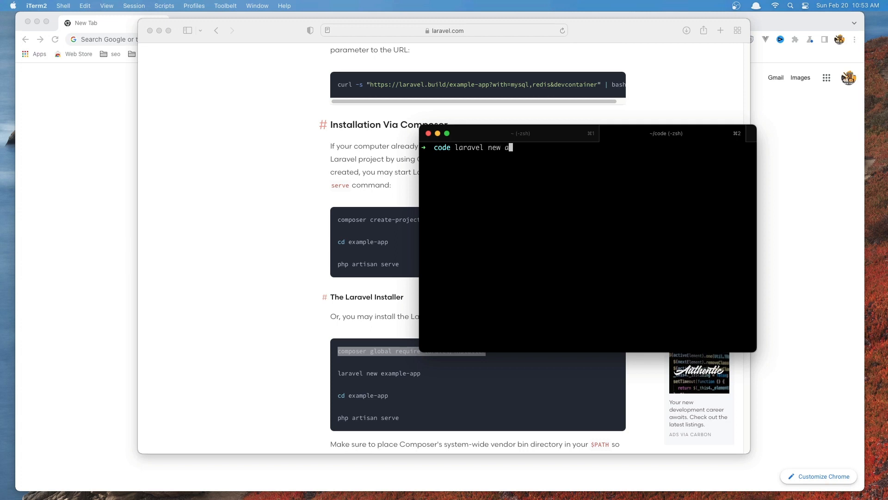
{"action": "type", "text": "pp"}
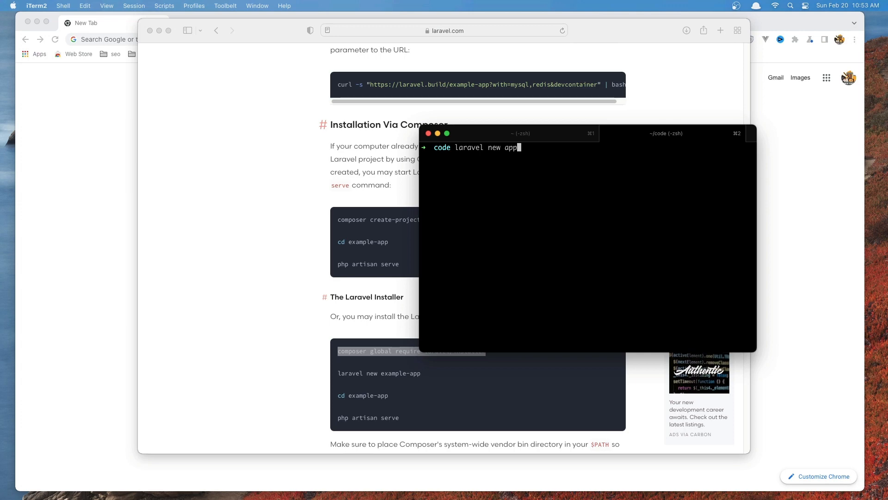
{"action": "key", "text": "Return"}
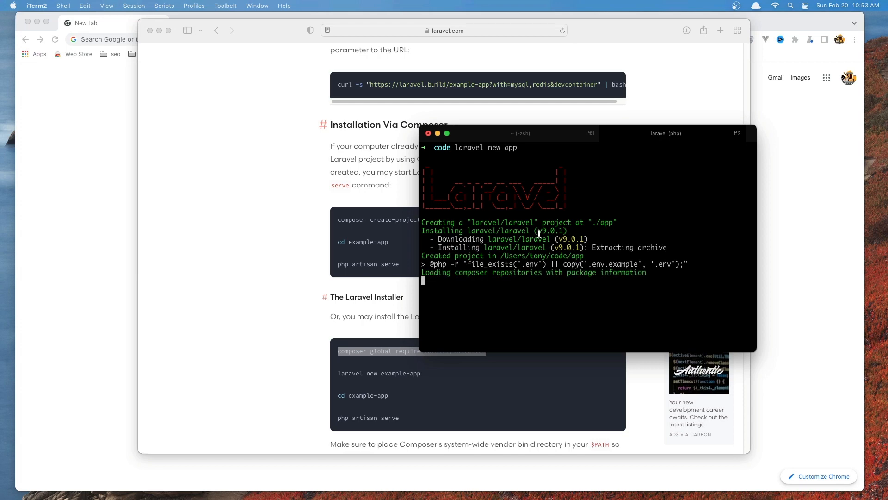
{"action": "double_click", "coordinate": [606, 223]}
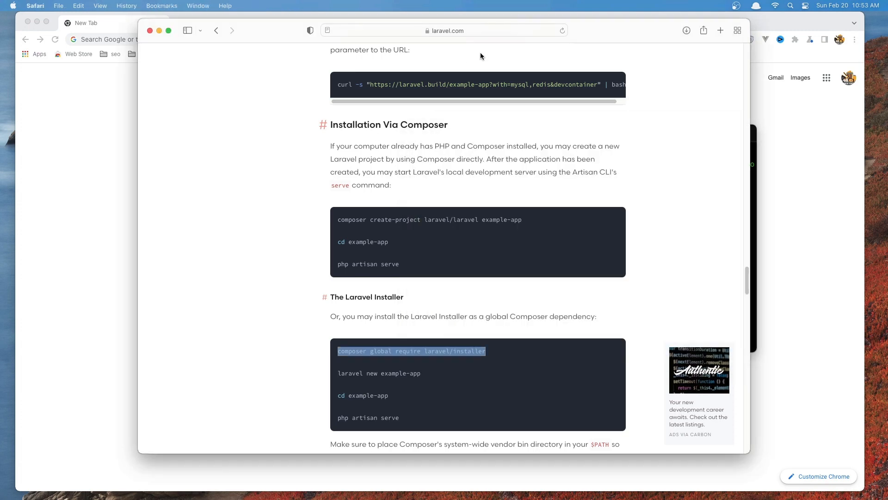
Step: Load app.test in Safari to show the new Laravel app's welcome page
{"action": "left_click", "coordinate": [445, 31]}
{"action": "type", "text": "app.te"}
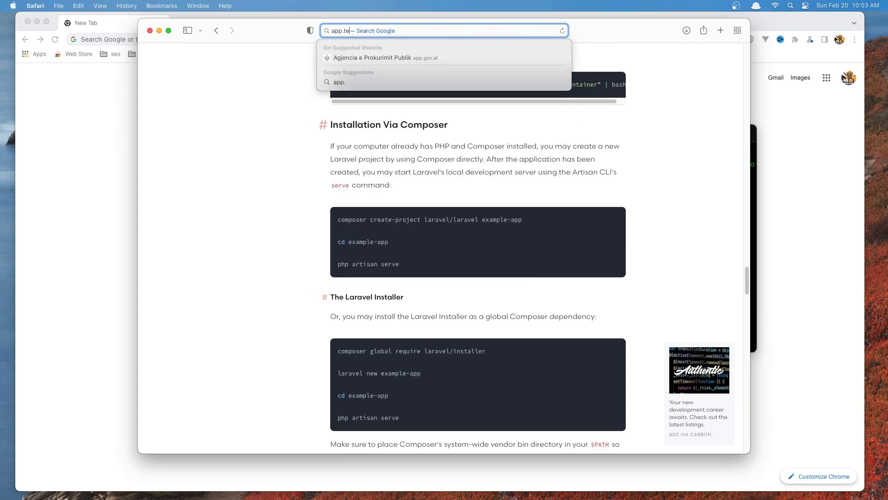
{"action": "key", "text": "Return"}
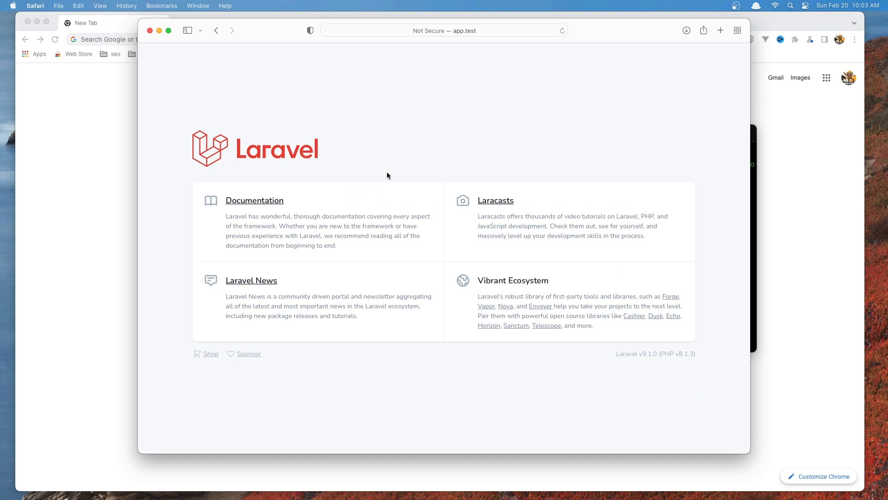
{"action": "mouse_move", "coordinate": [526, 263]}
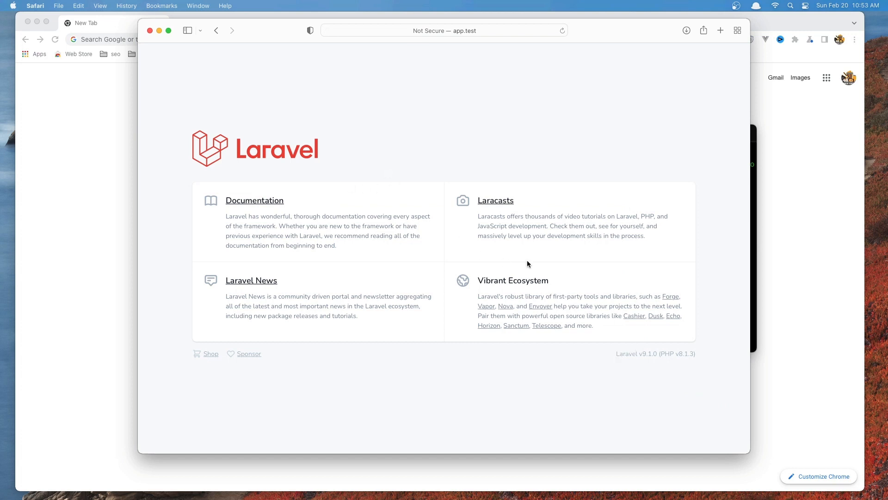
{"action": "mouse_move", "coordinate": [411, 132]}
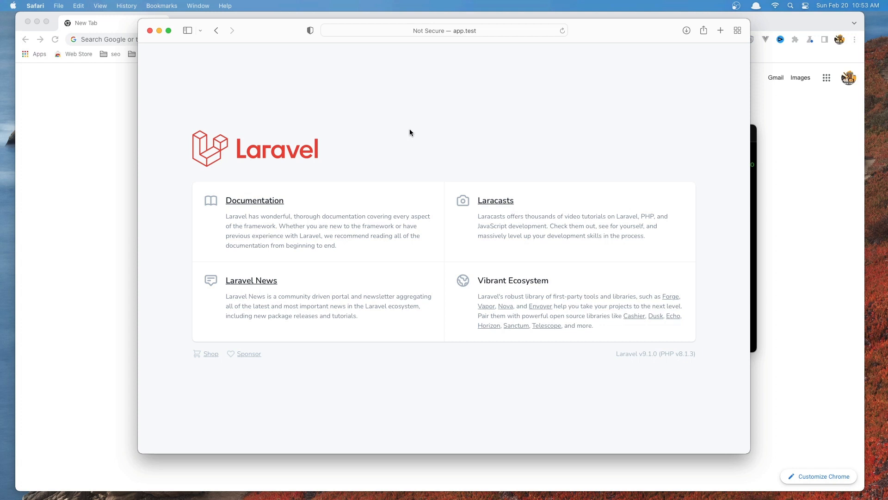